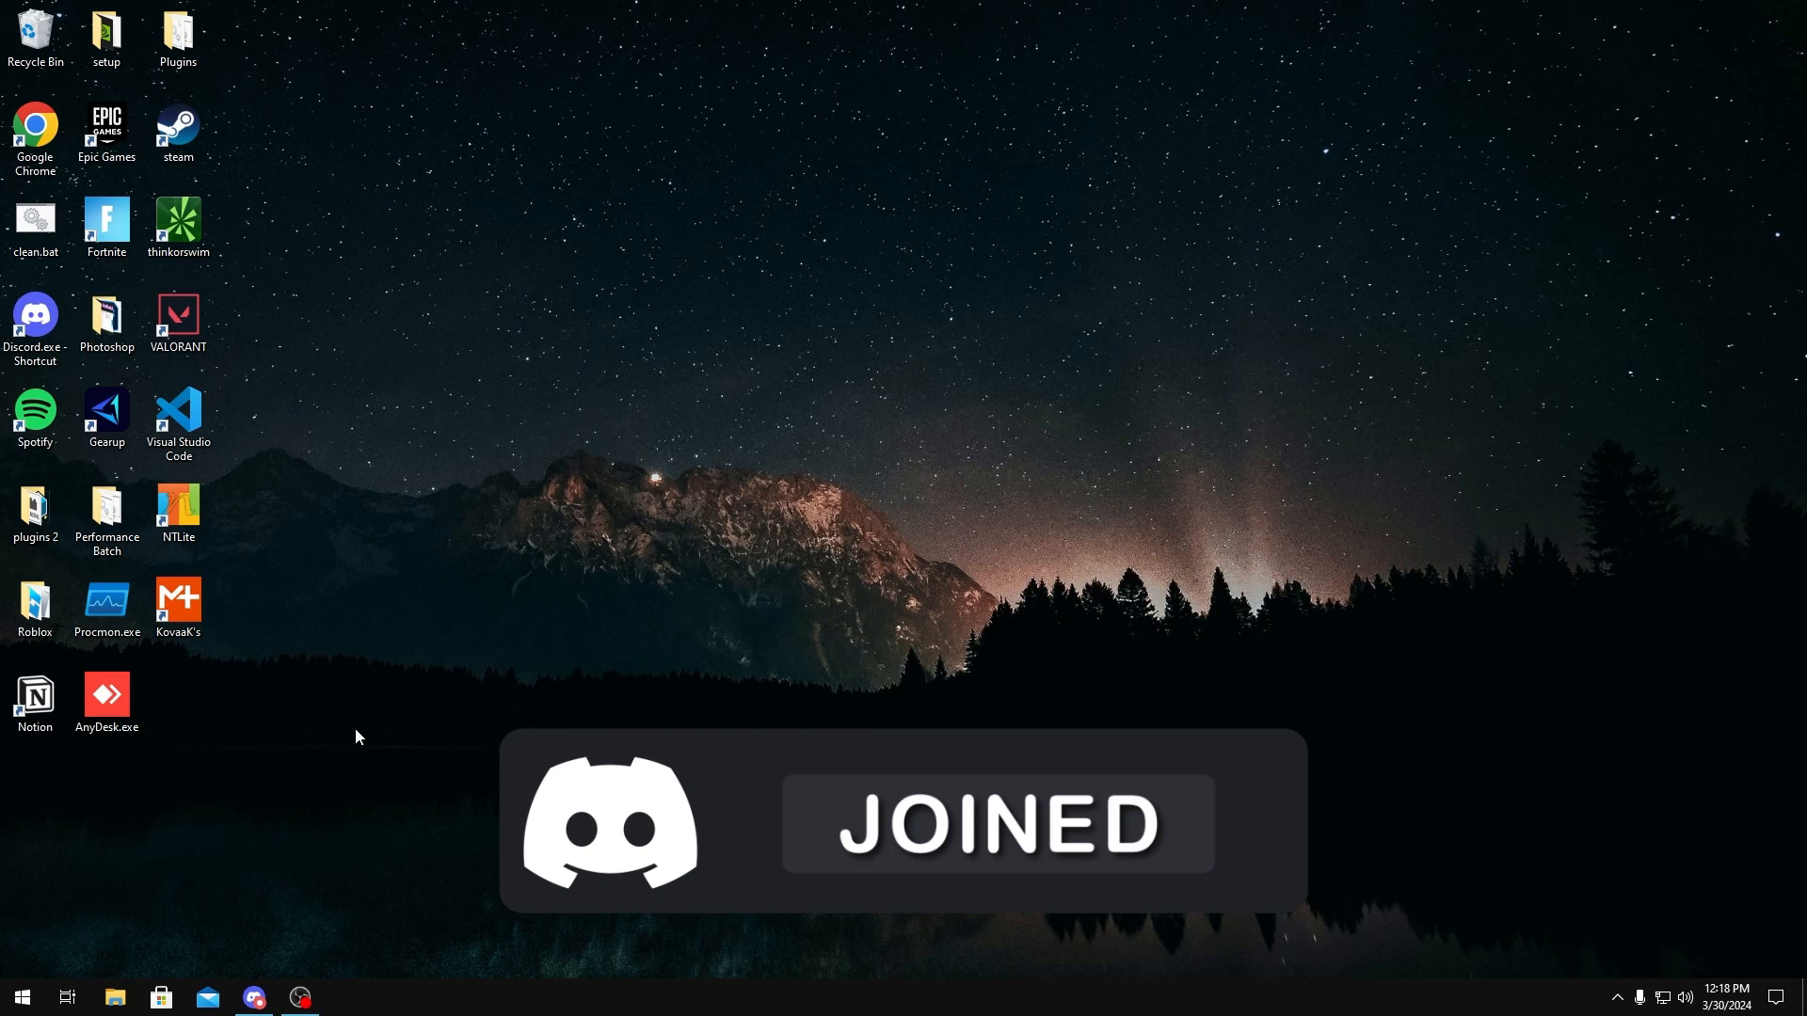
# From Discord's optimization-batch channel, follow the github.com/ancel1x/Ancels-Performance-Batch link.
pyautogui.click(252, 997)
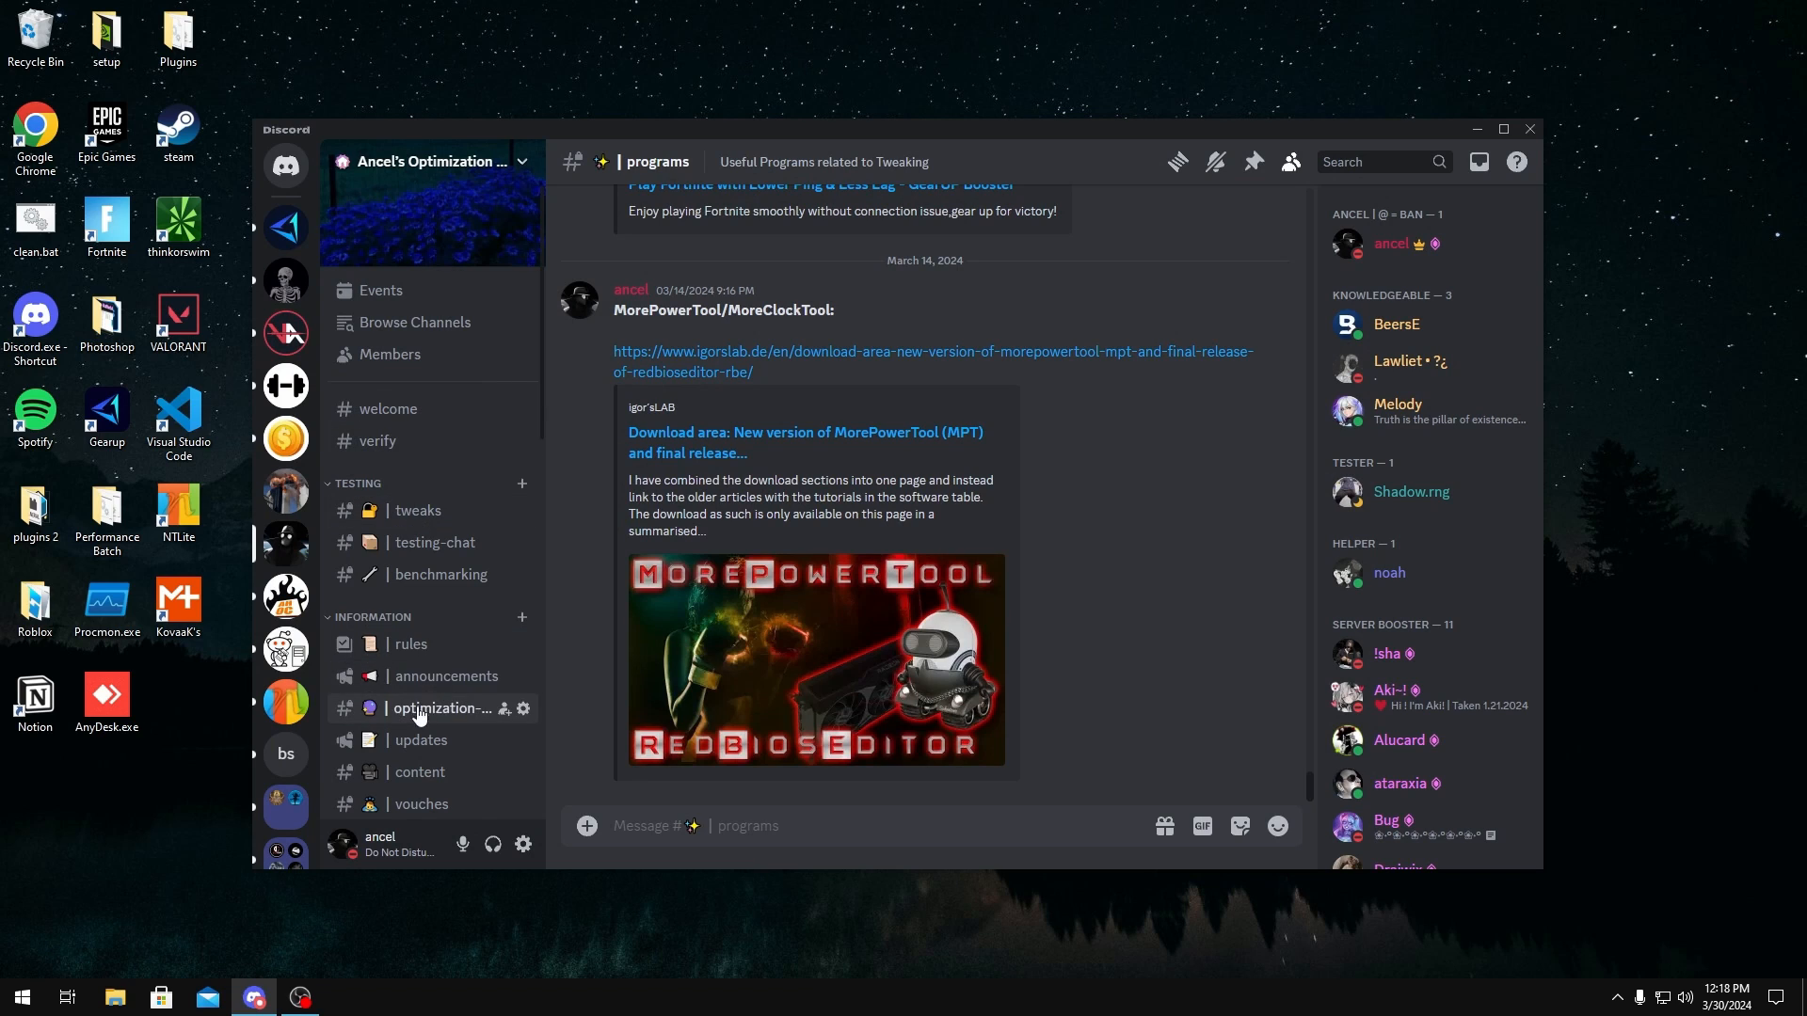
pyautogui.click(448, 708)
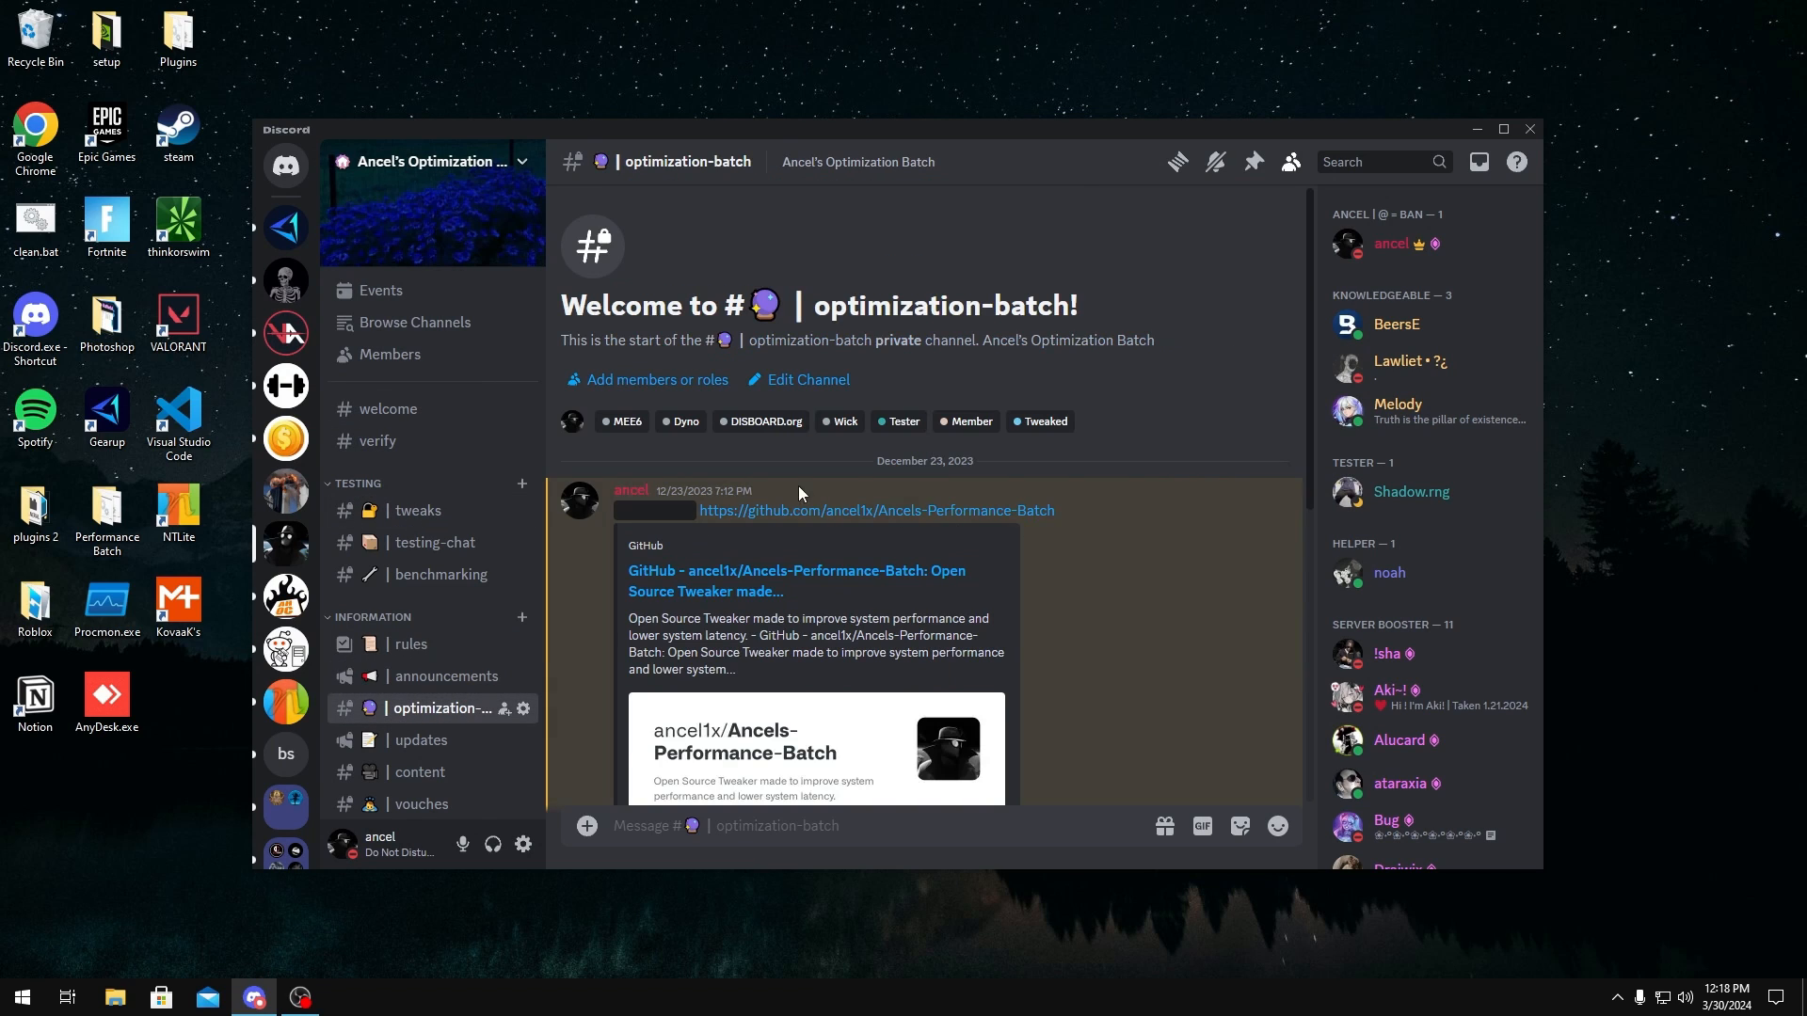
pyautogui.scroll(-3)
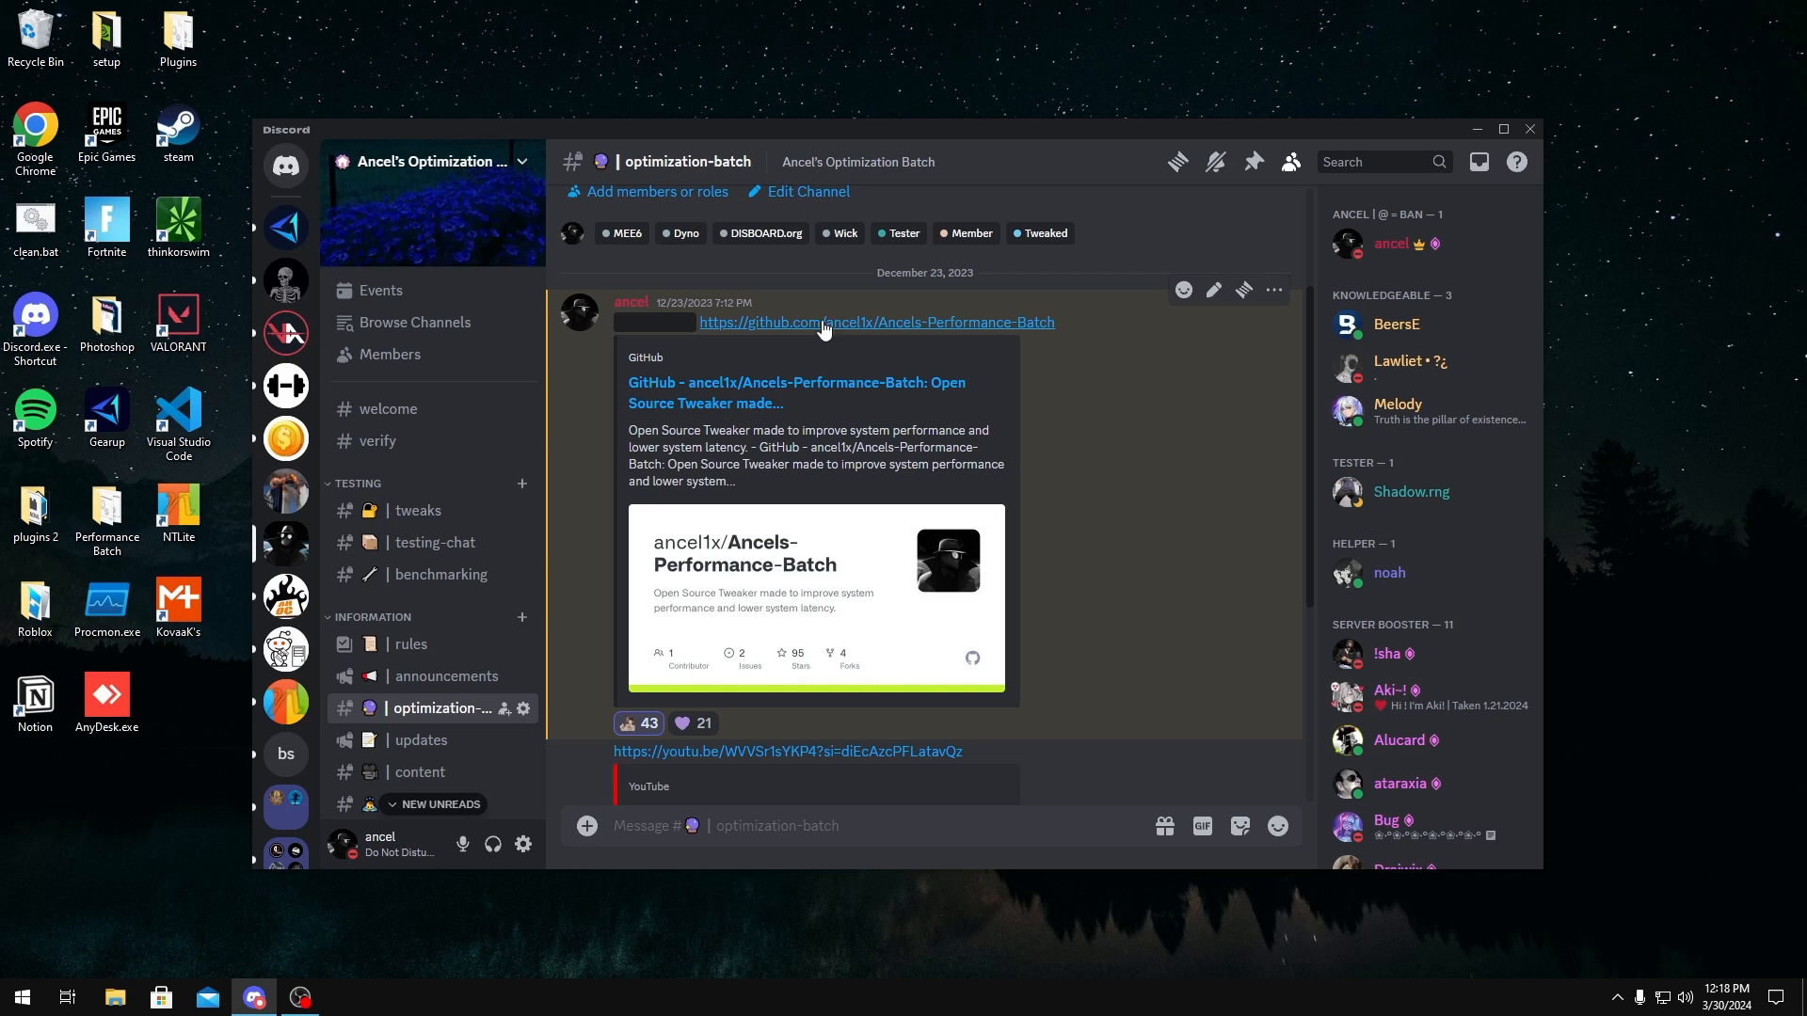
pyautogui.click(875, 322)
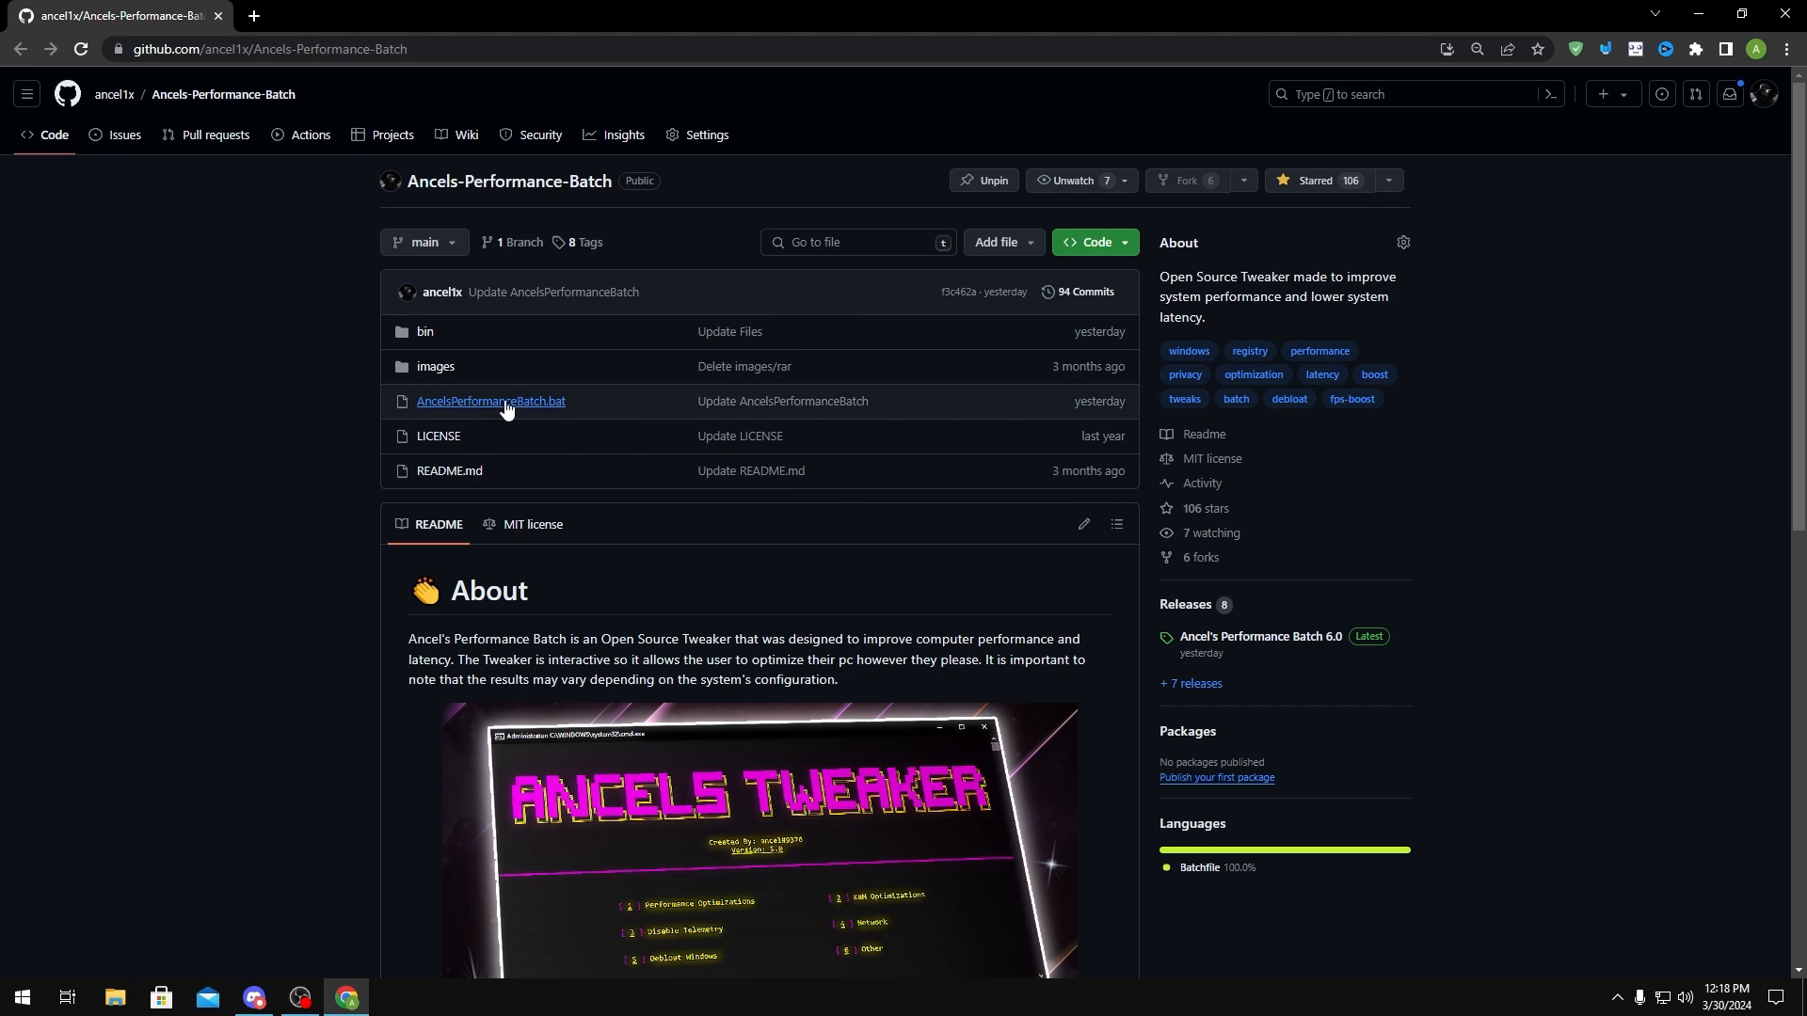
pyautogui.click(490, 400)
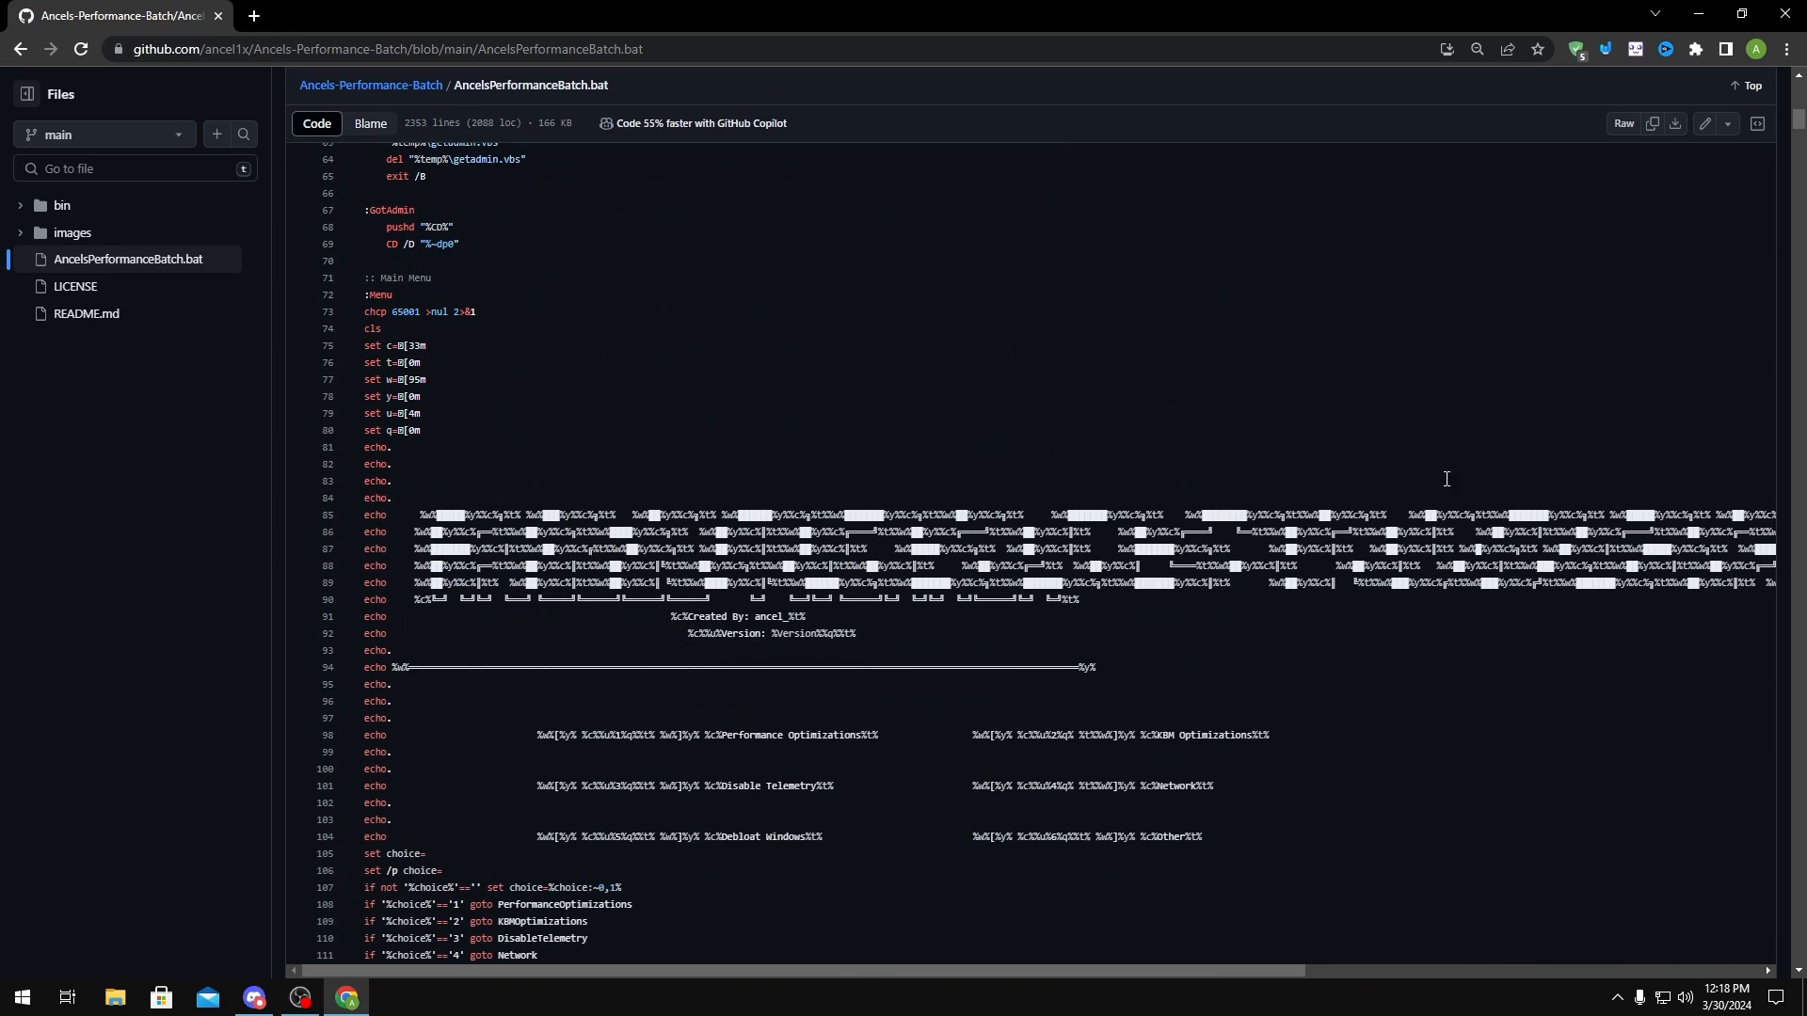
pyautogui.scroll(-3)
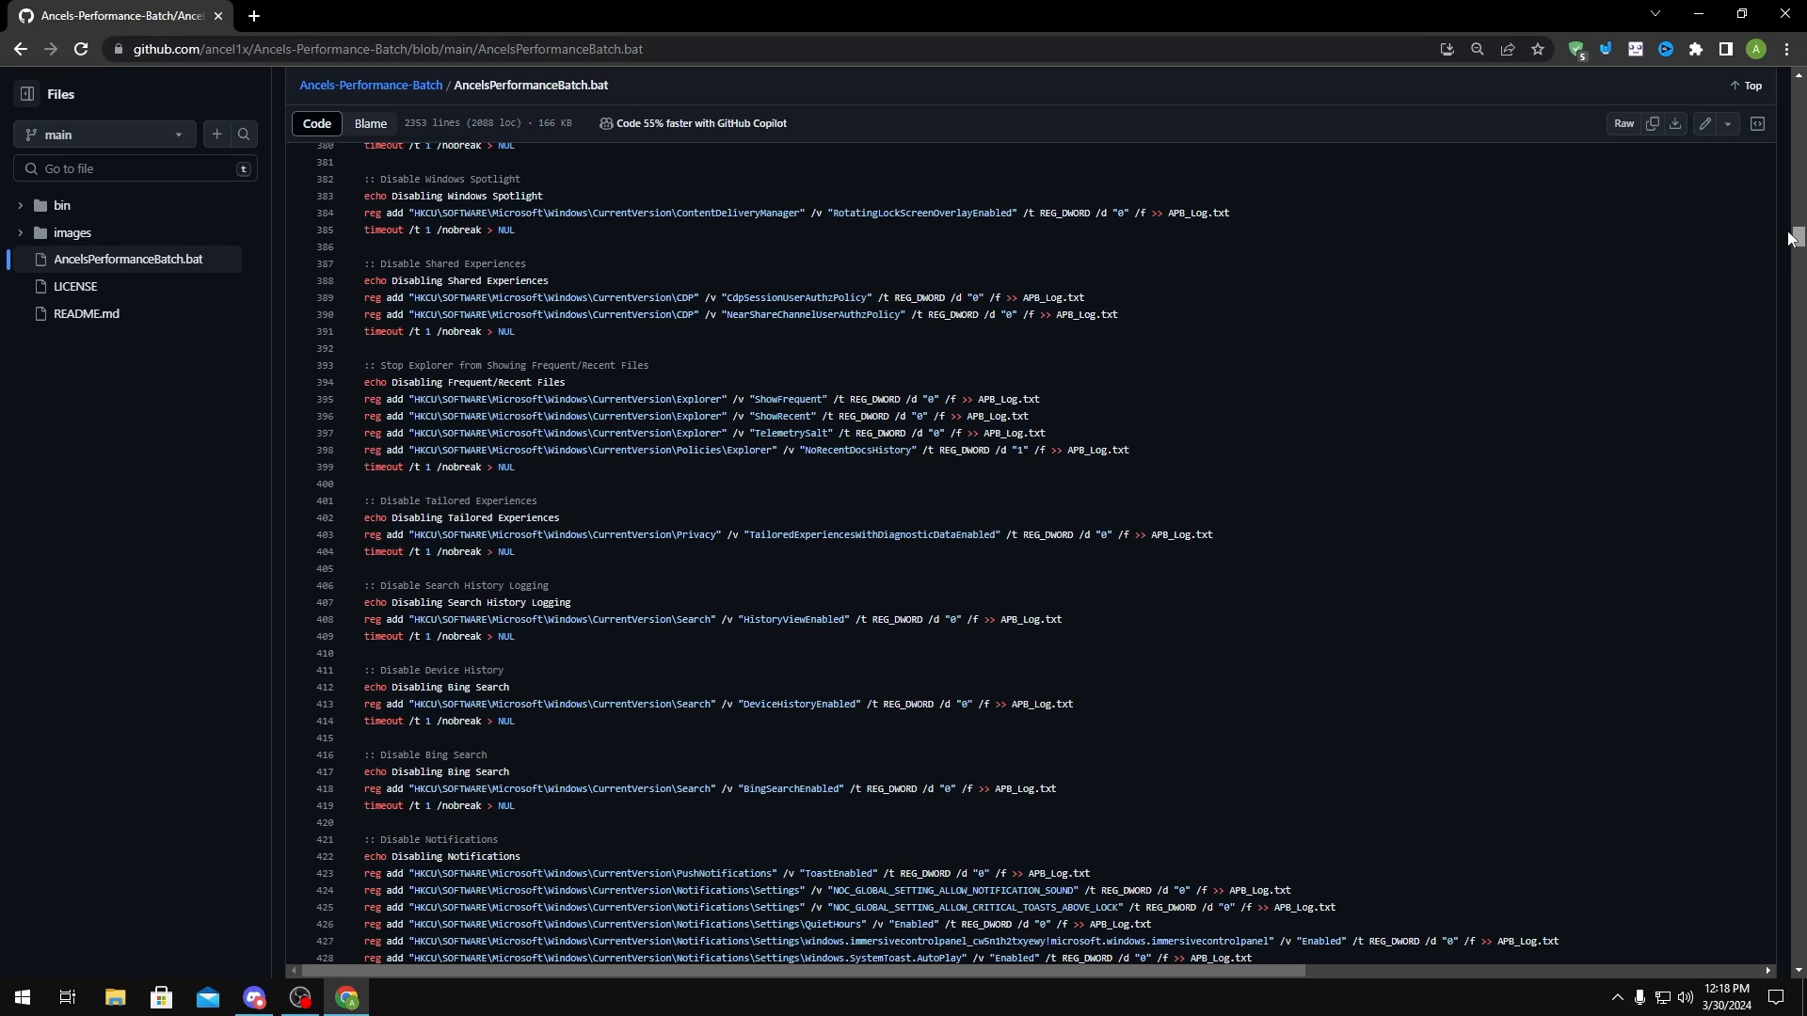
pyautogui.scroll(-3)
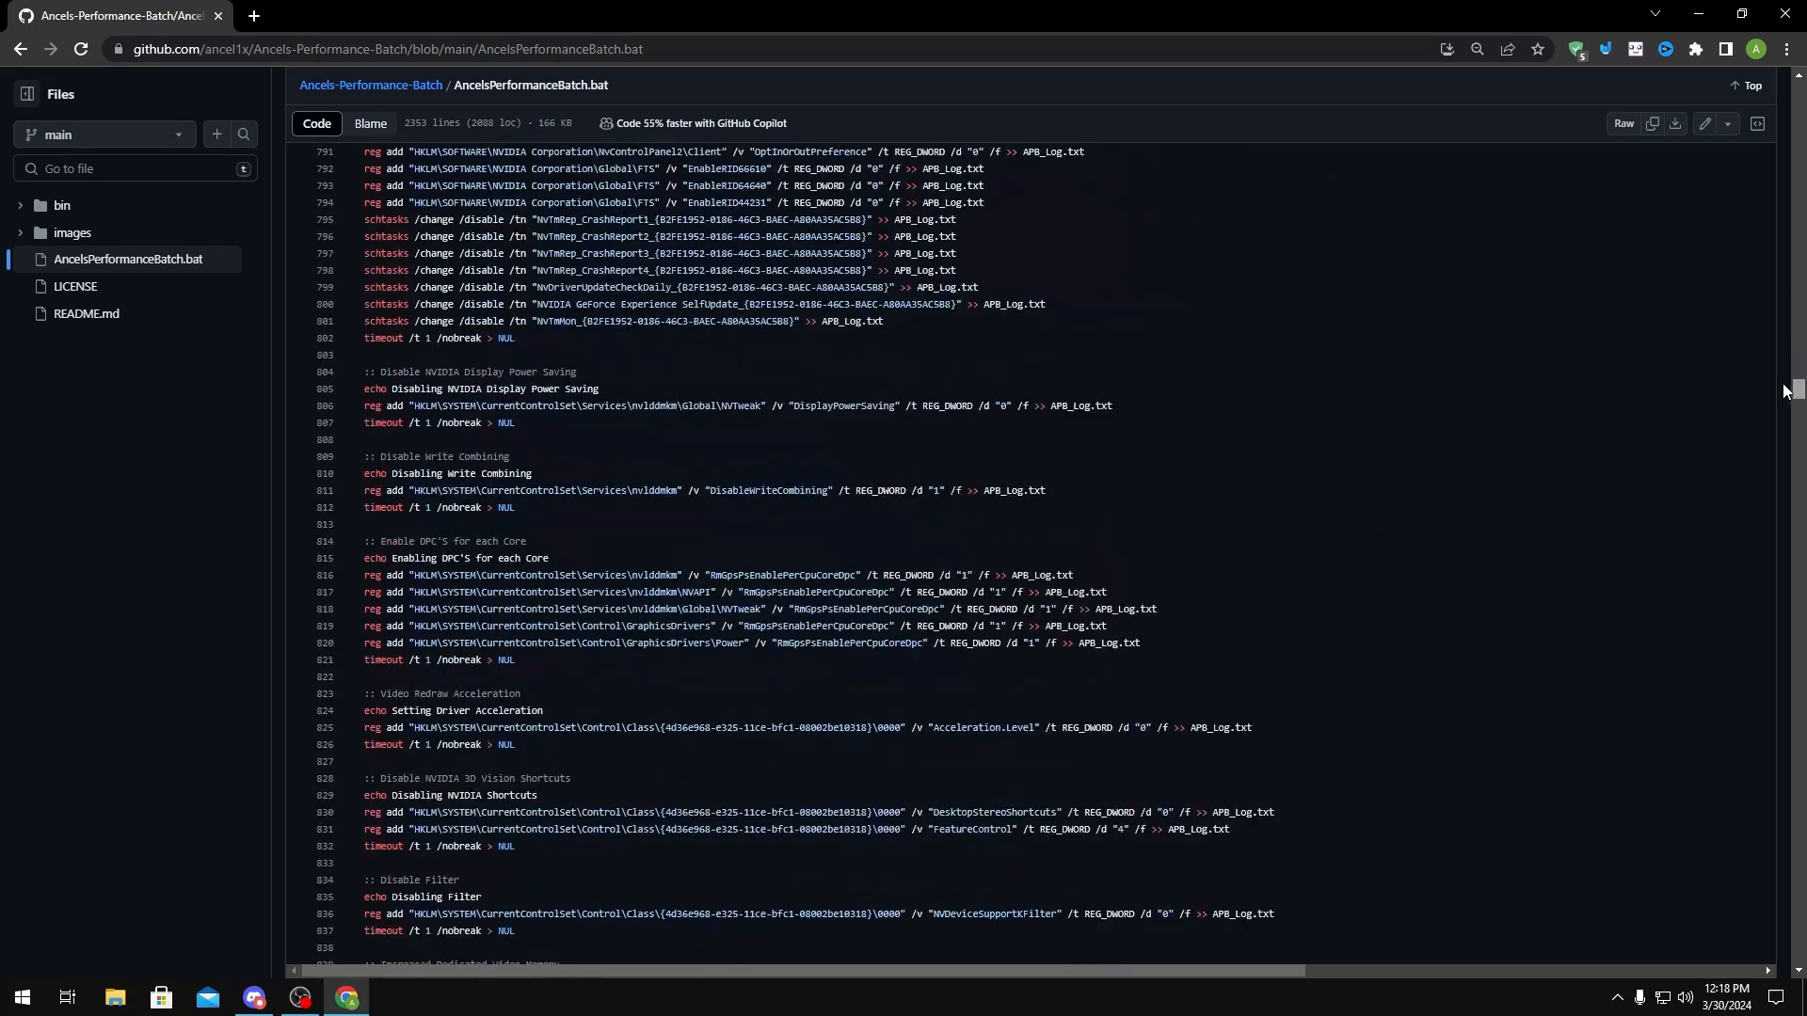
pyautogui.scroll(3)
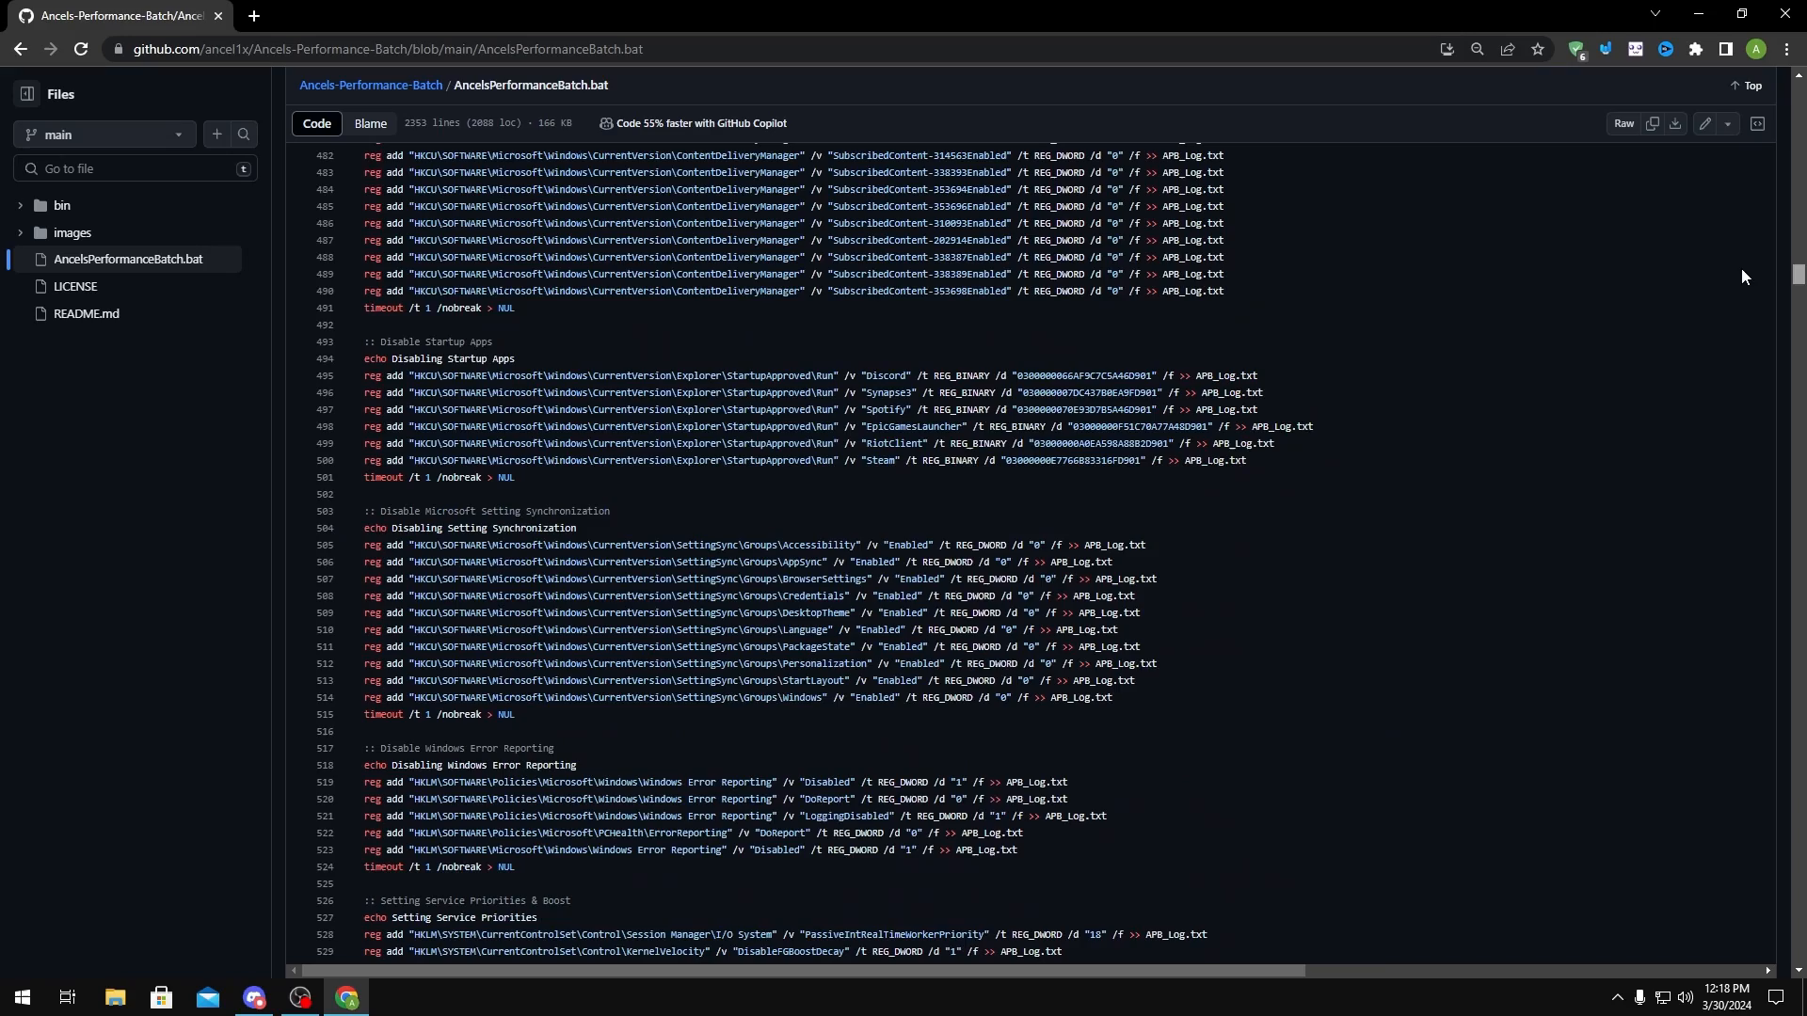
pyautogui.scroll(3)
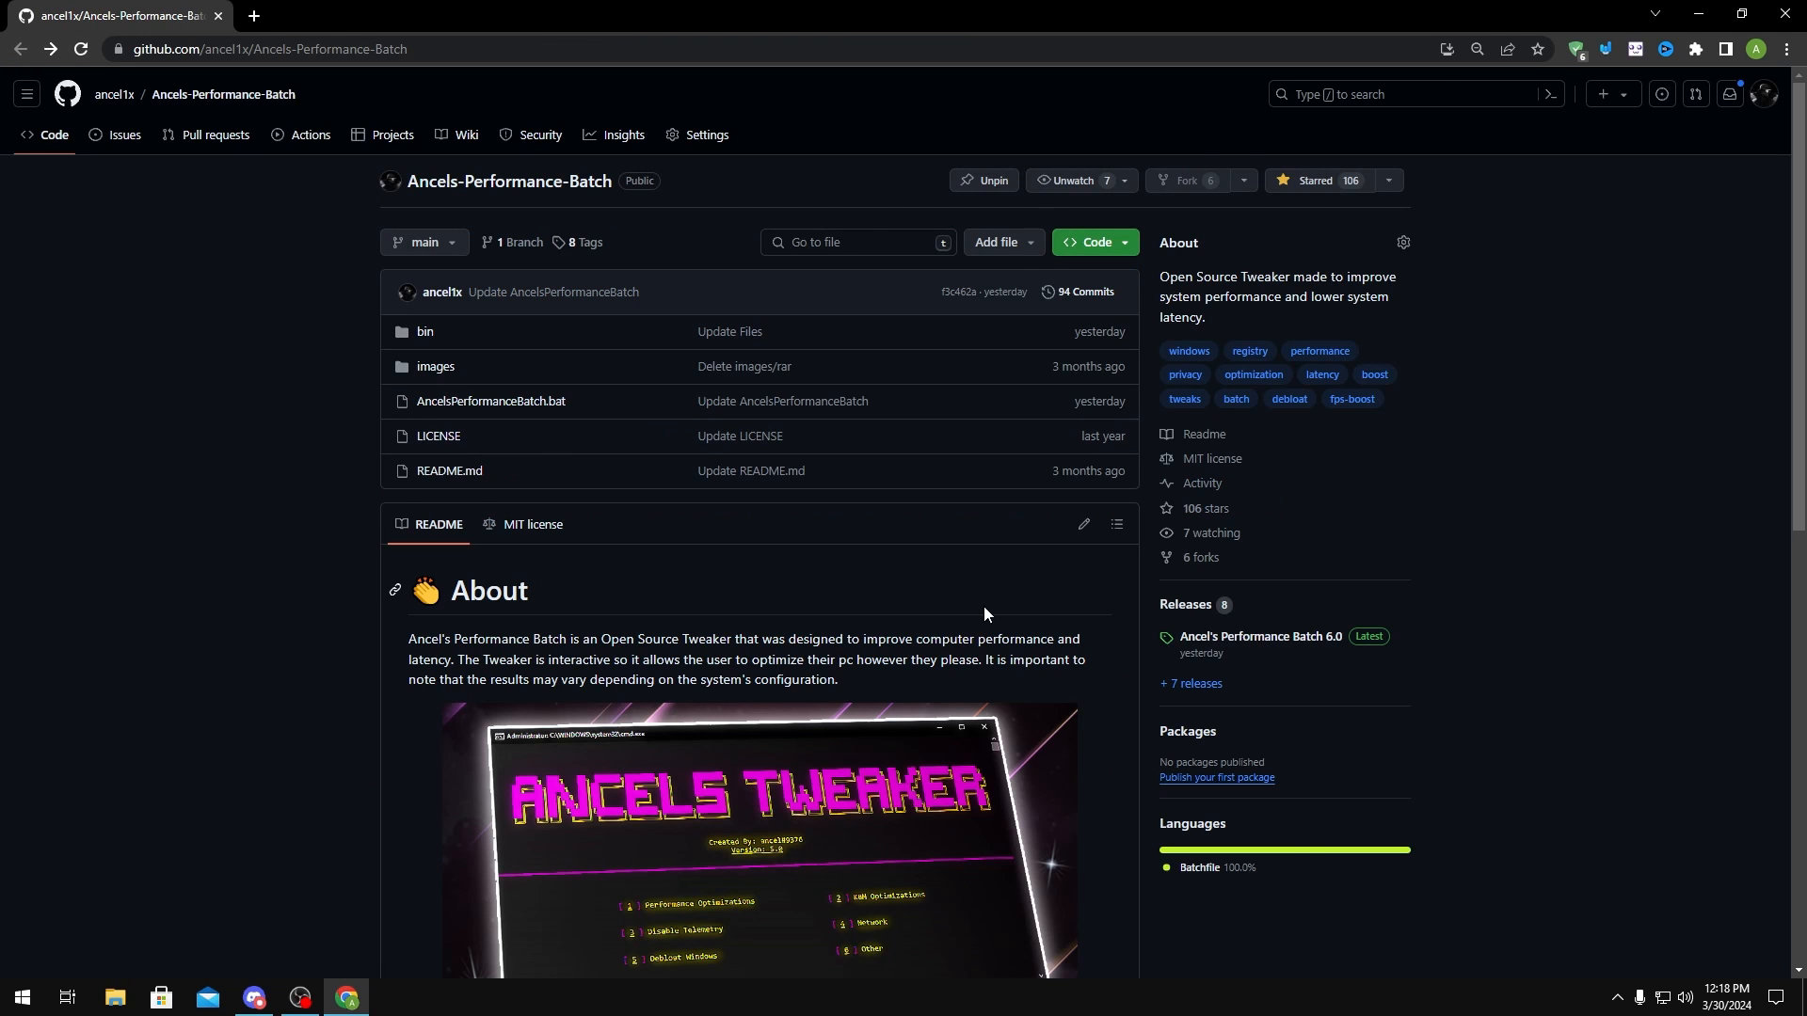
pyautogui.moveTo(1259, 636)
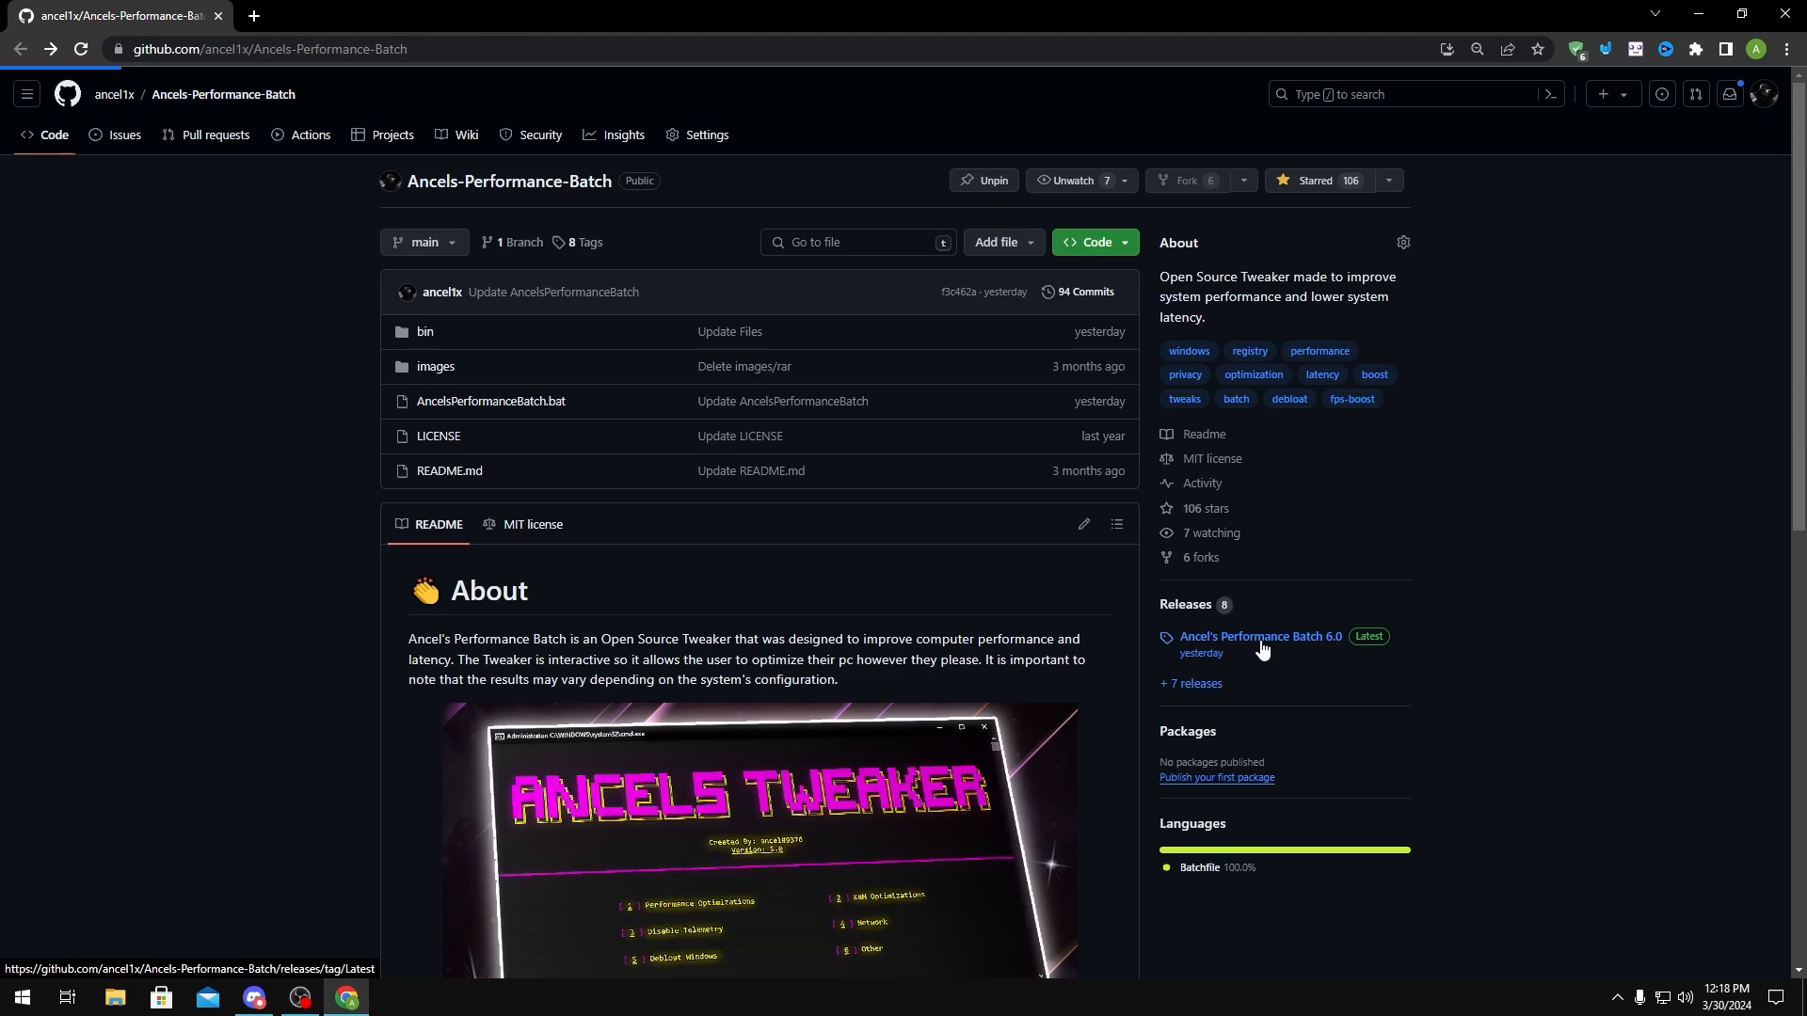
# From the Ancel's Performance Batch 6.0 release, download the AncelsPerformanceBatch.bat asset.
pyautogui.click(1260, 637)
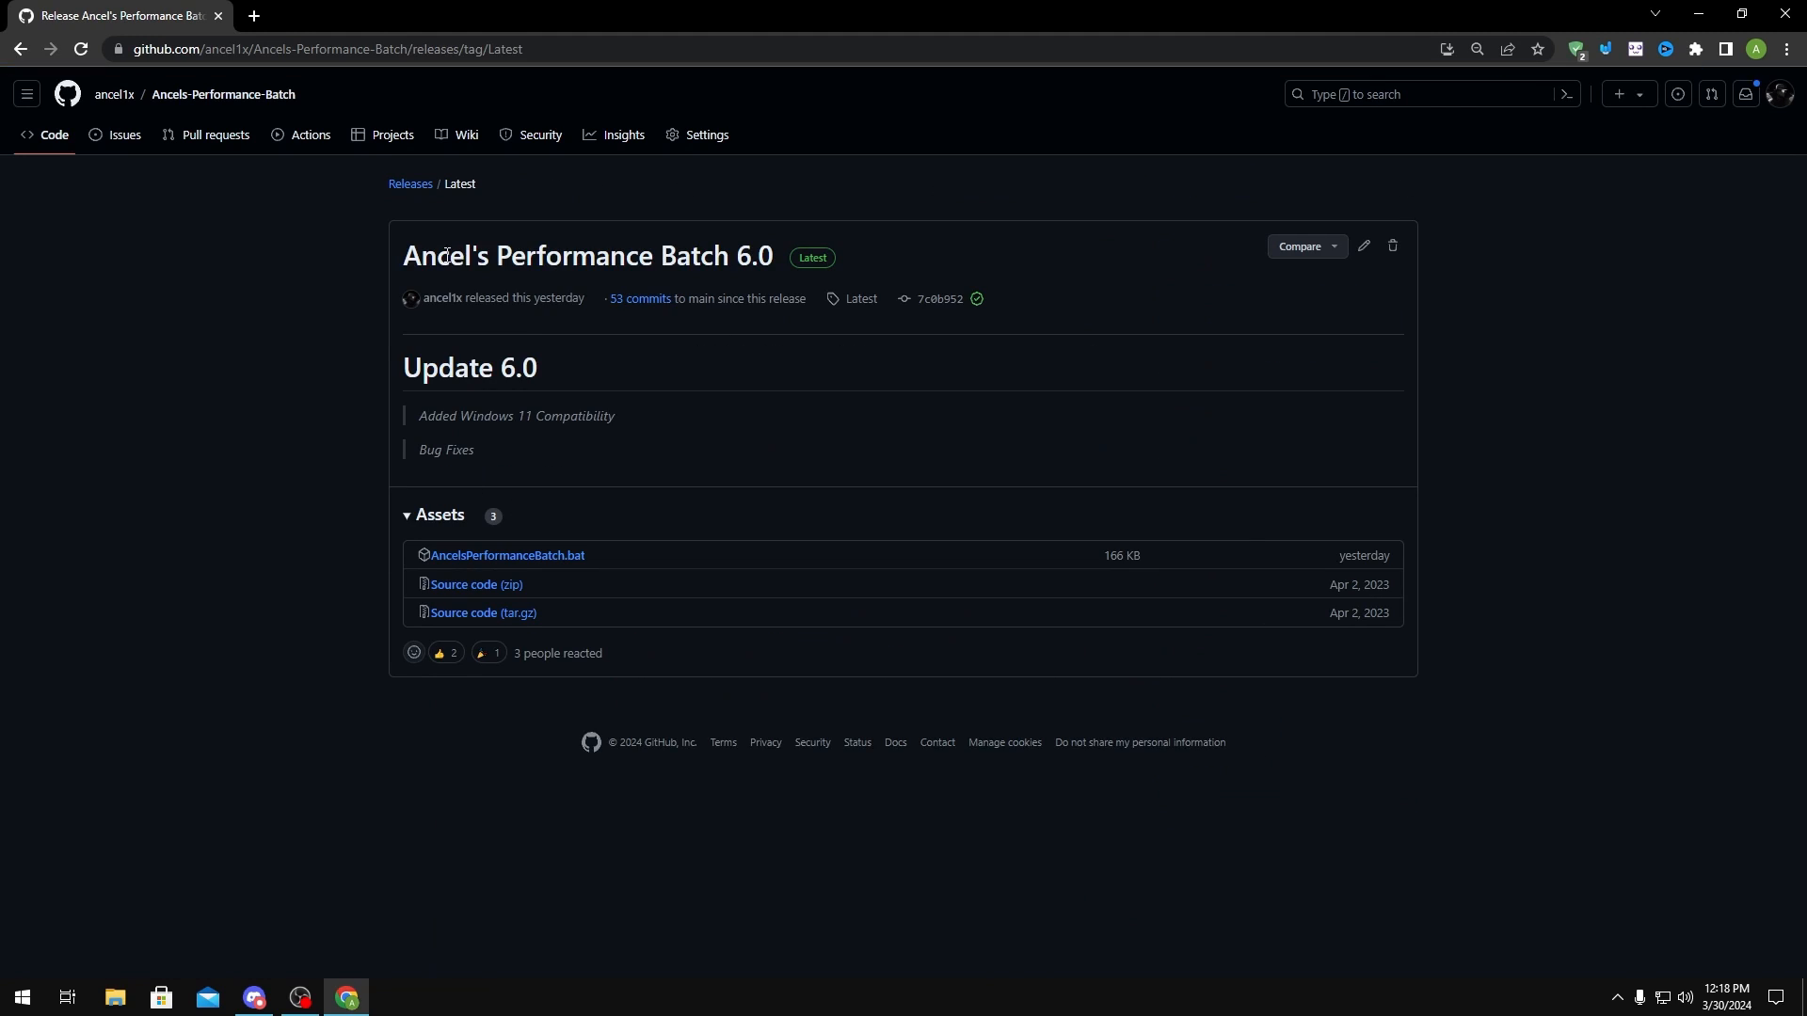
pyautogui.moveTo(677, 339)
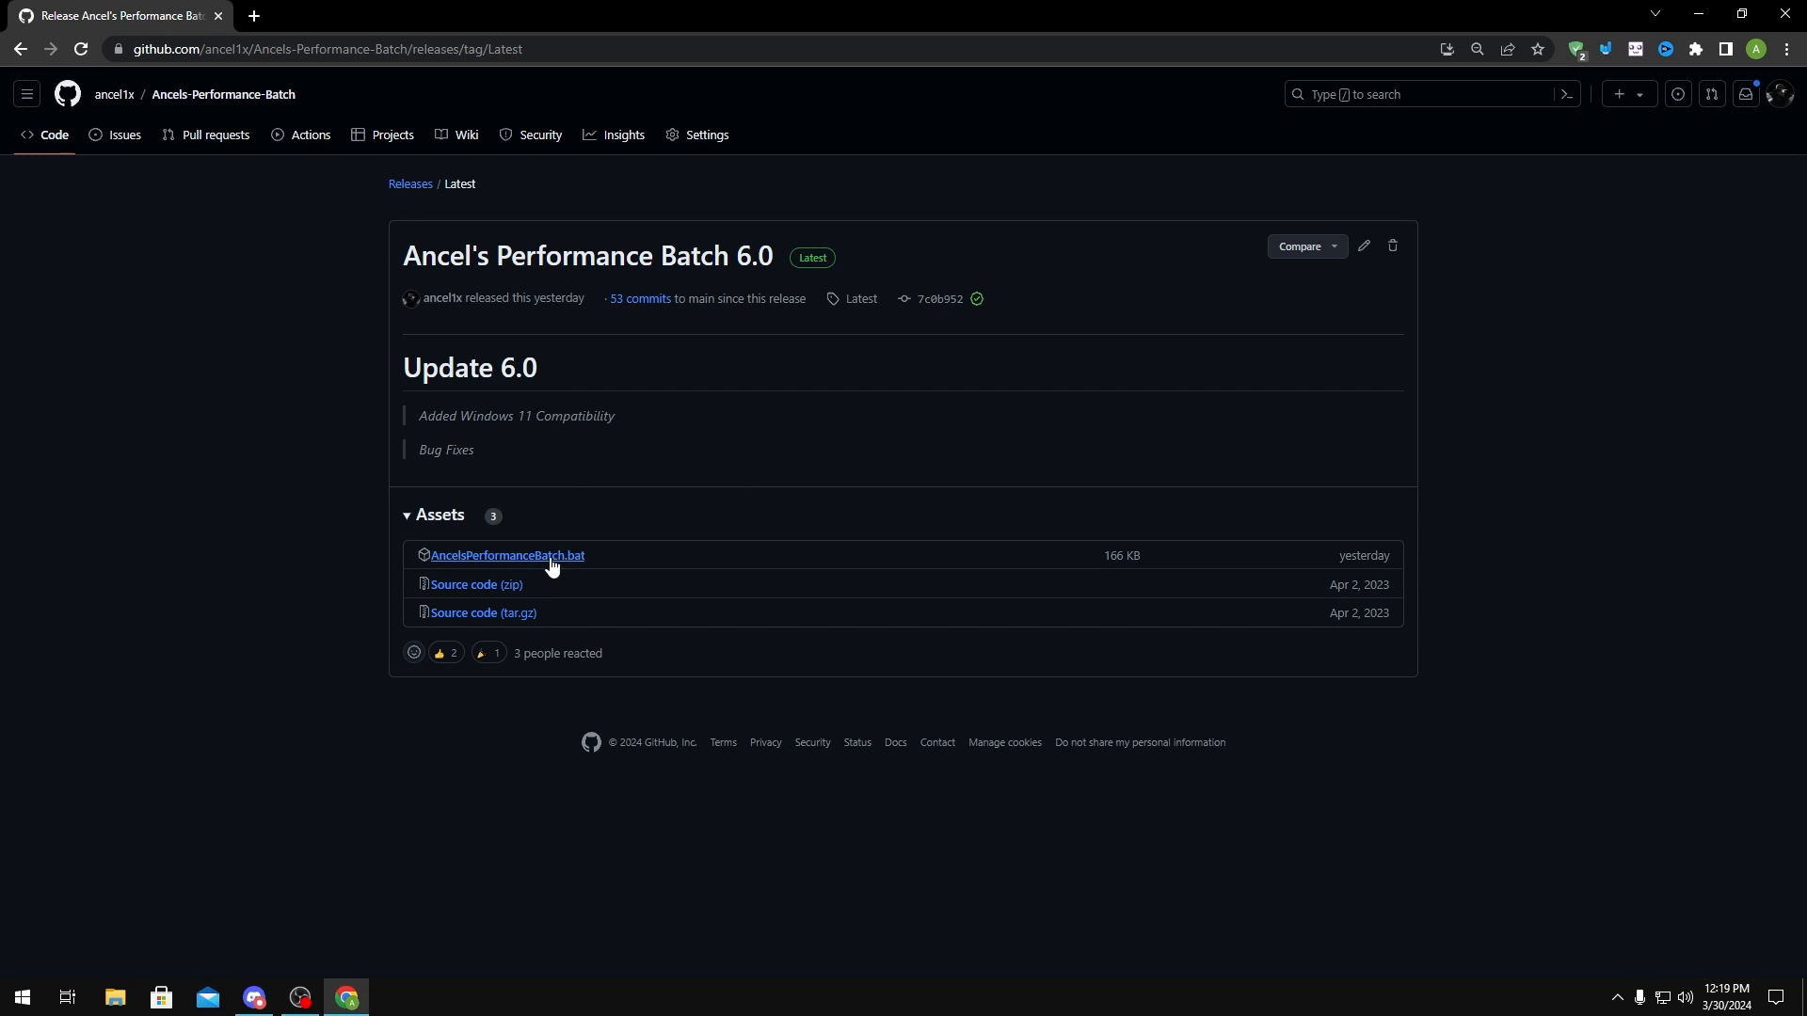
pyautogui.click(506, 556)
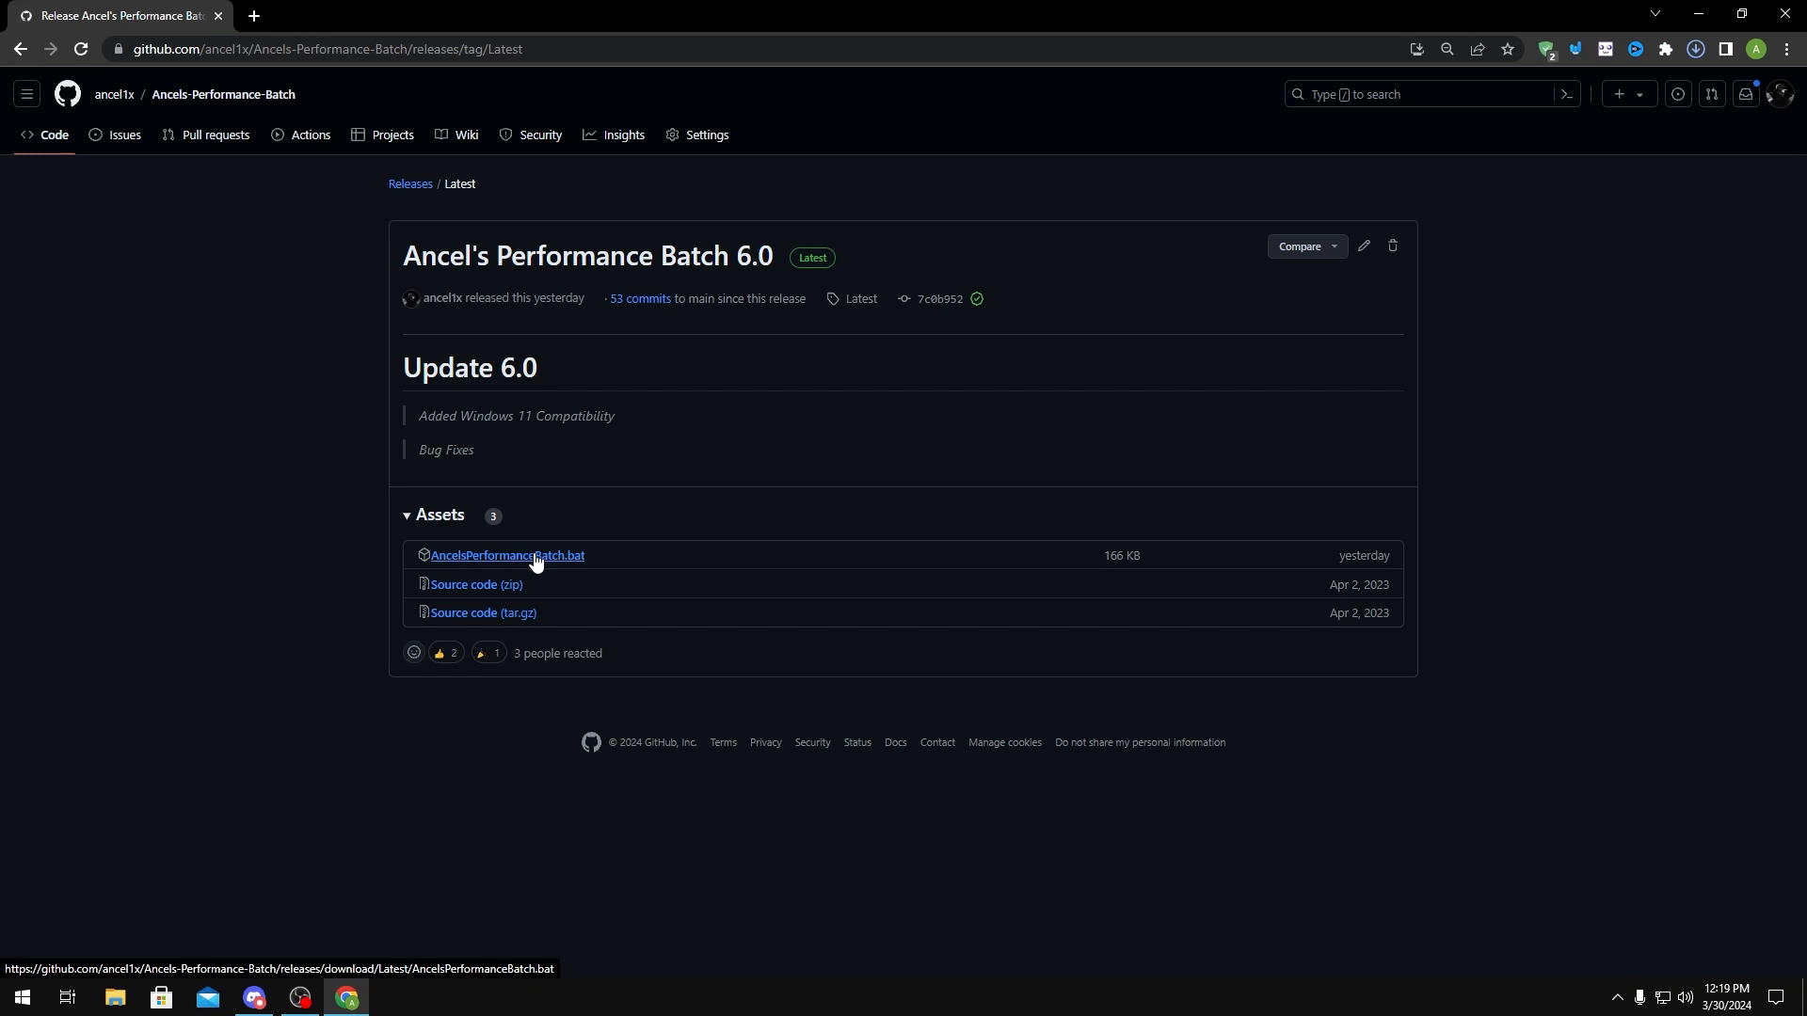
pyautogui.click(506, 555)
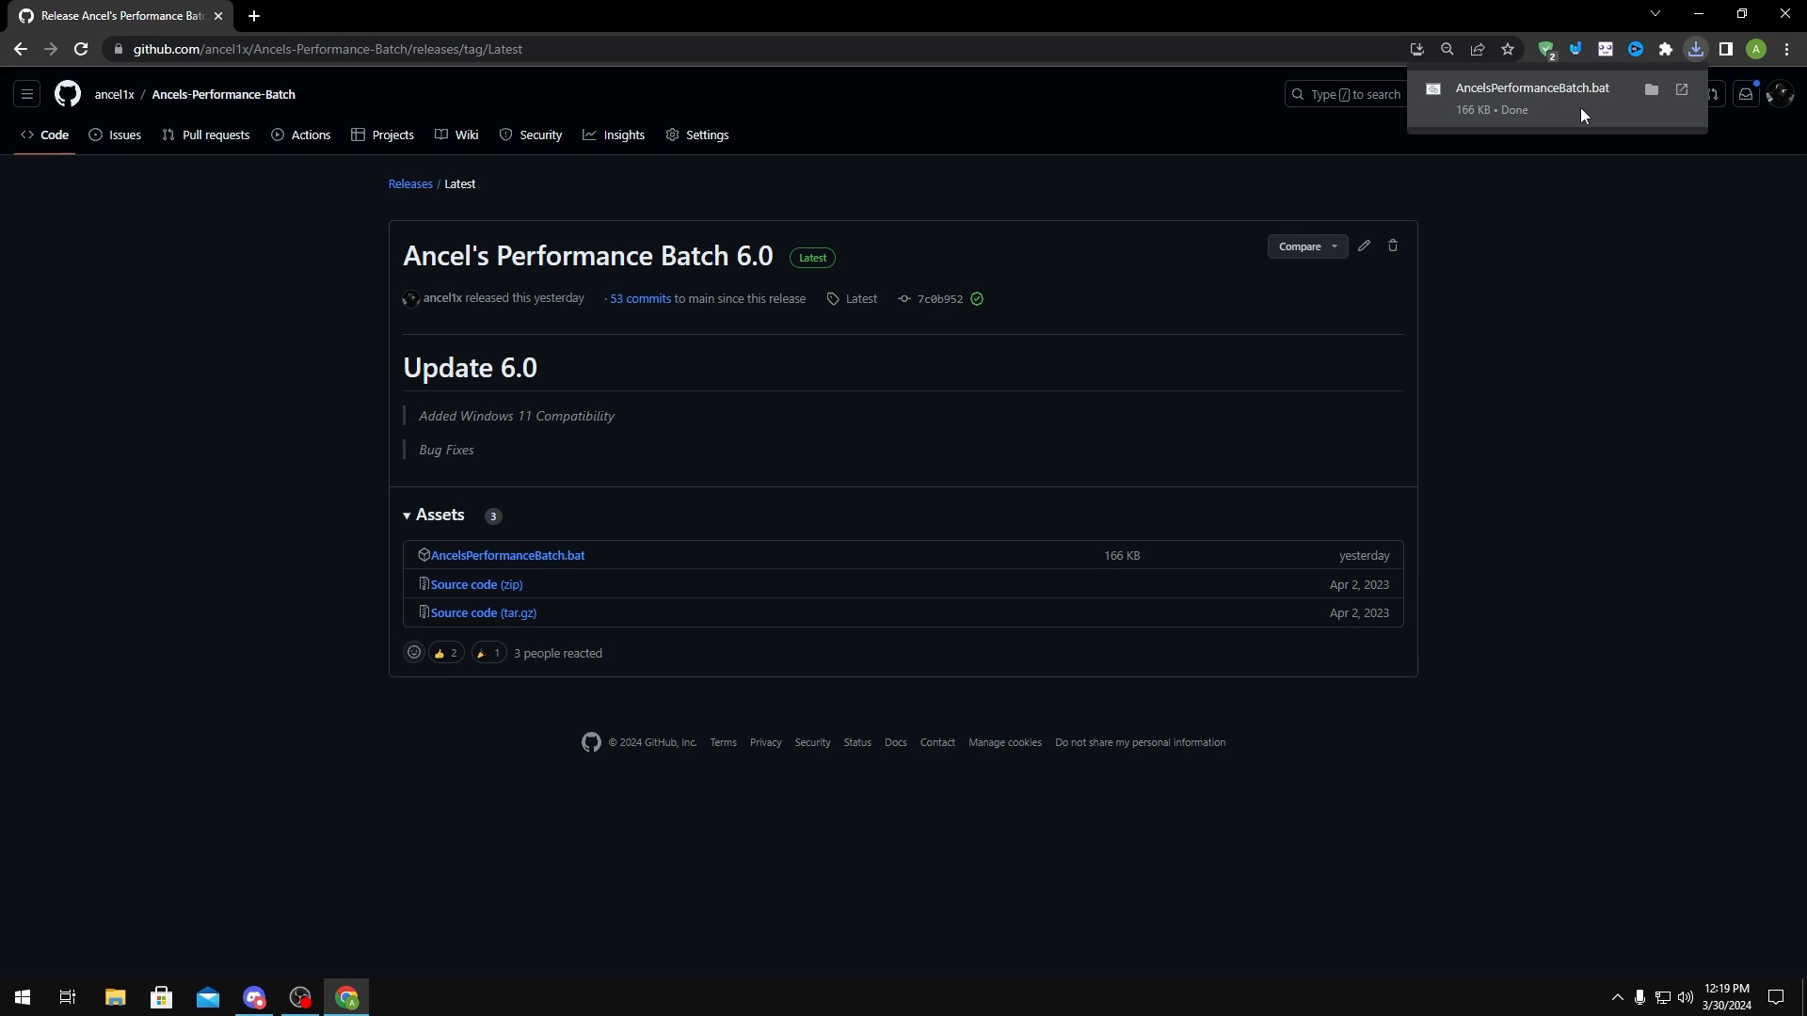
pyautogui.moveTo(1545, 99)
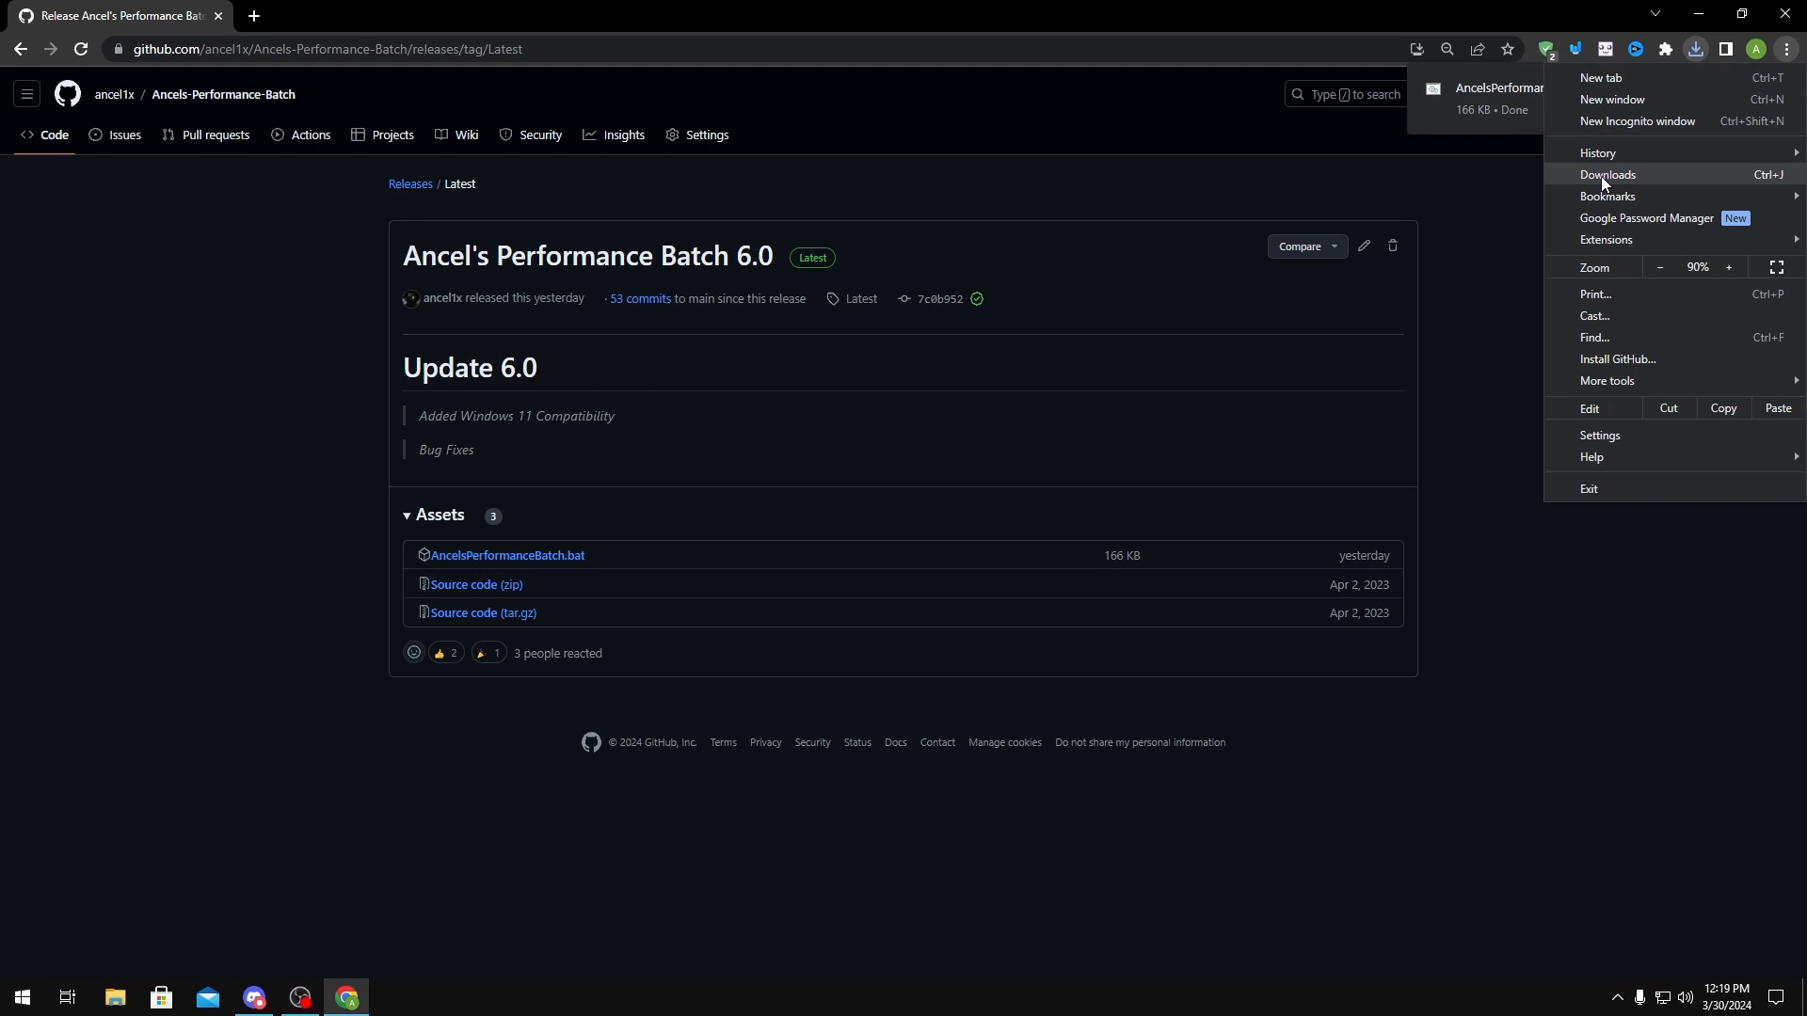
# View Chrome's Downloads list showing the finished AncelsPerformanceBatch.bat file.
pyautogui.click(1608, 173)
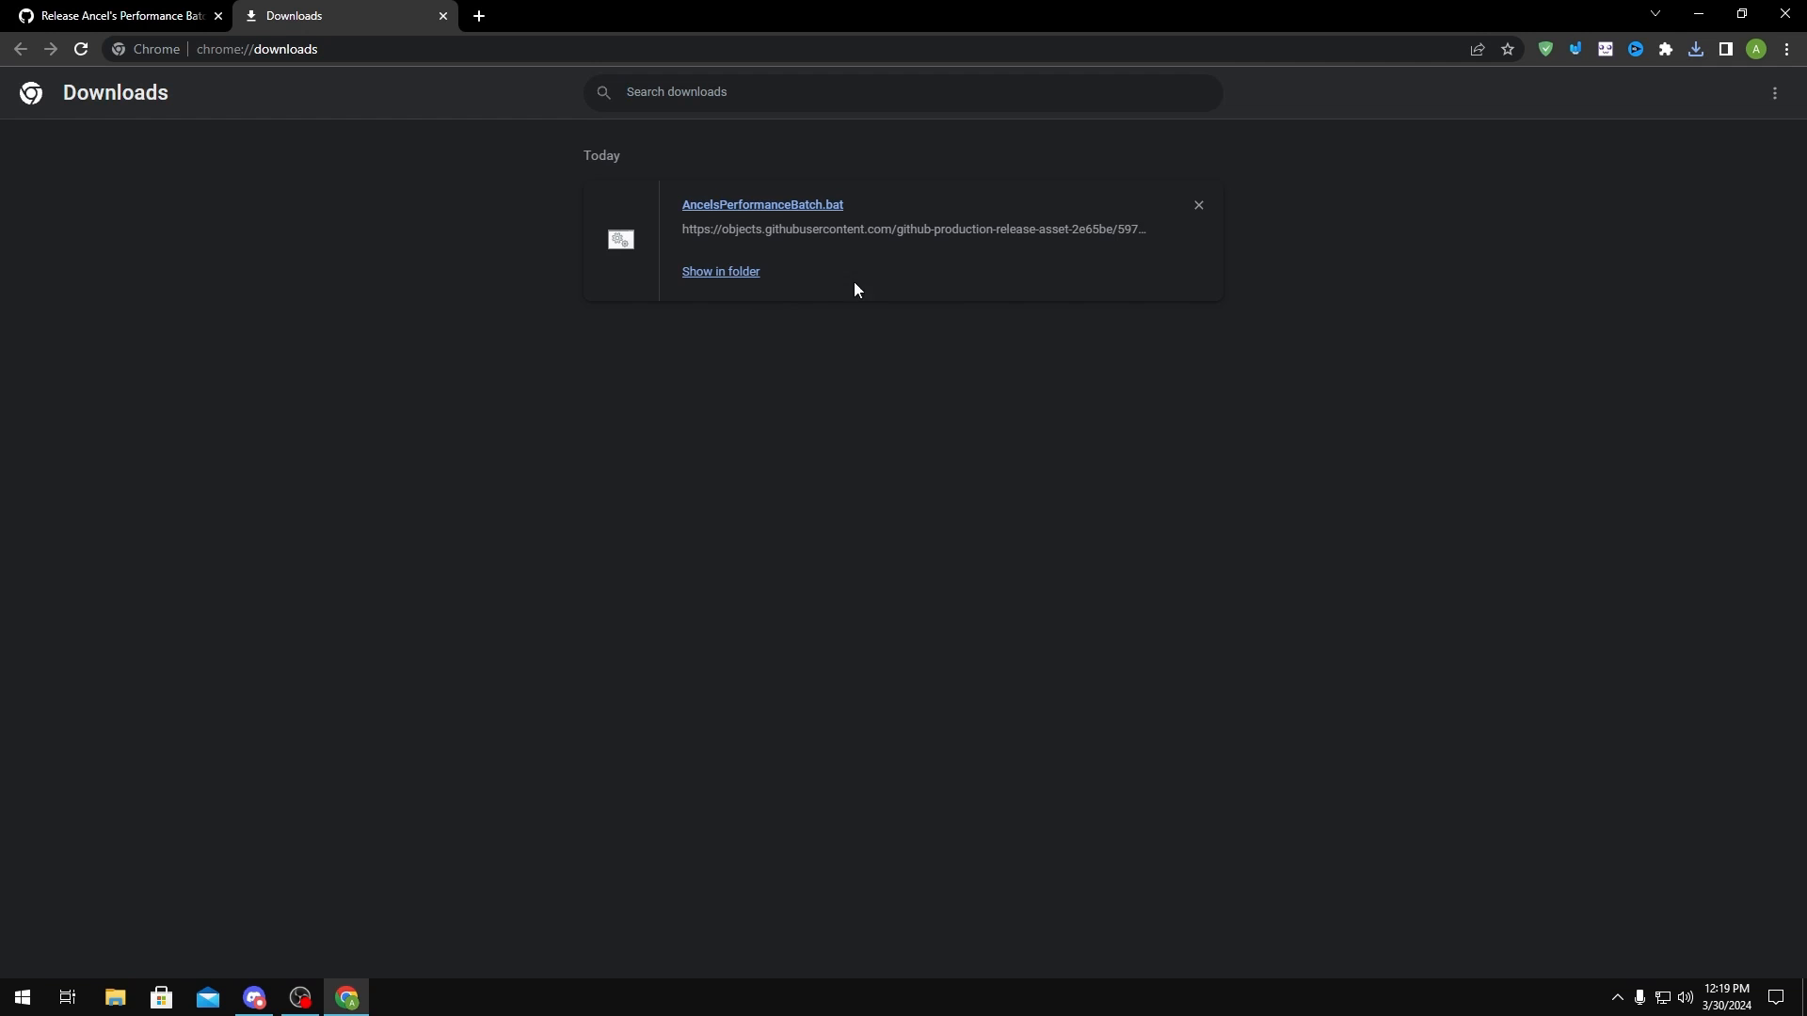
pyautogui.moveTo(824, 294)
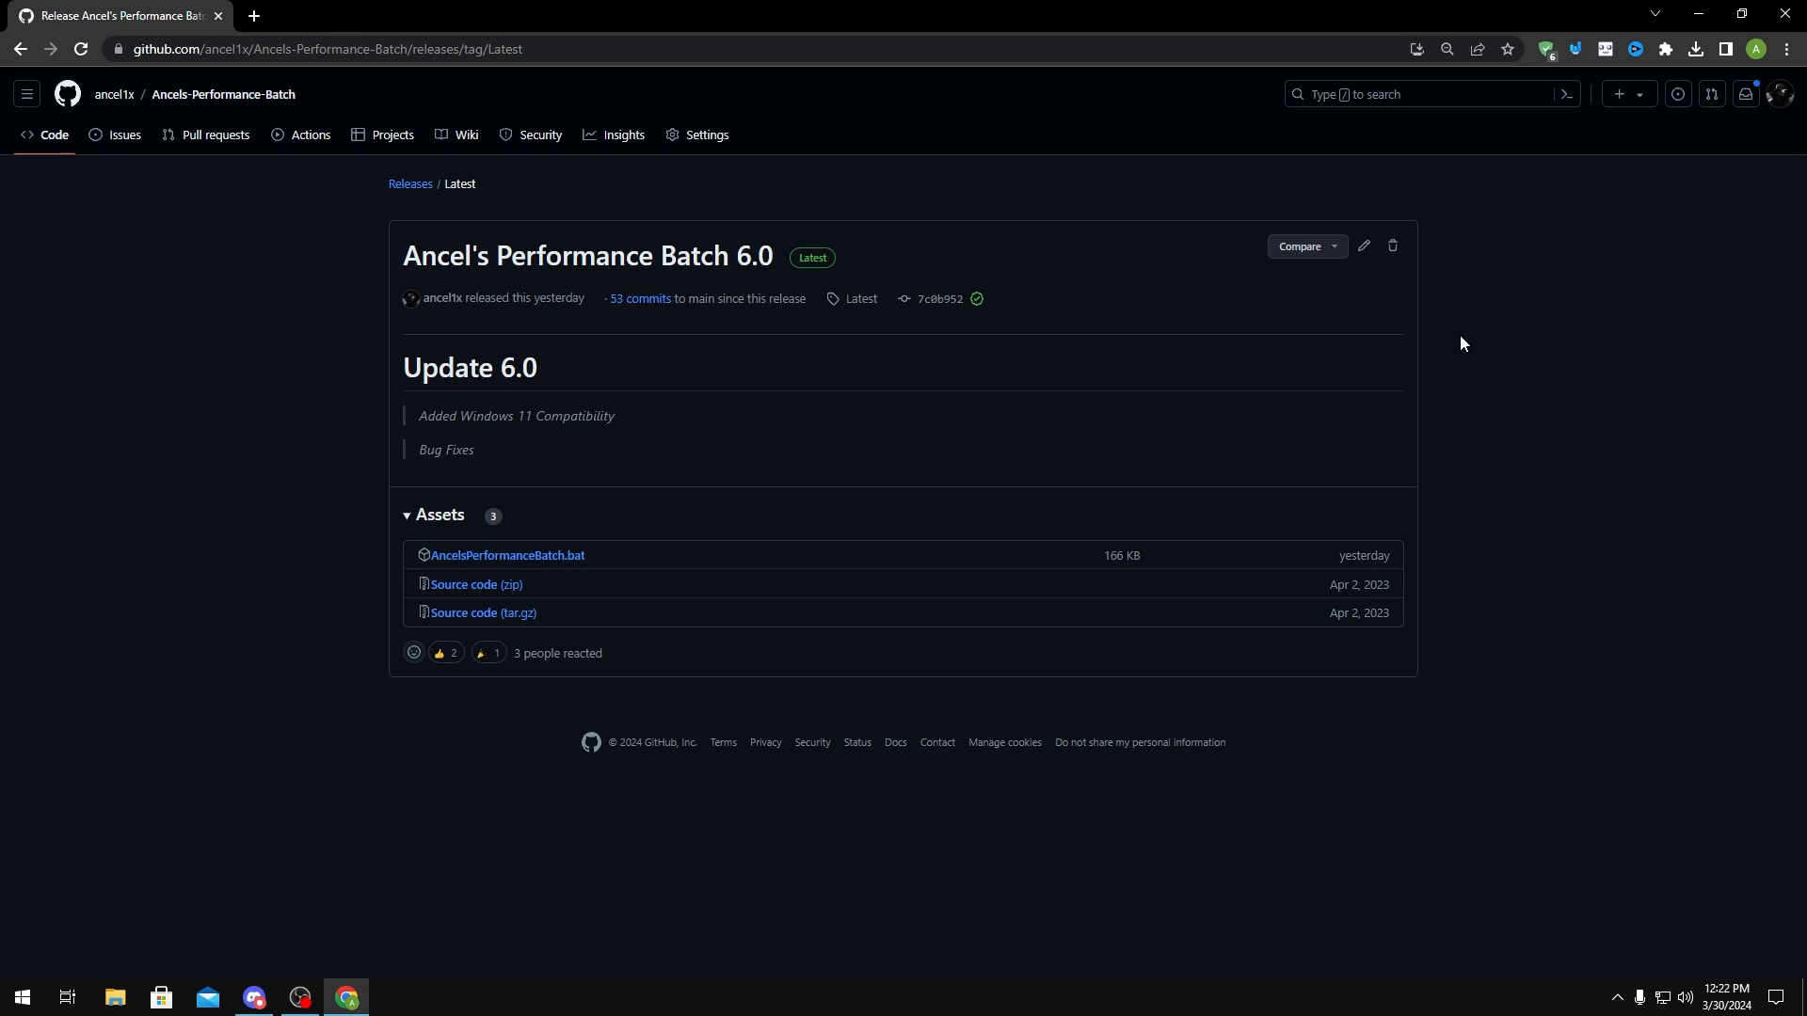
pyautogui.moveTo(329, 546)
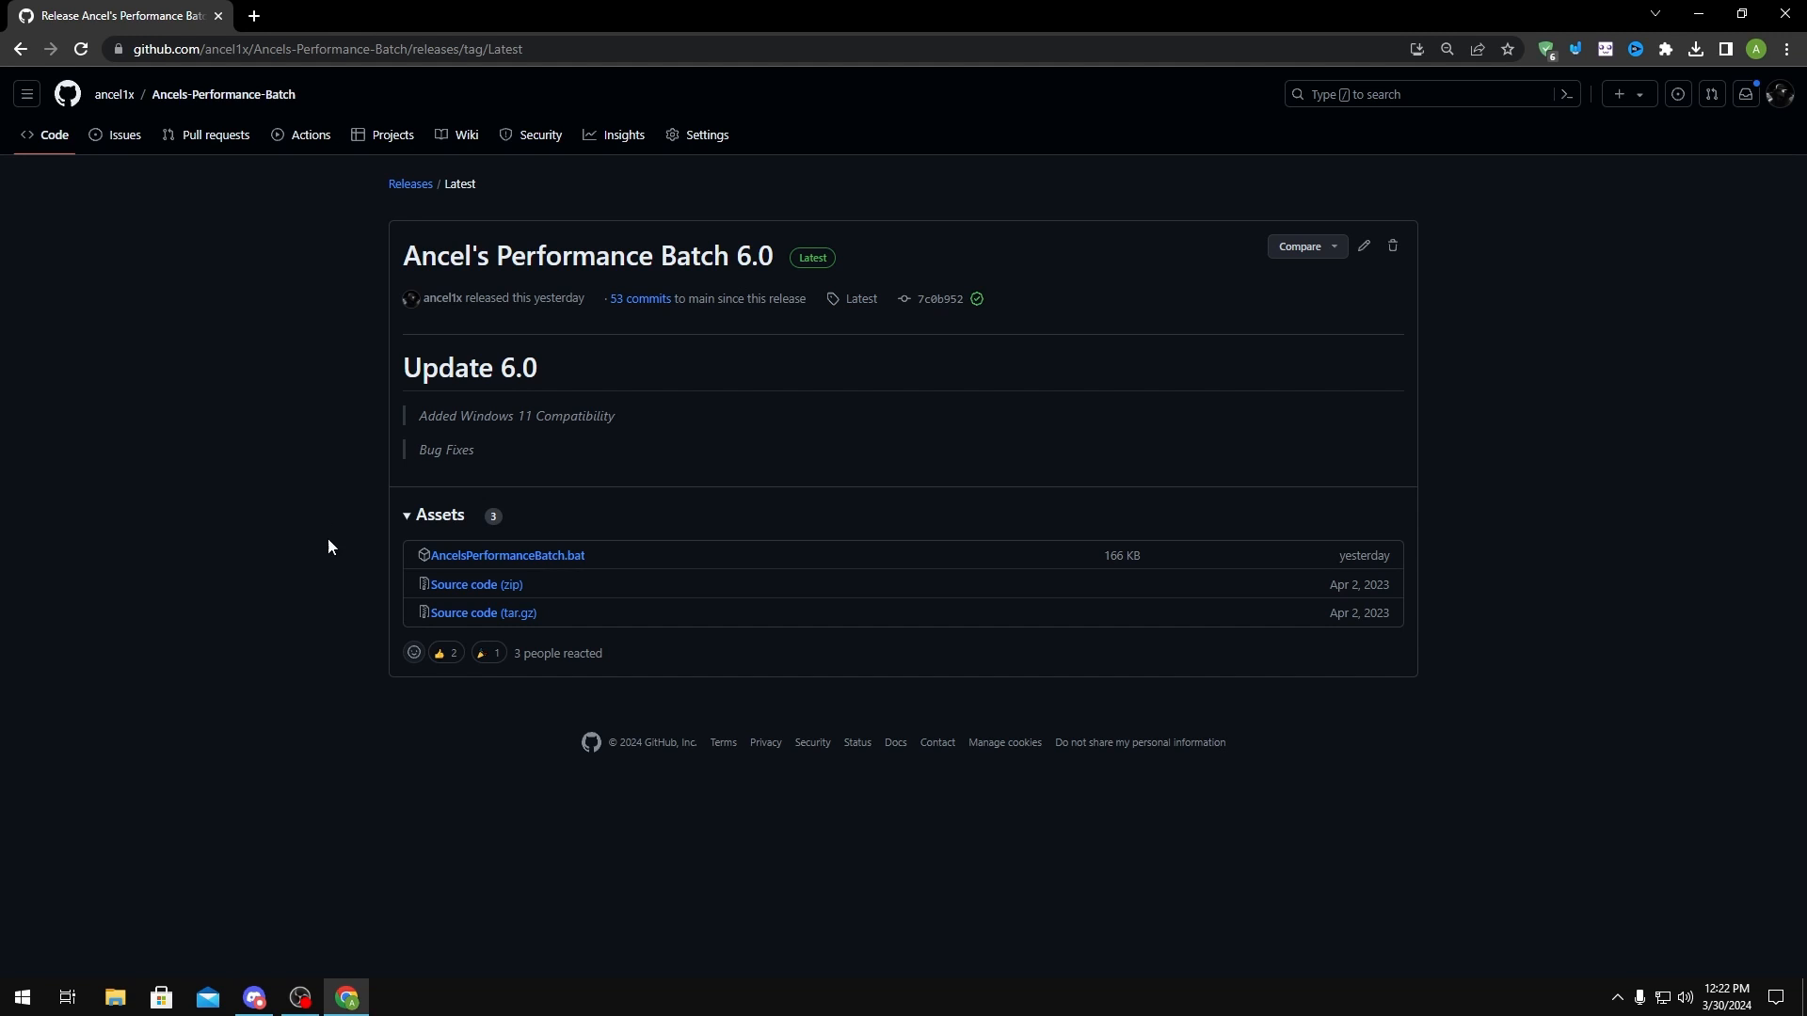
pyautogui.moveTo(273, 915)
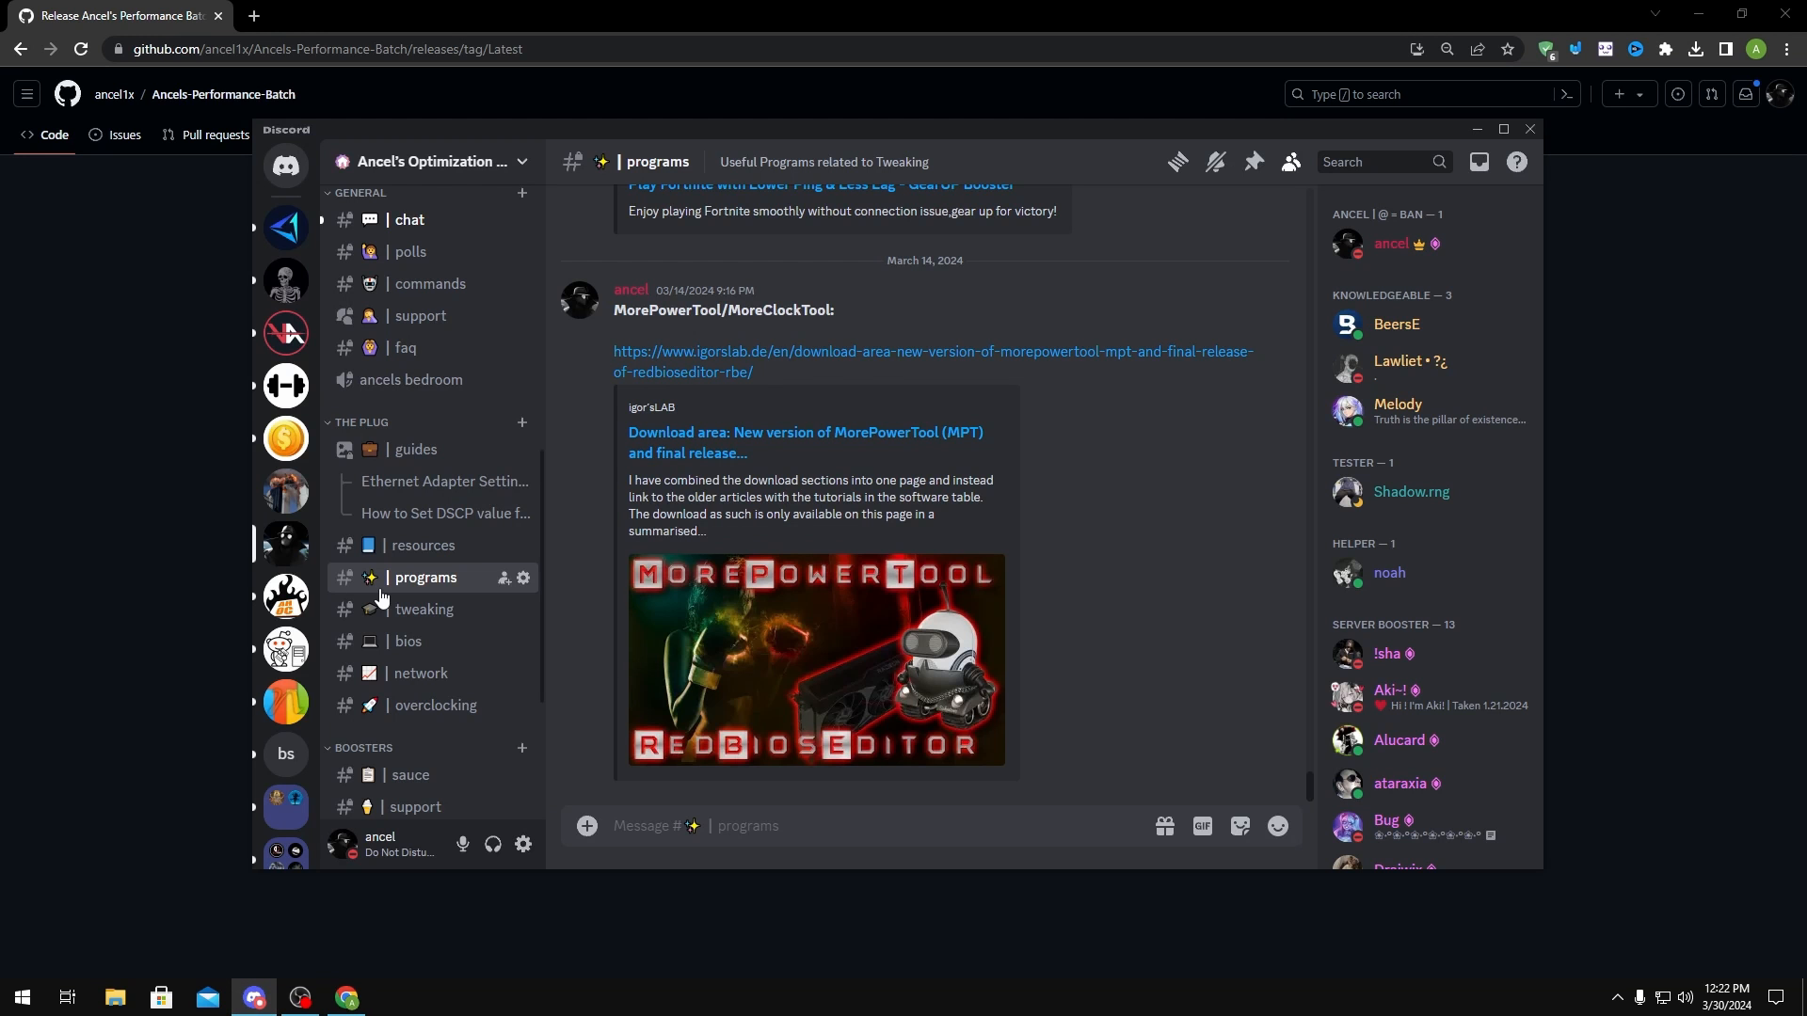
pyautogui.moveTo(1254, 162)
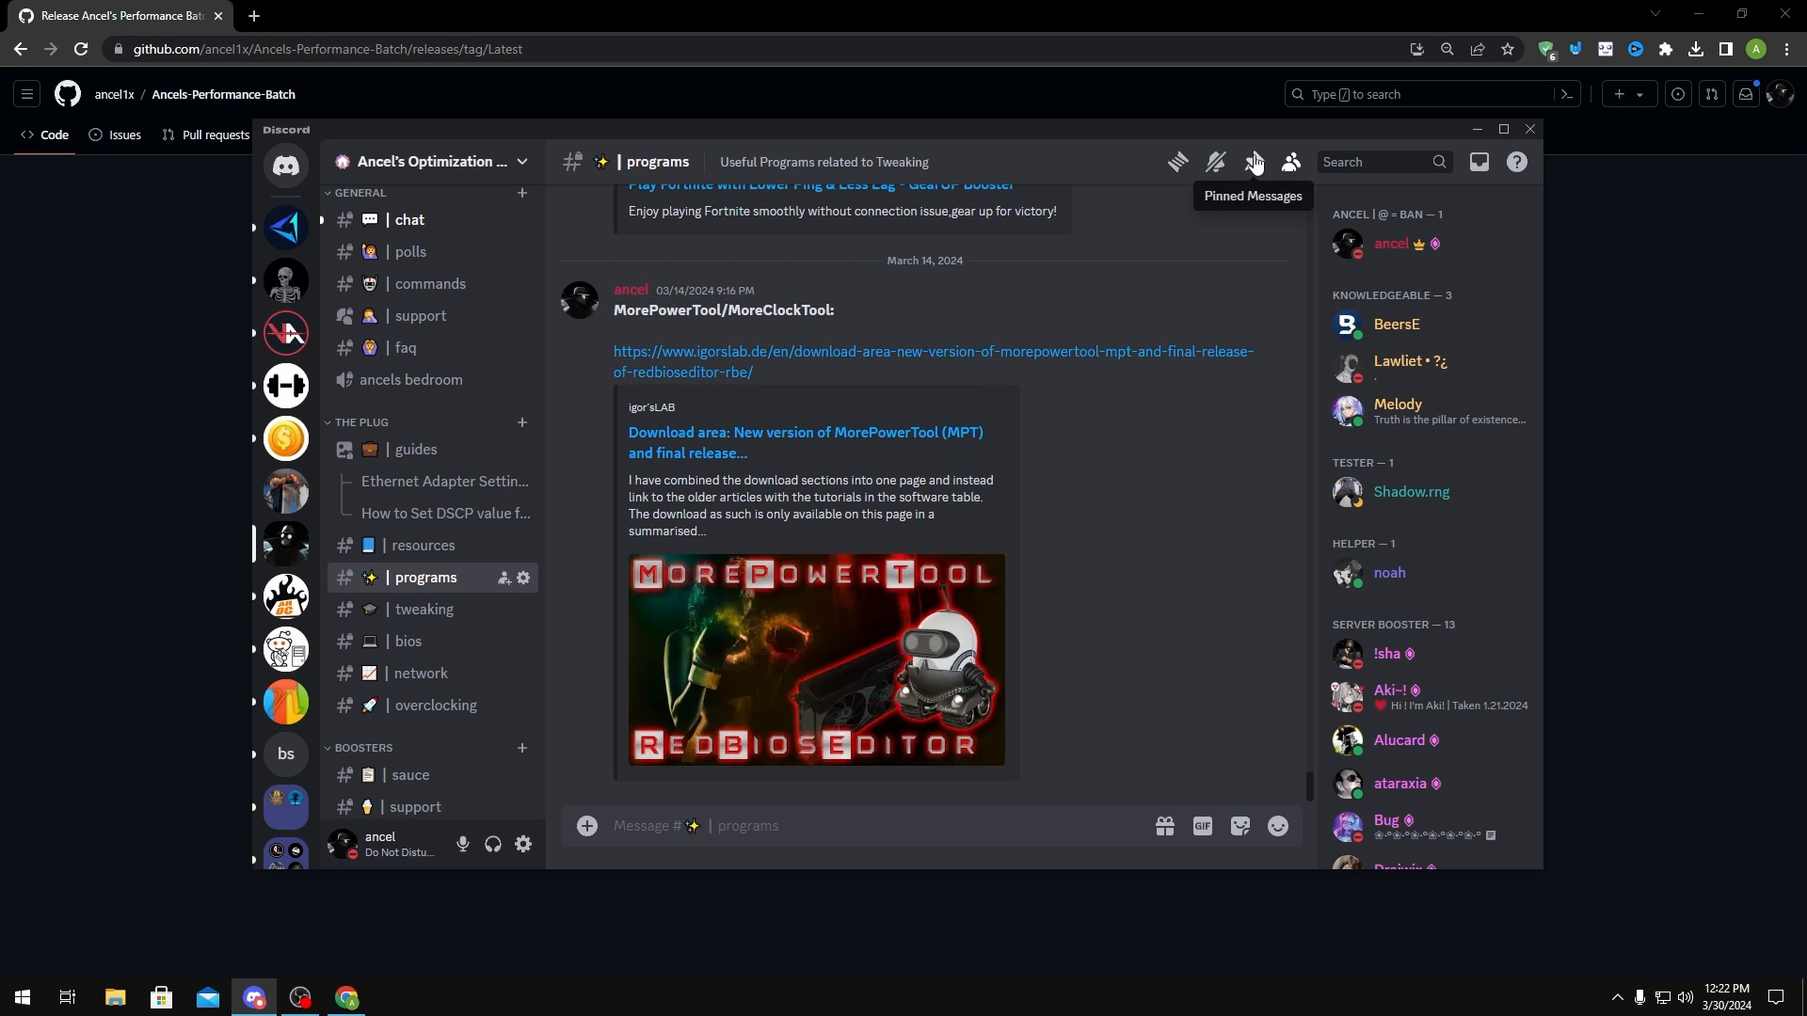
# Bring up the pinned messages of Discord's programs channel to find PowerRun.zip.
pyautogui.click(1253, 162)
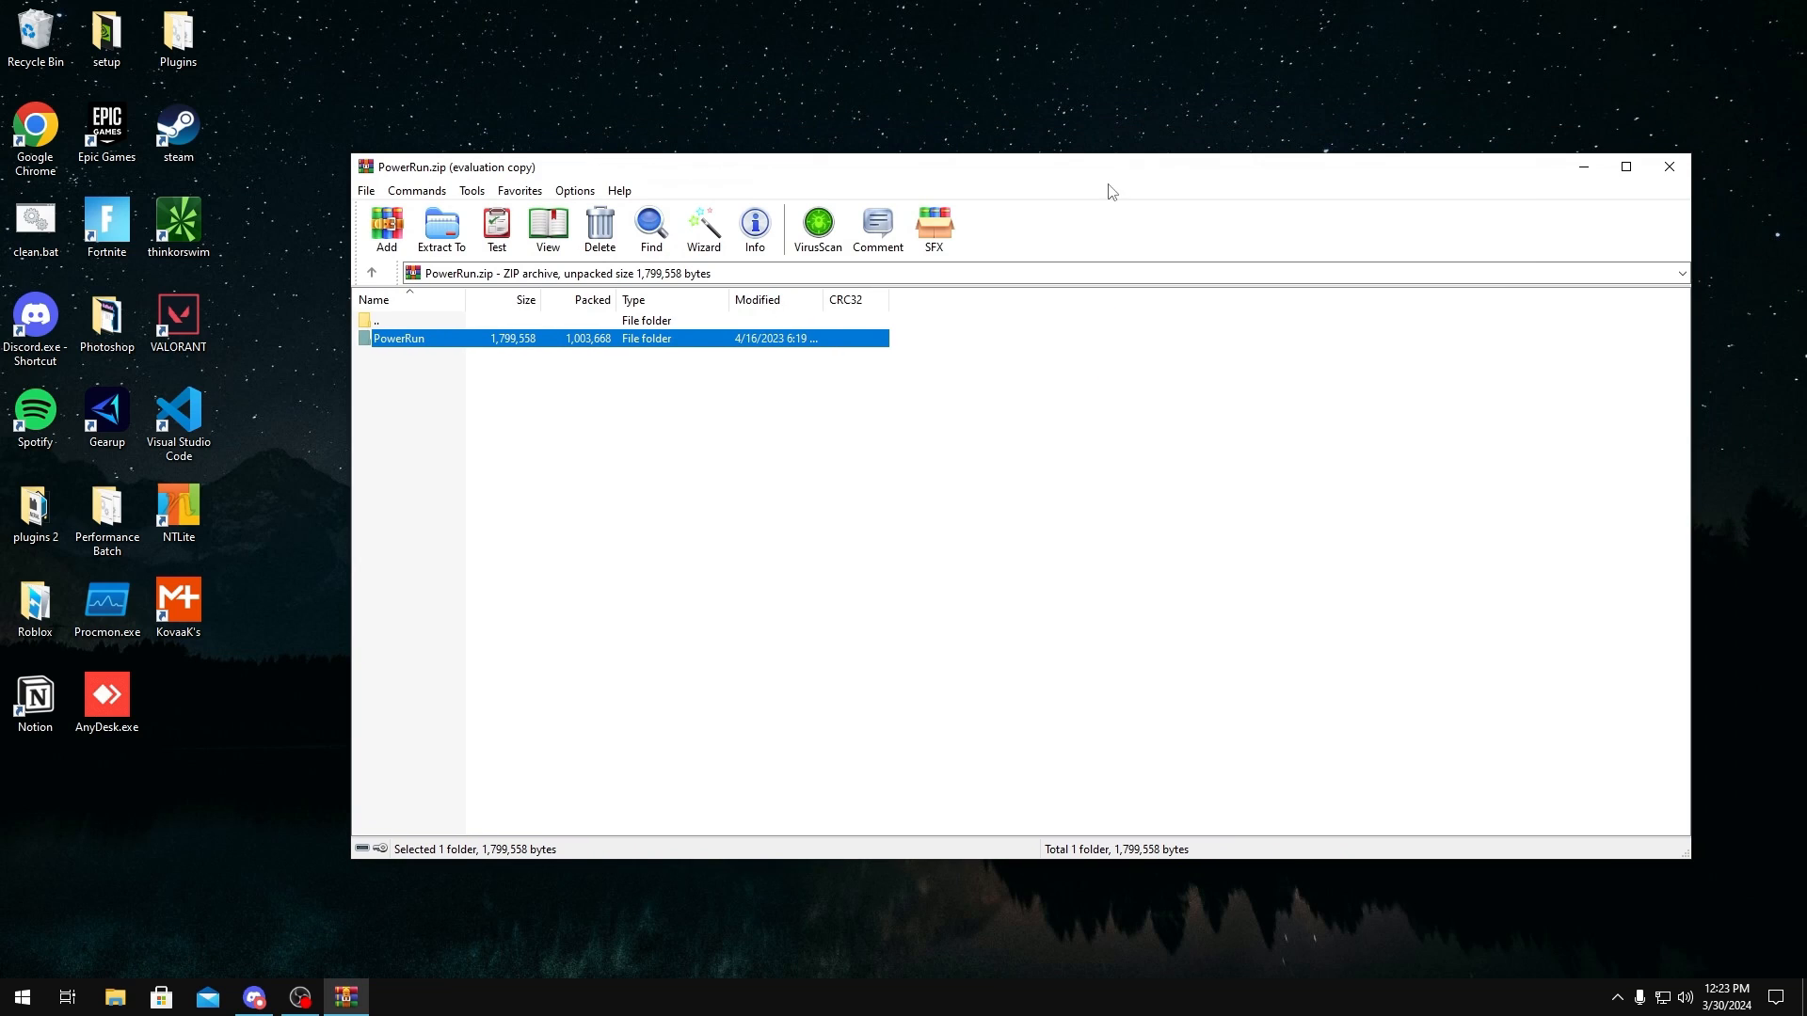
# Close the PowerRun archive, run AncelsPerformanceBatch.bat as administrator, then dismiss its restore-point prompt.
pyautogui.click(1666, 166)
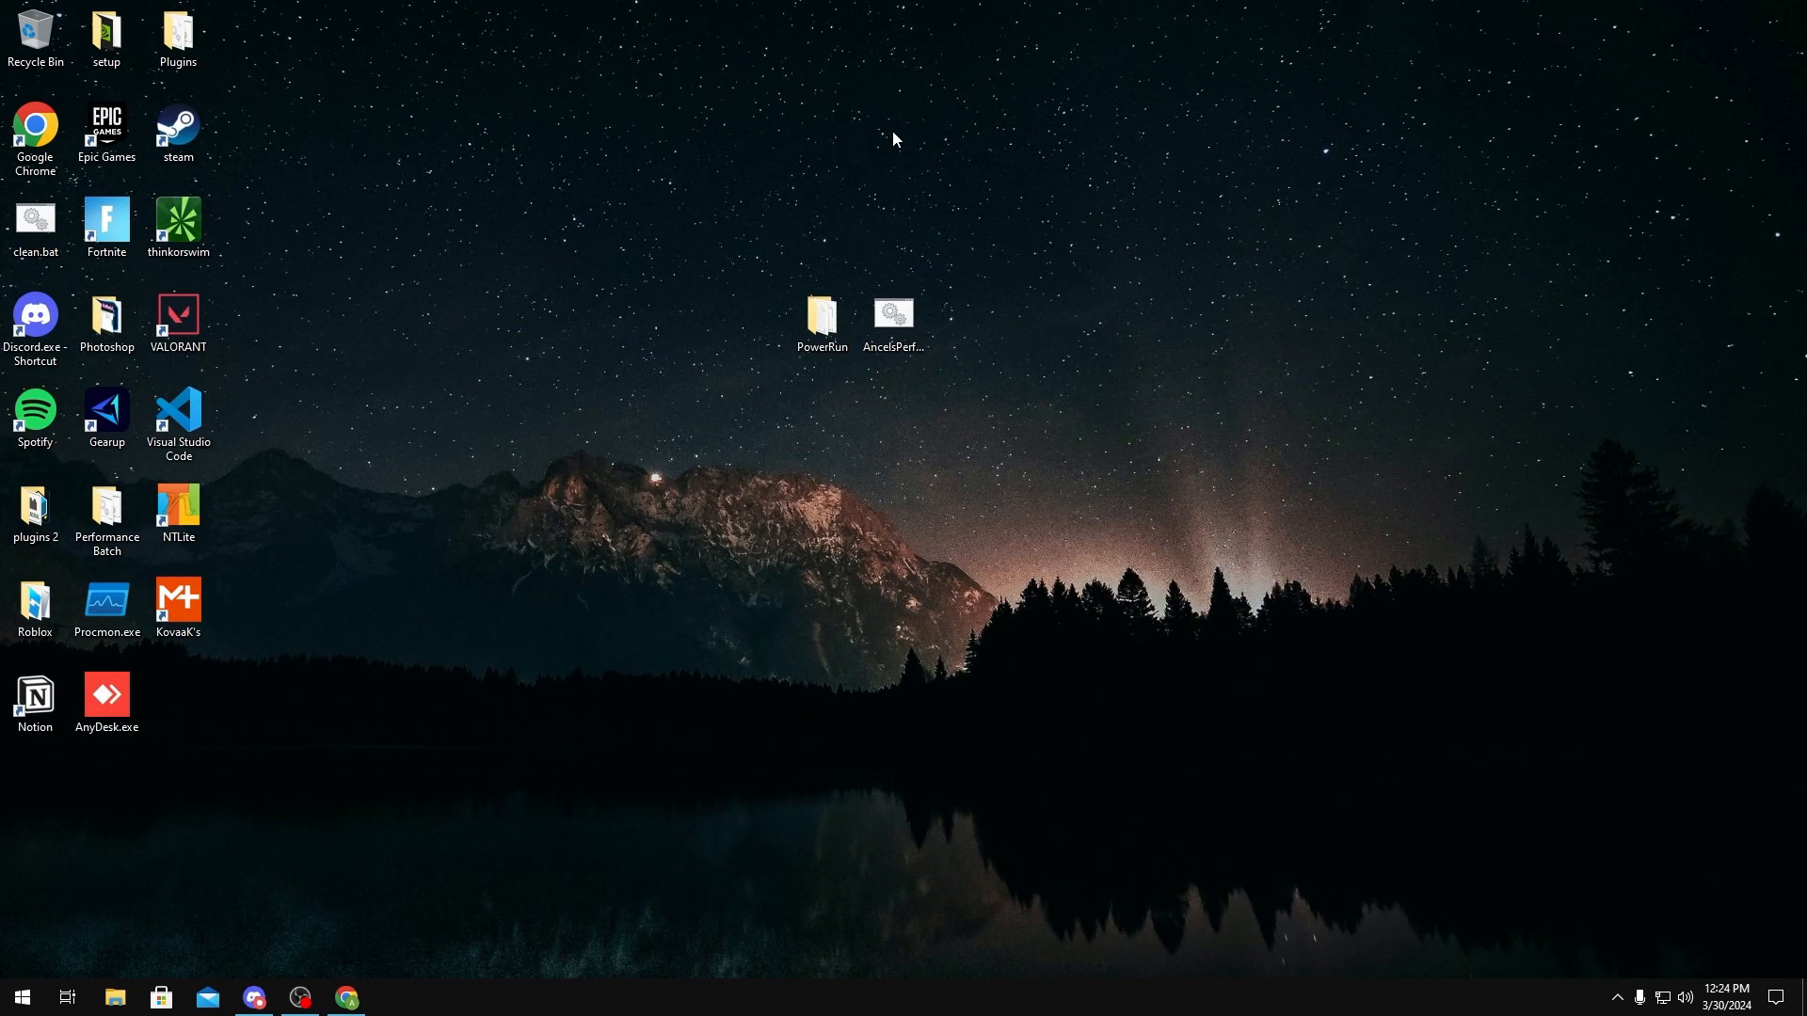
pyautogui.click(893, 320)
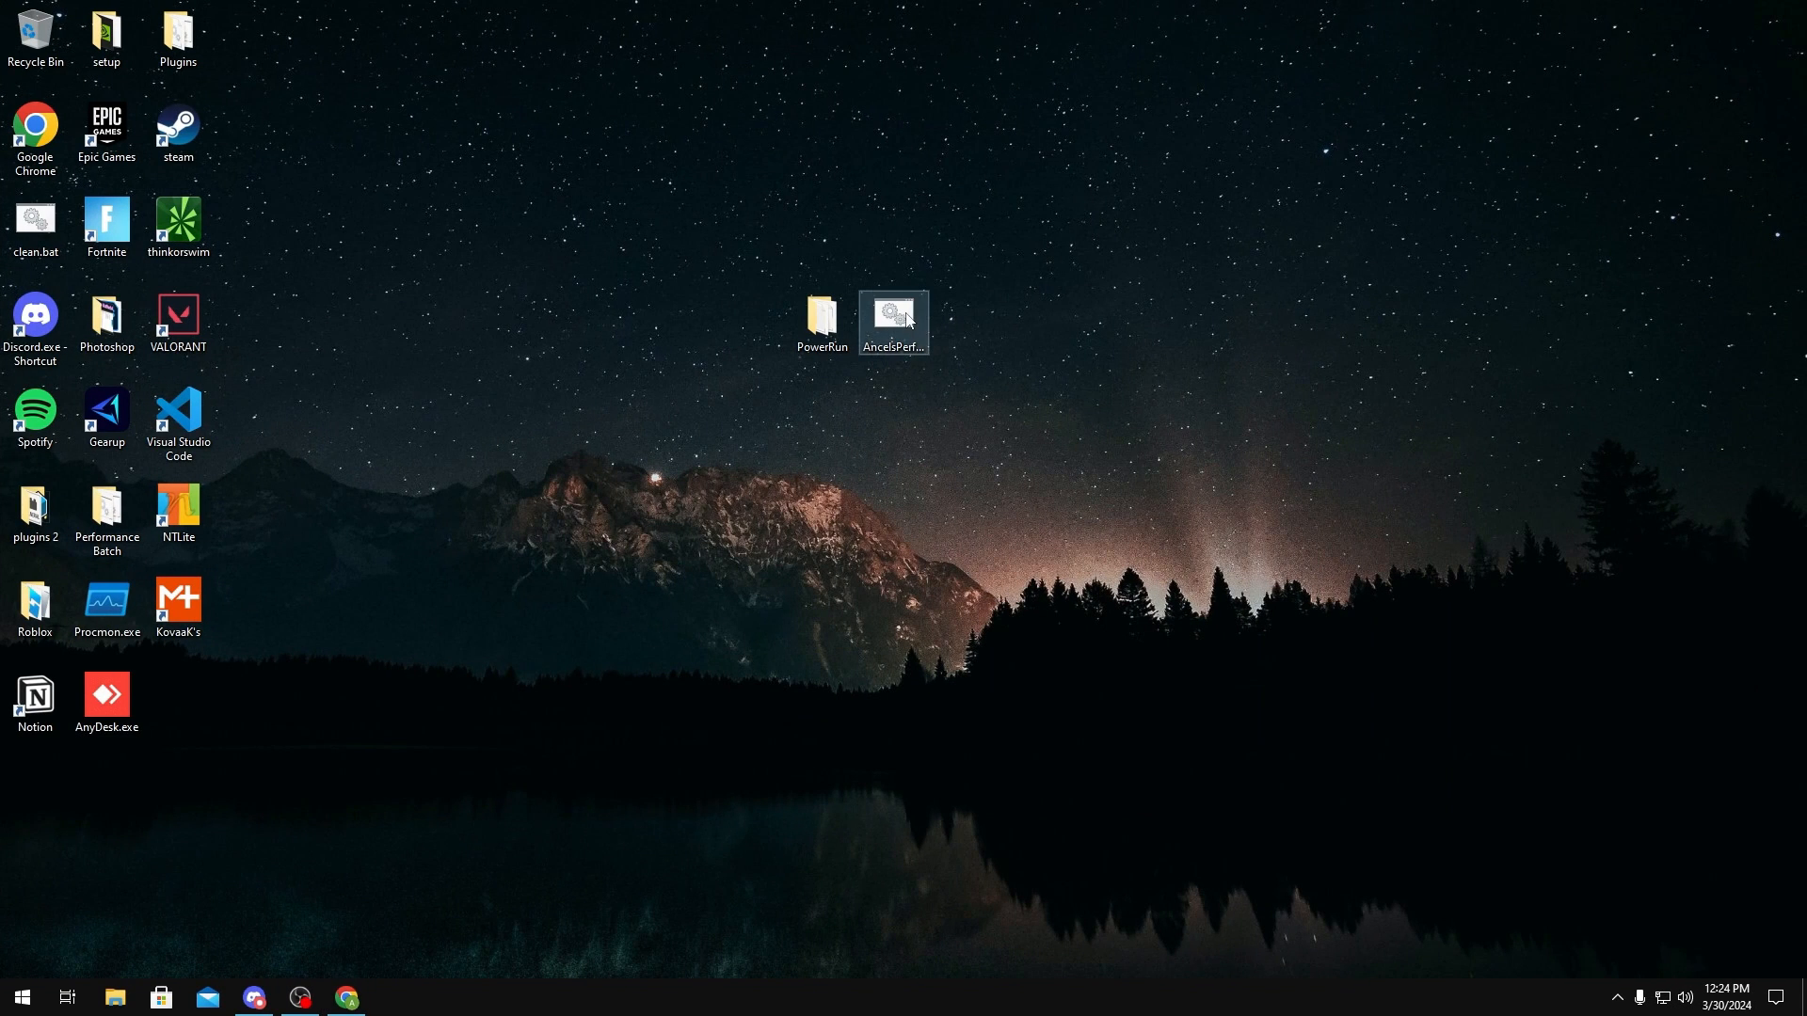
pyautogui.rightClick(892, 320)
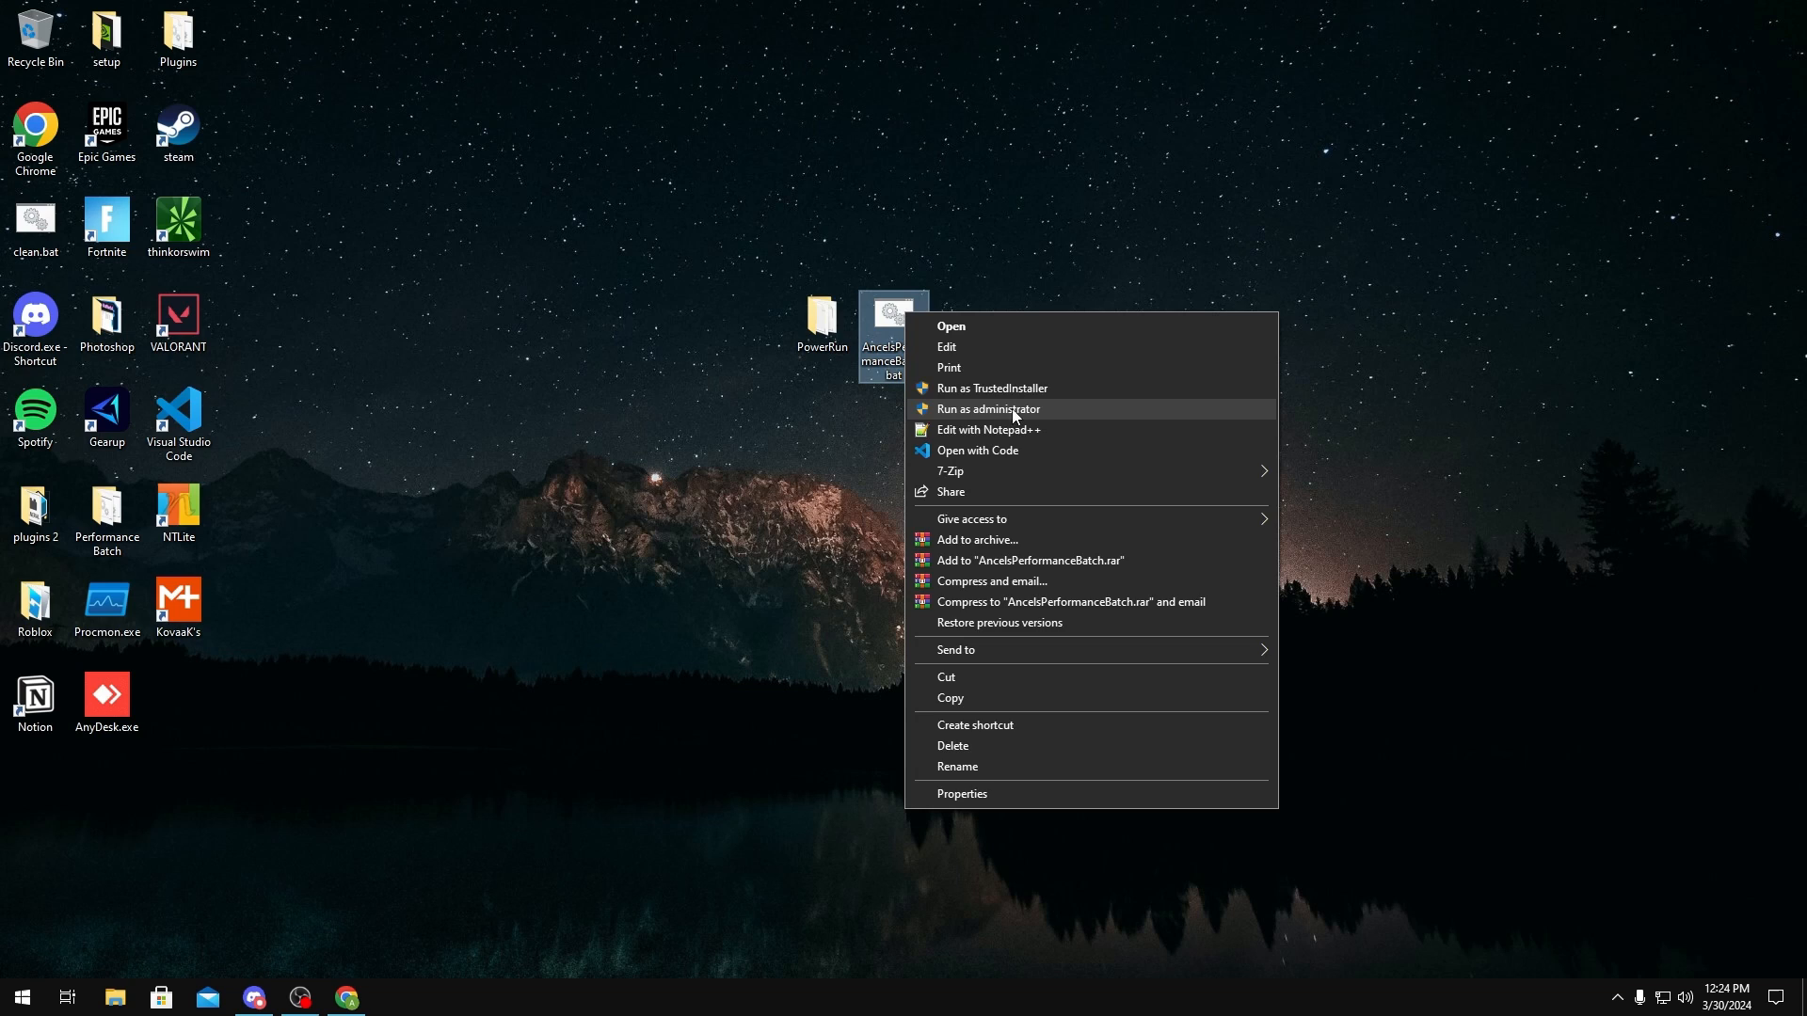
pyautogui.click(988, 409)
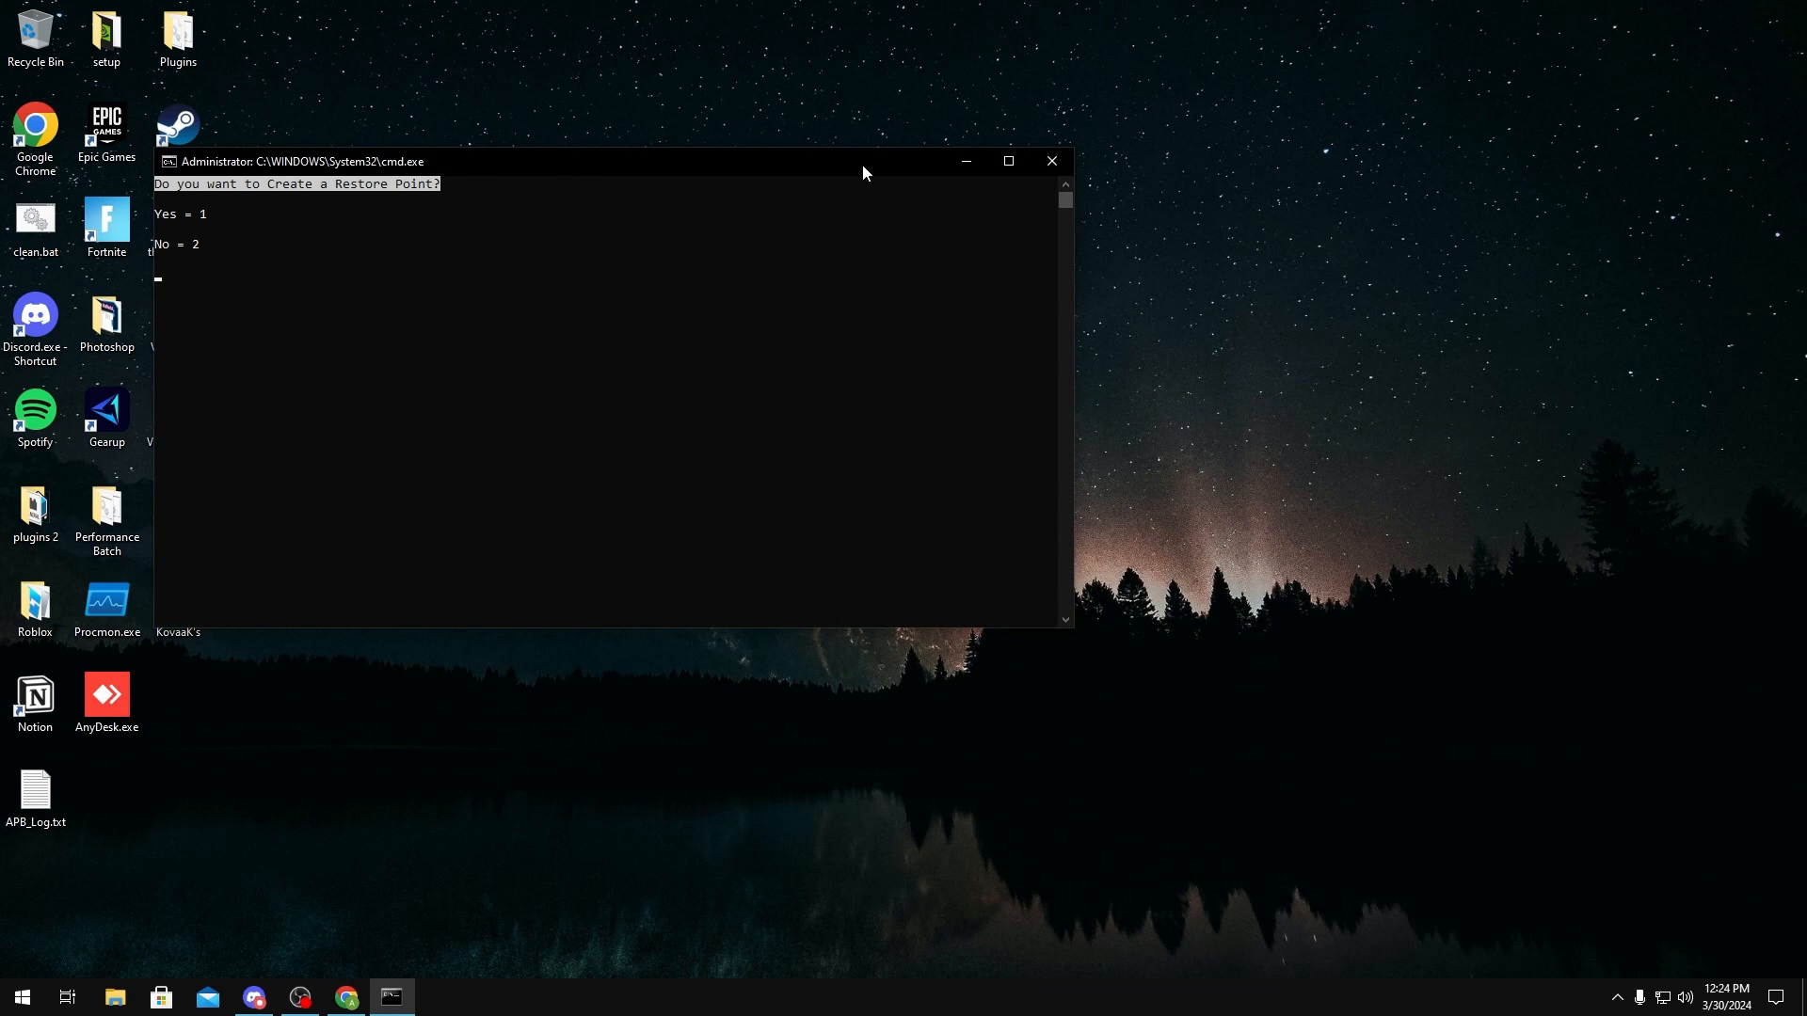
pyautogui.moveTo(1050, 162)
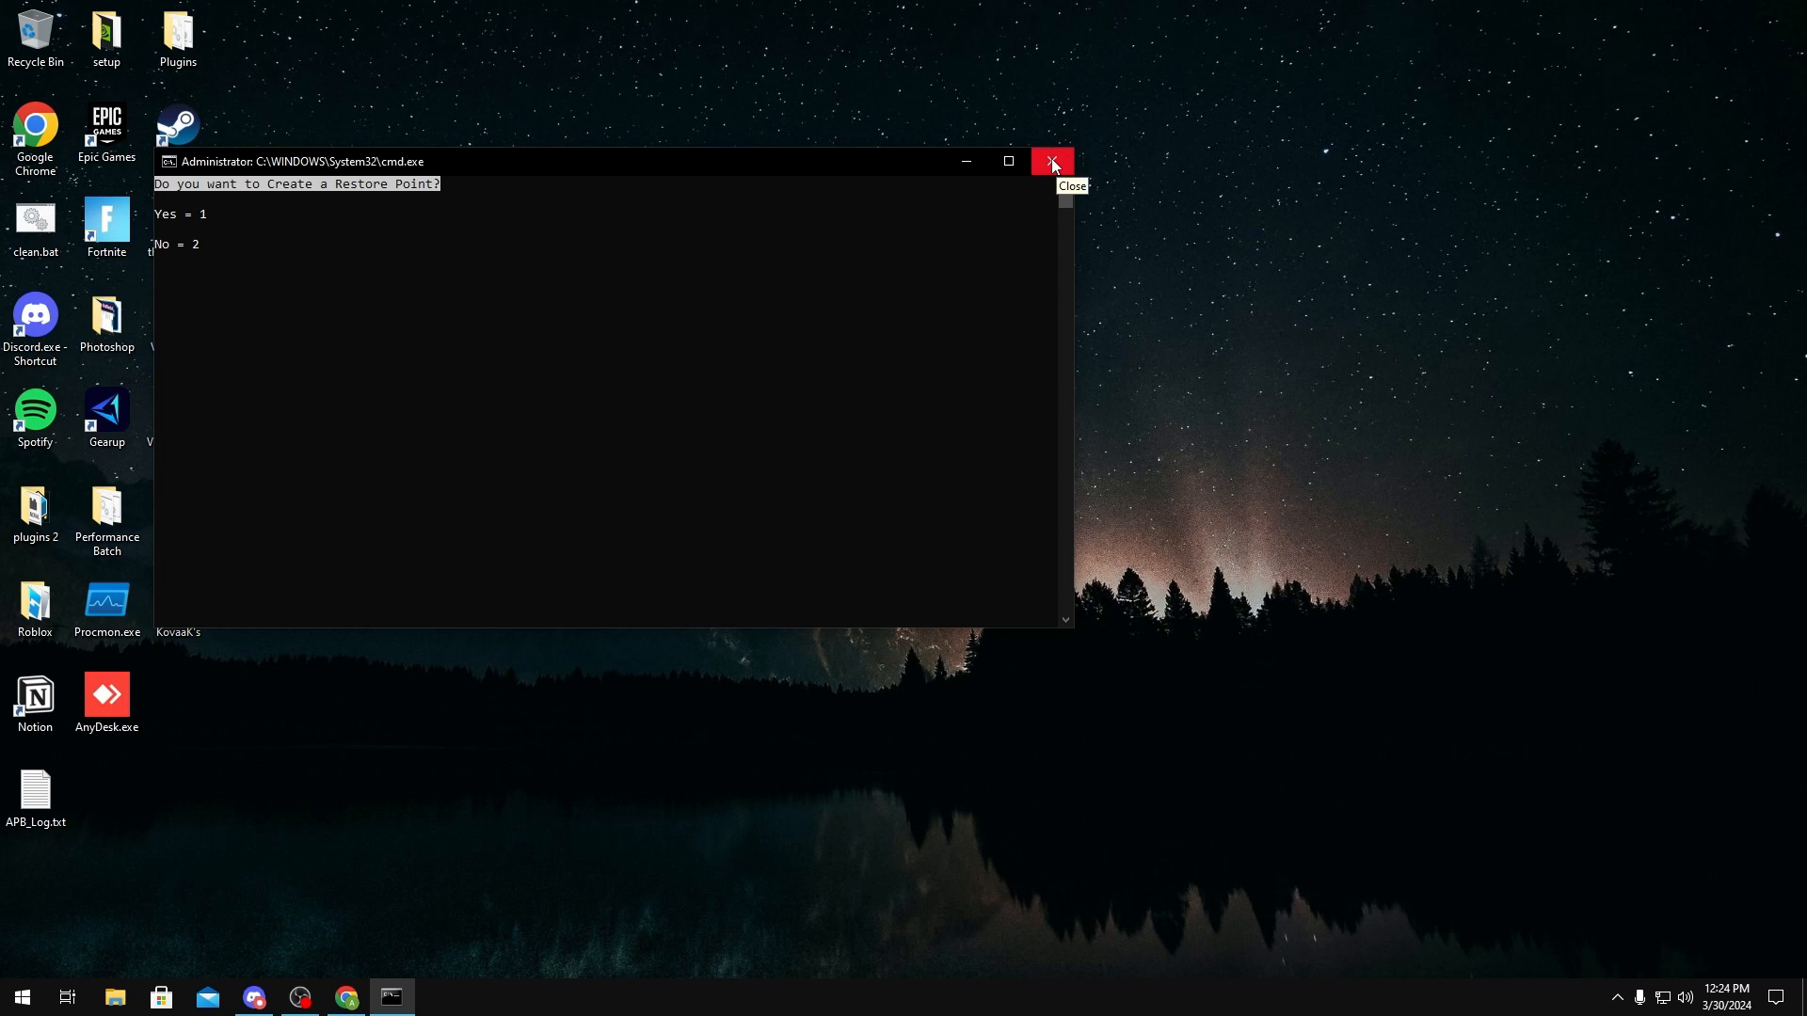
pyautogui.click(1051, 161)
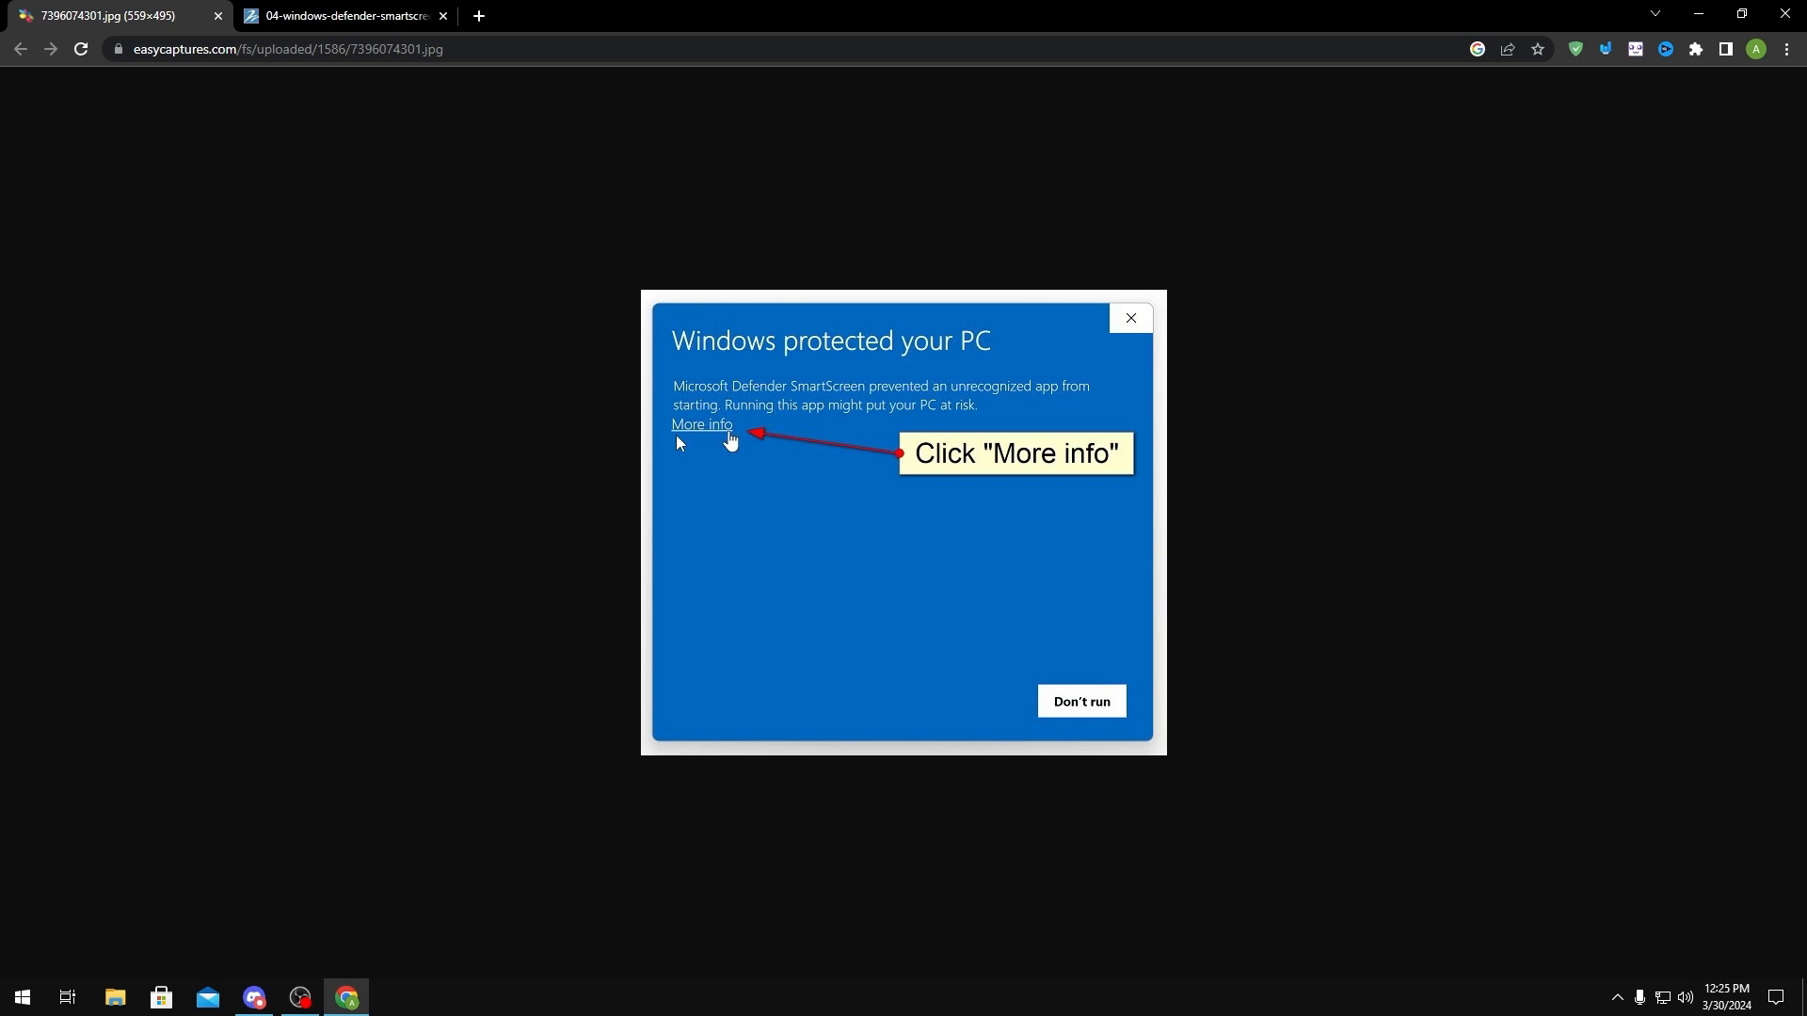
# View the SmartScreen guide image illustrating the 'Run anyway' option in Chrome.
pyautogui.click(700, 423)
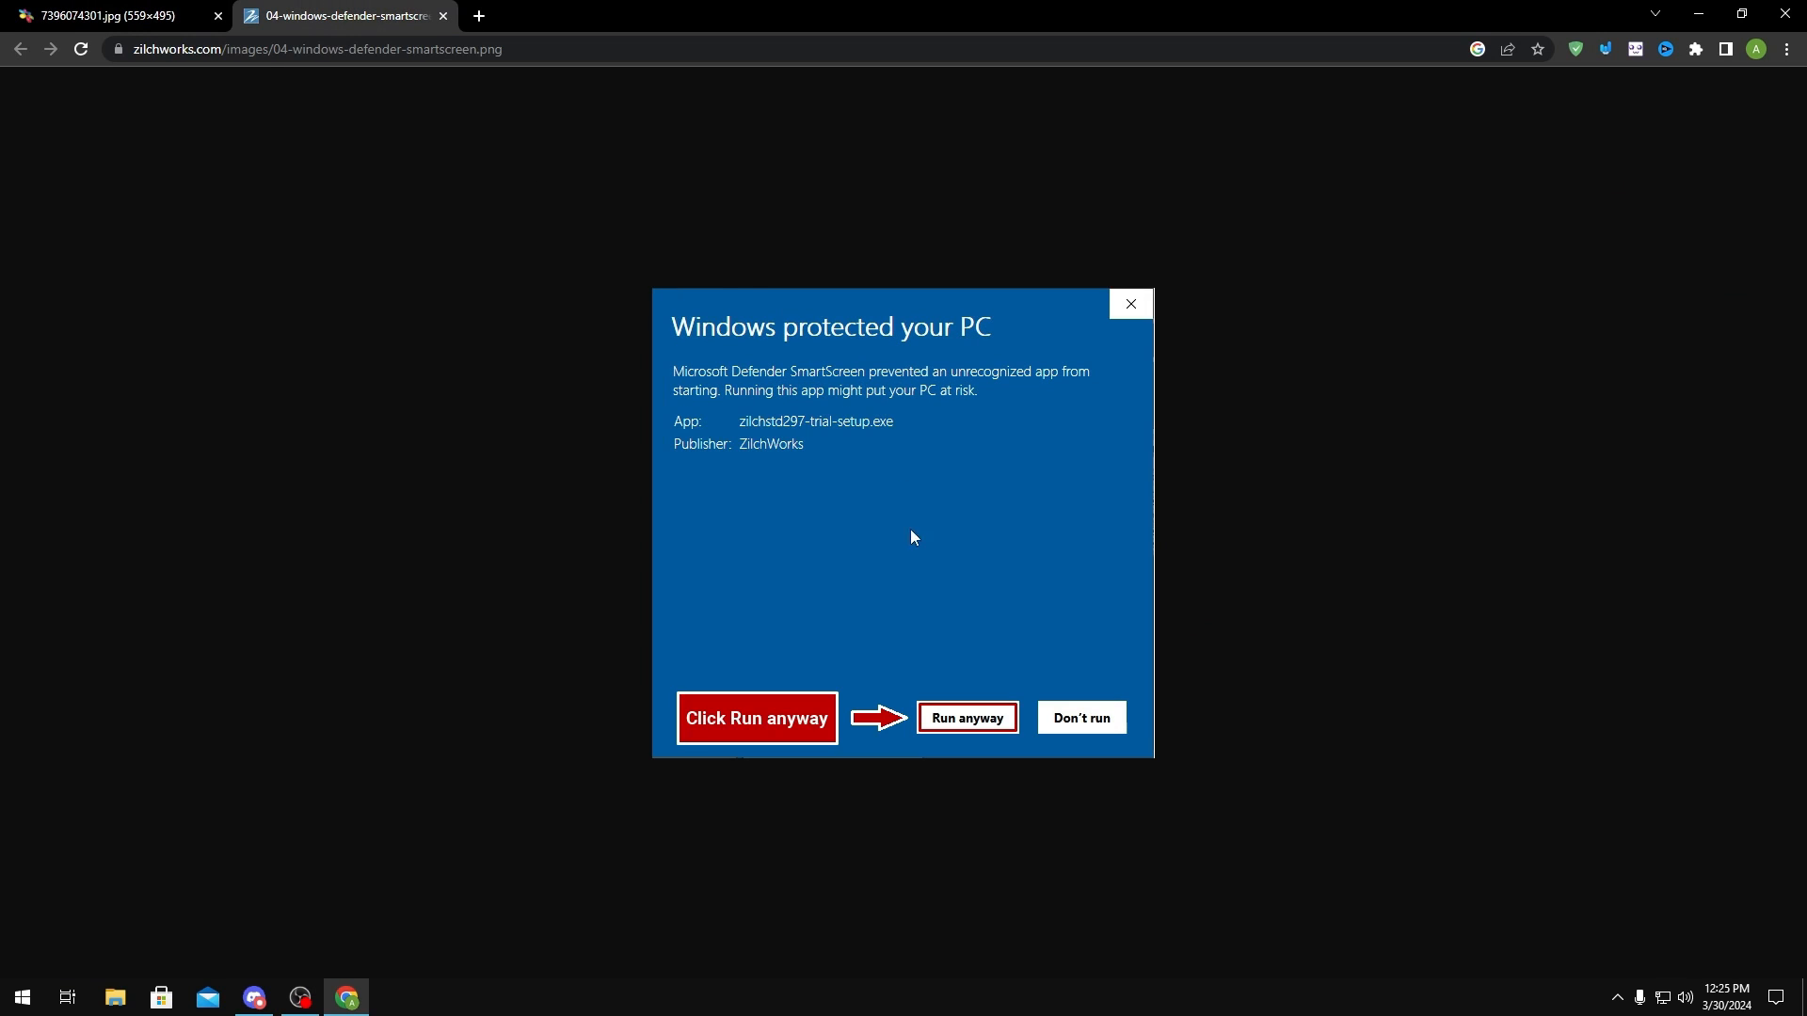
pyautogui.moveTo(1666, 155)
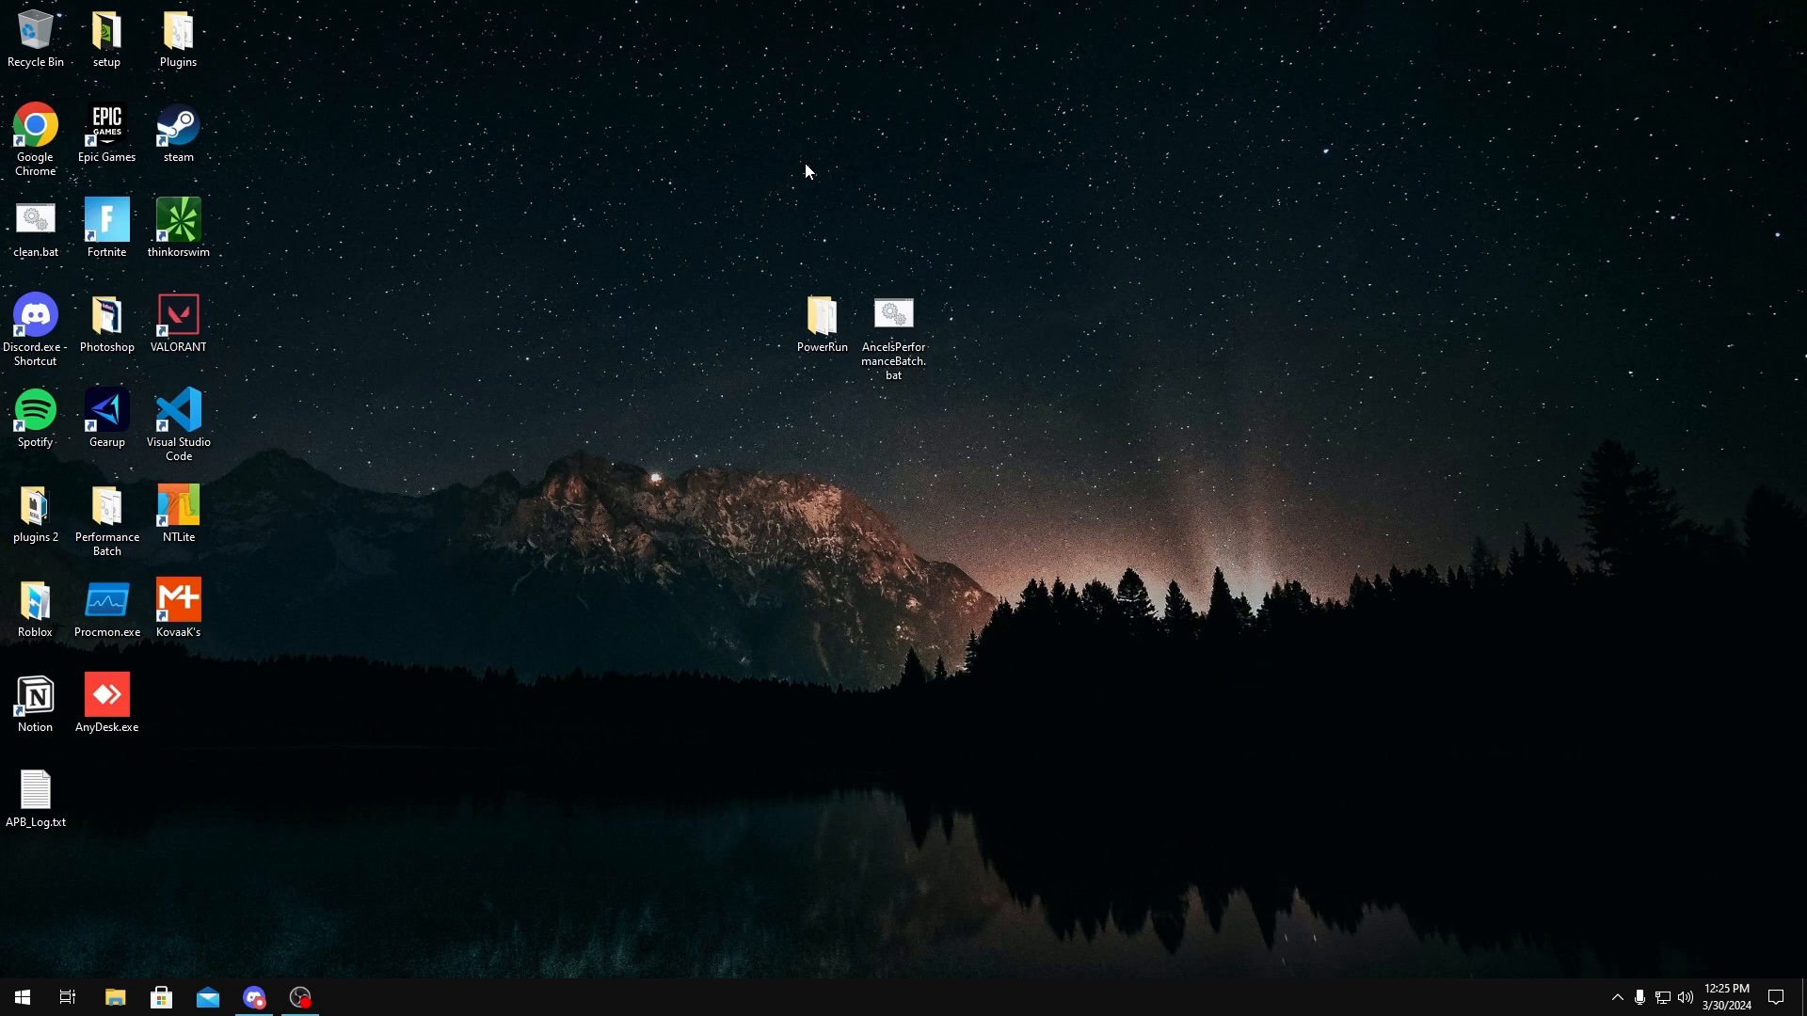
# Launch the batch from the PowerRun folder and approve the unverified-publisher Security Warning with Run.
pyautogui.doubleClick(822, 316)
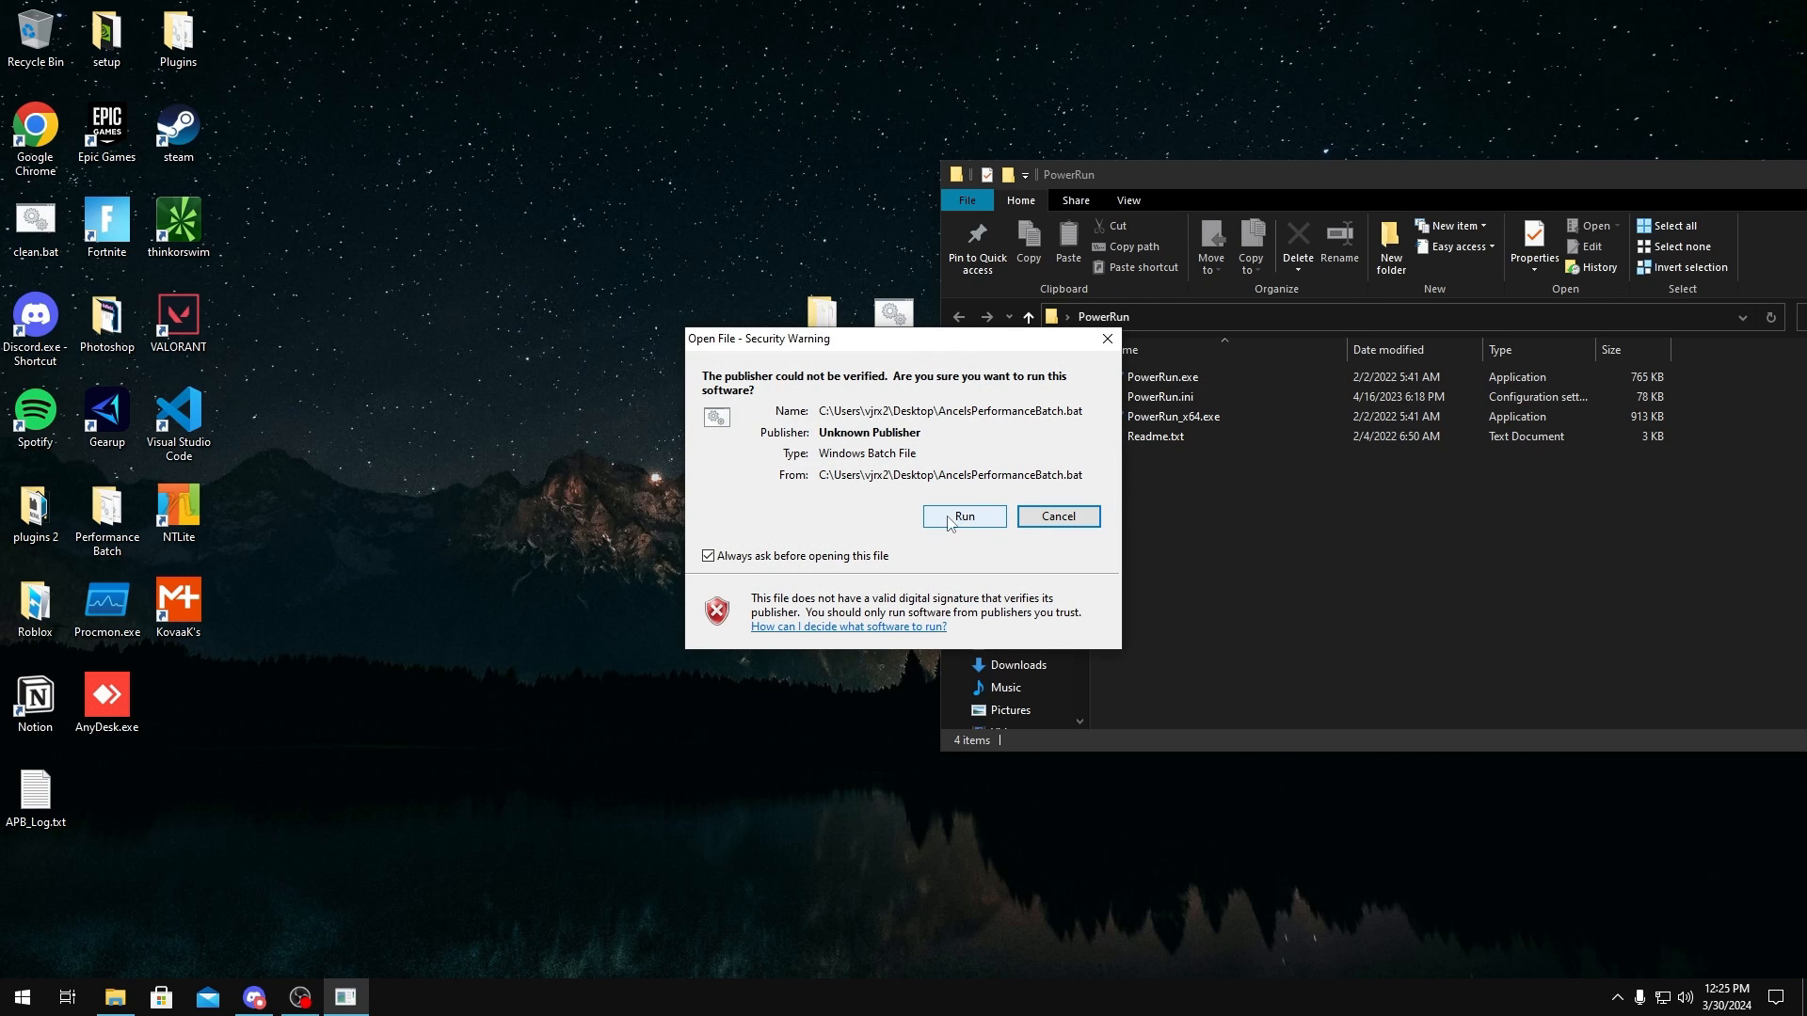
pyautogui.click(963, 515)
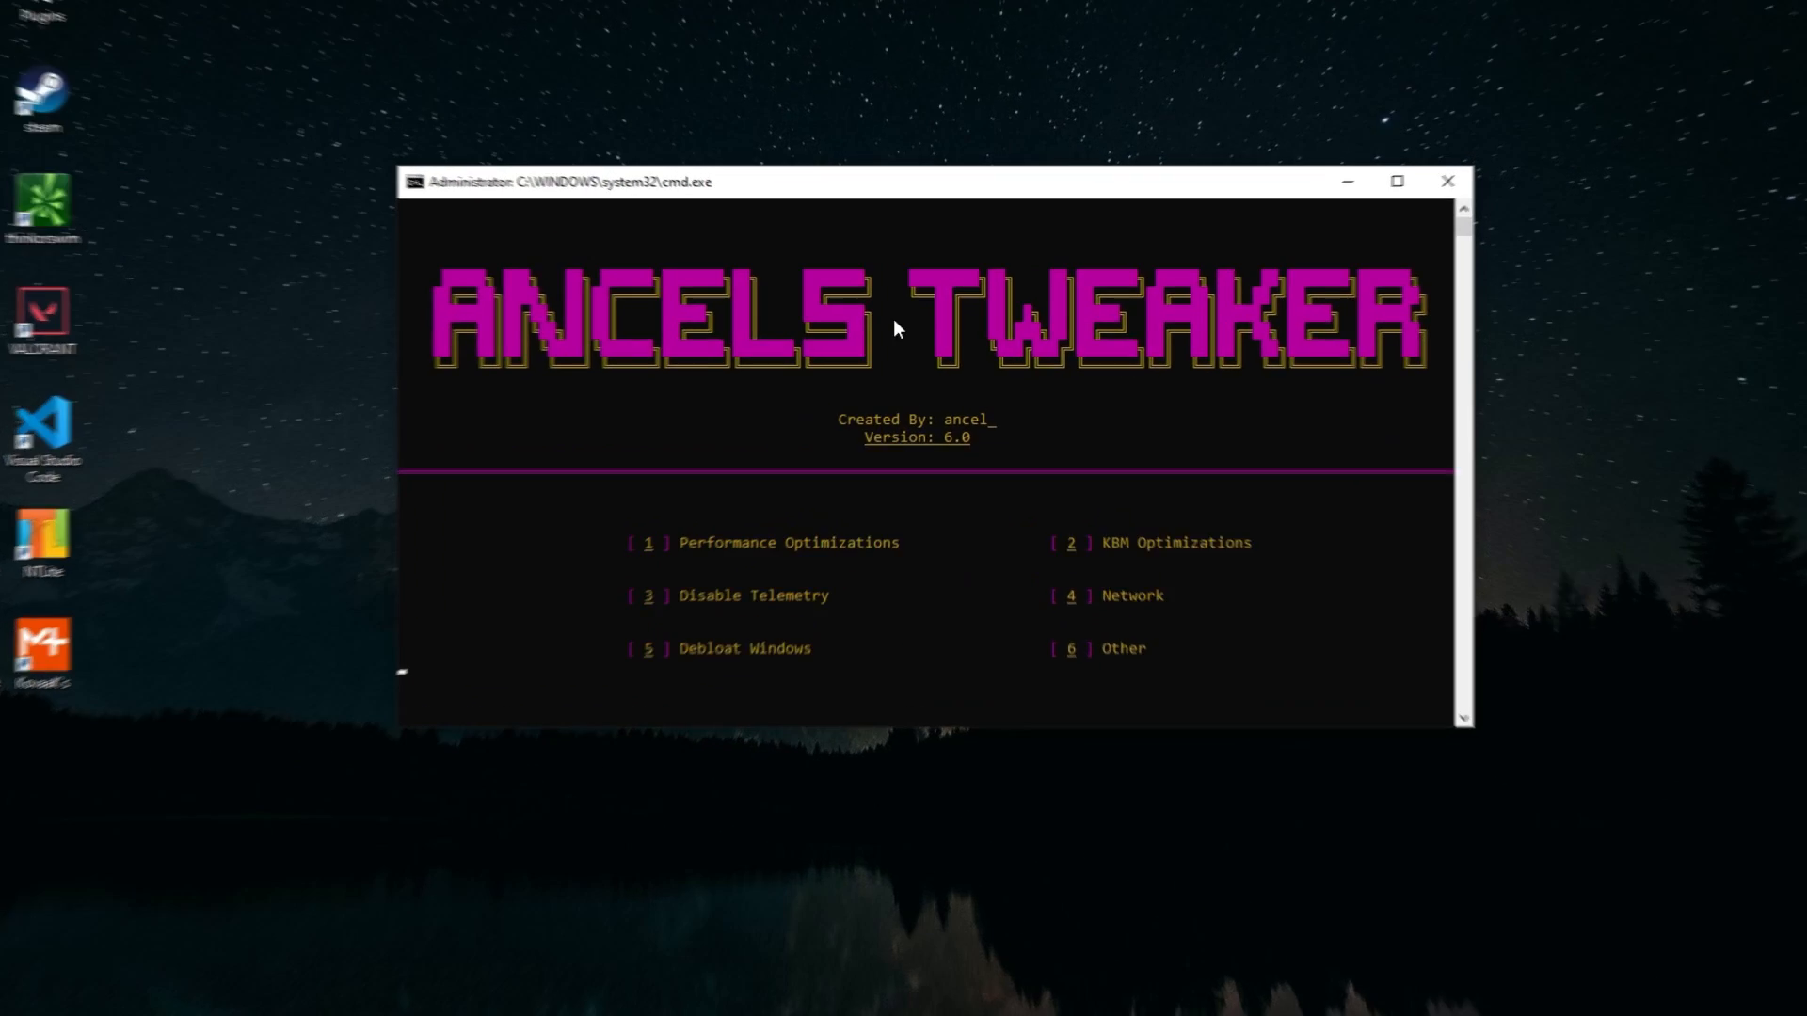
# Bring the Ancels Tweaker main menu console to full view.
pyautogui.click(1395, 181)
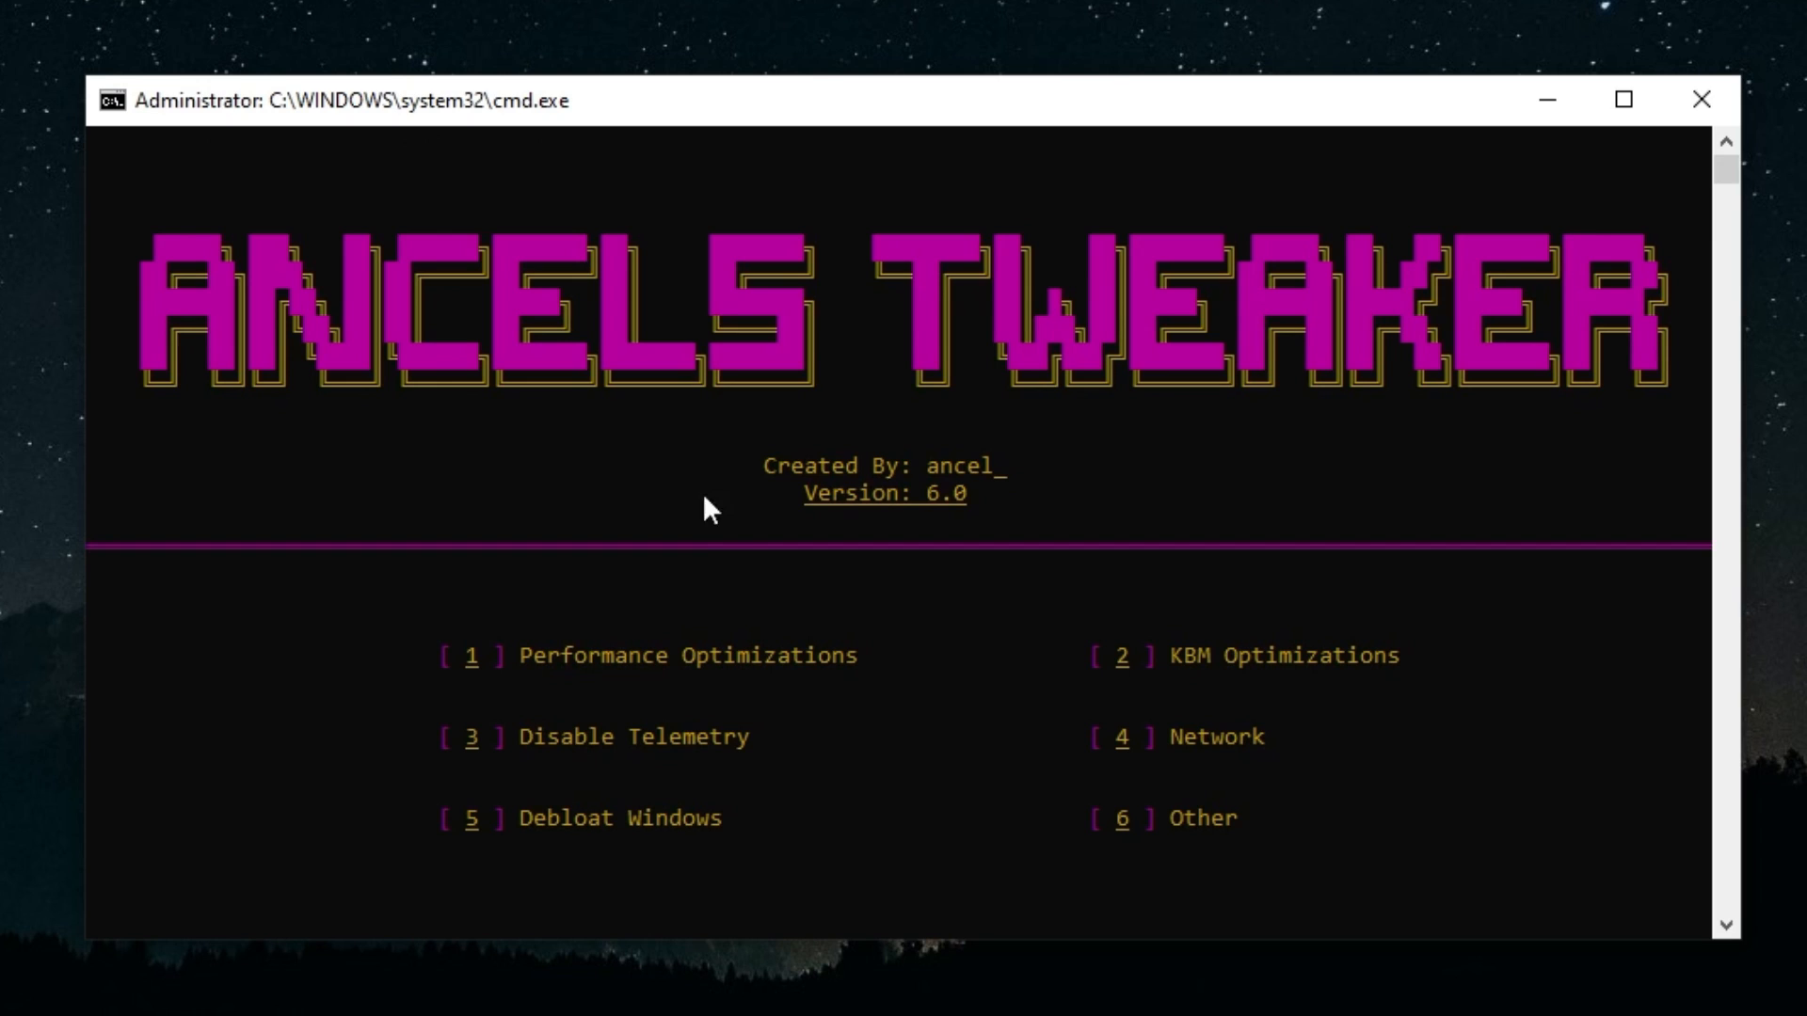
pyautogui.moveTo(823, 646)
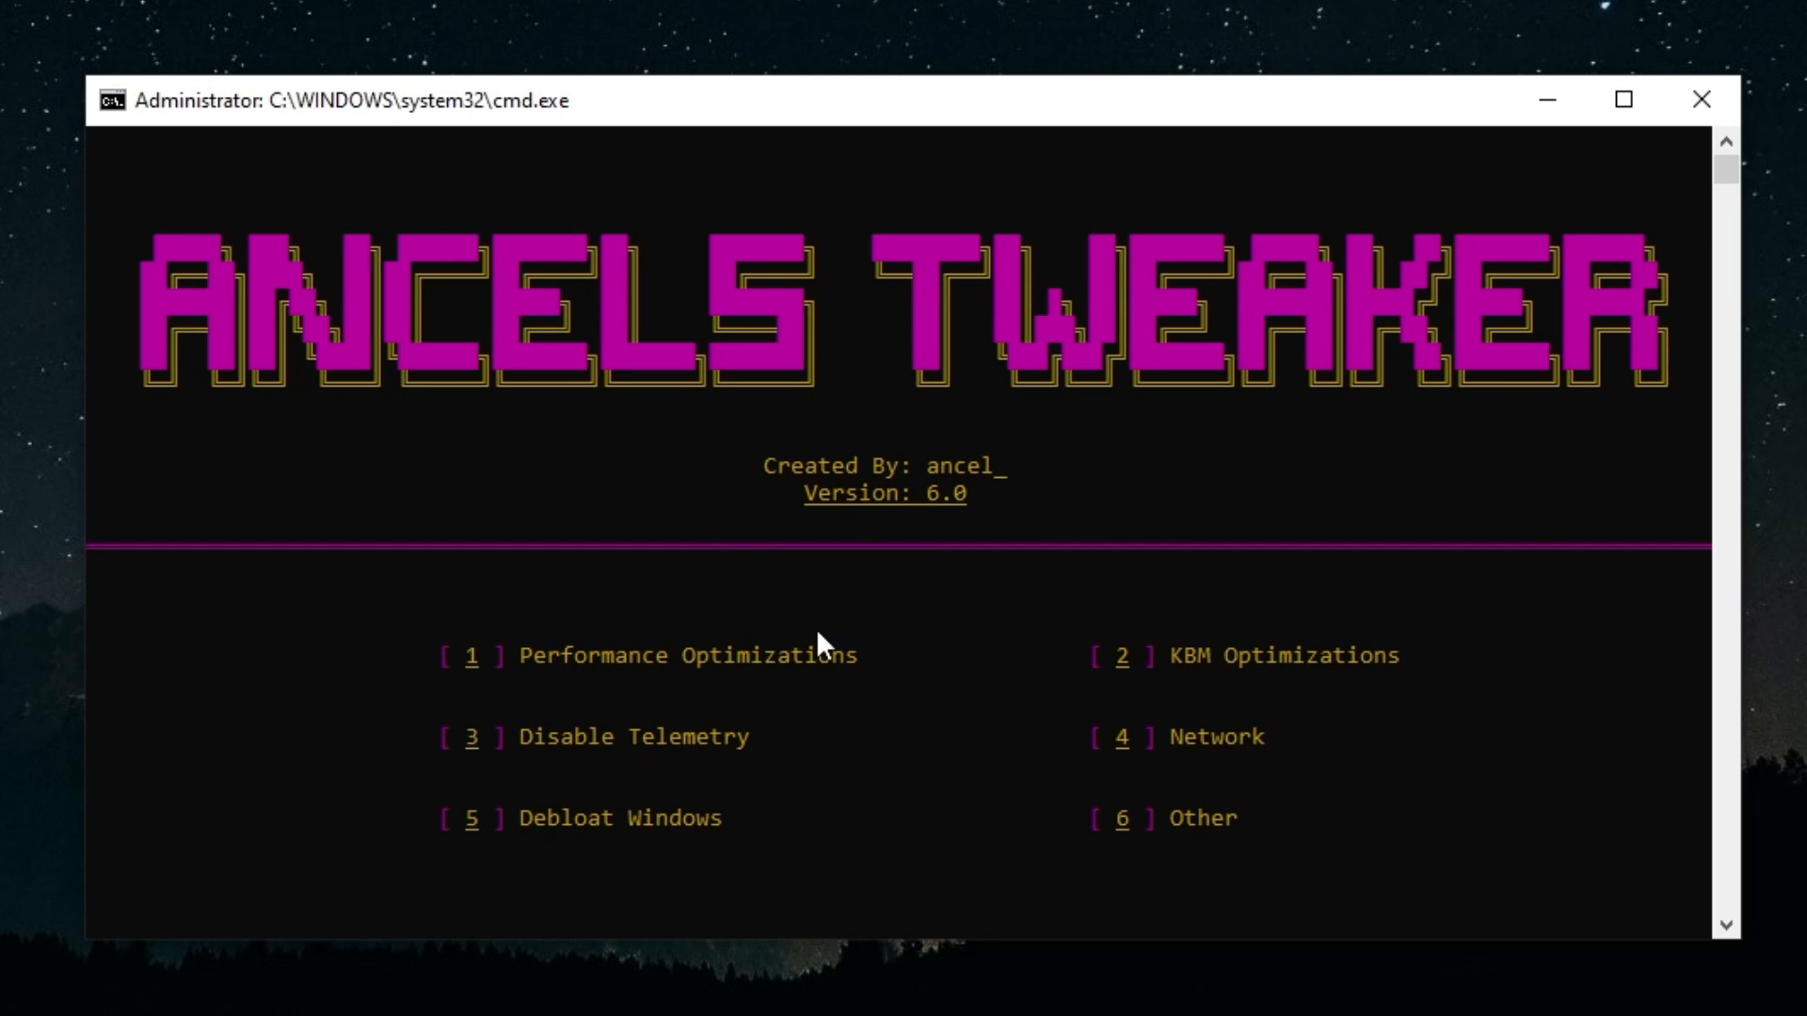
pyautogui.moveTo(715, 695)
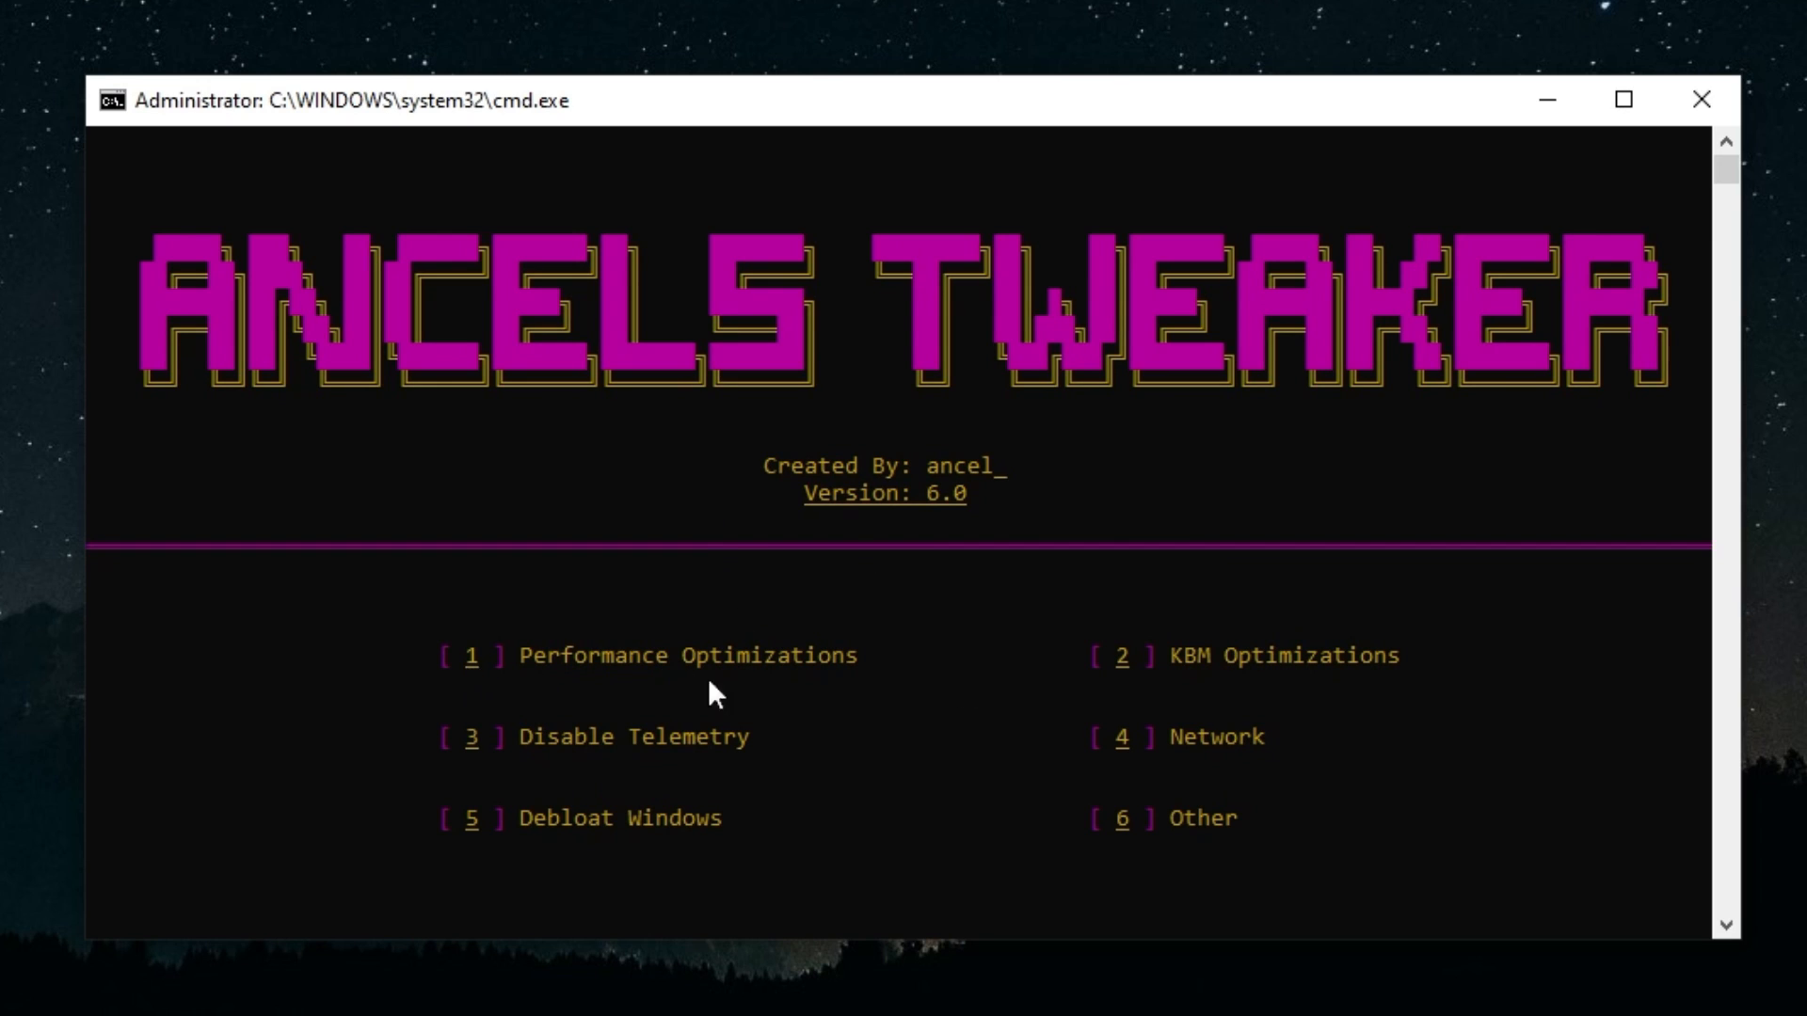
pyautogui.moveTo(1175, 686)
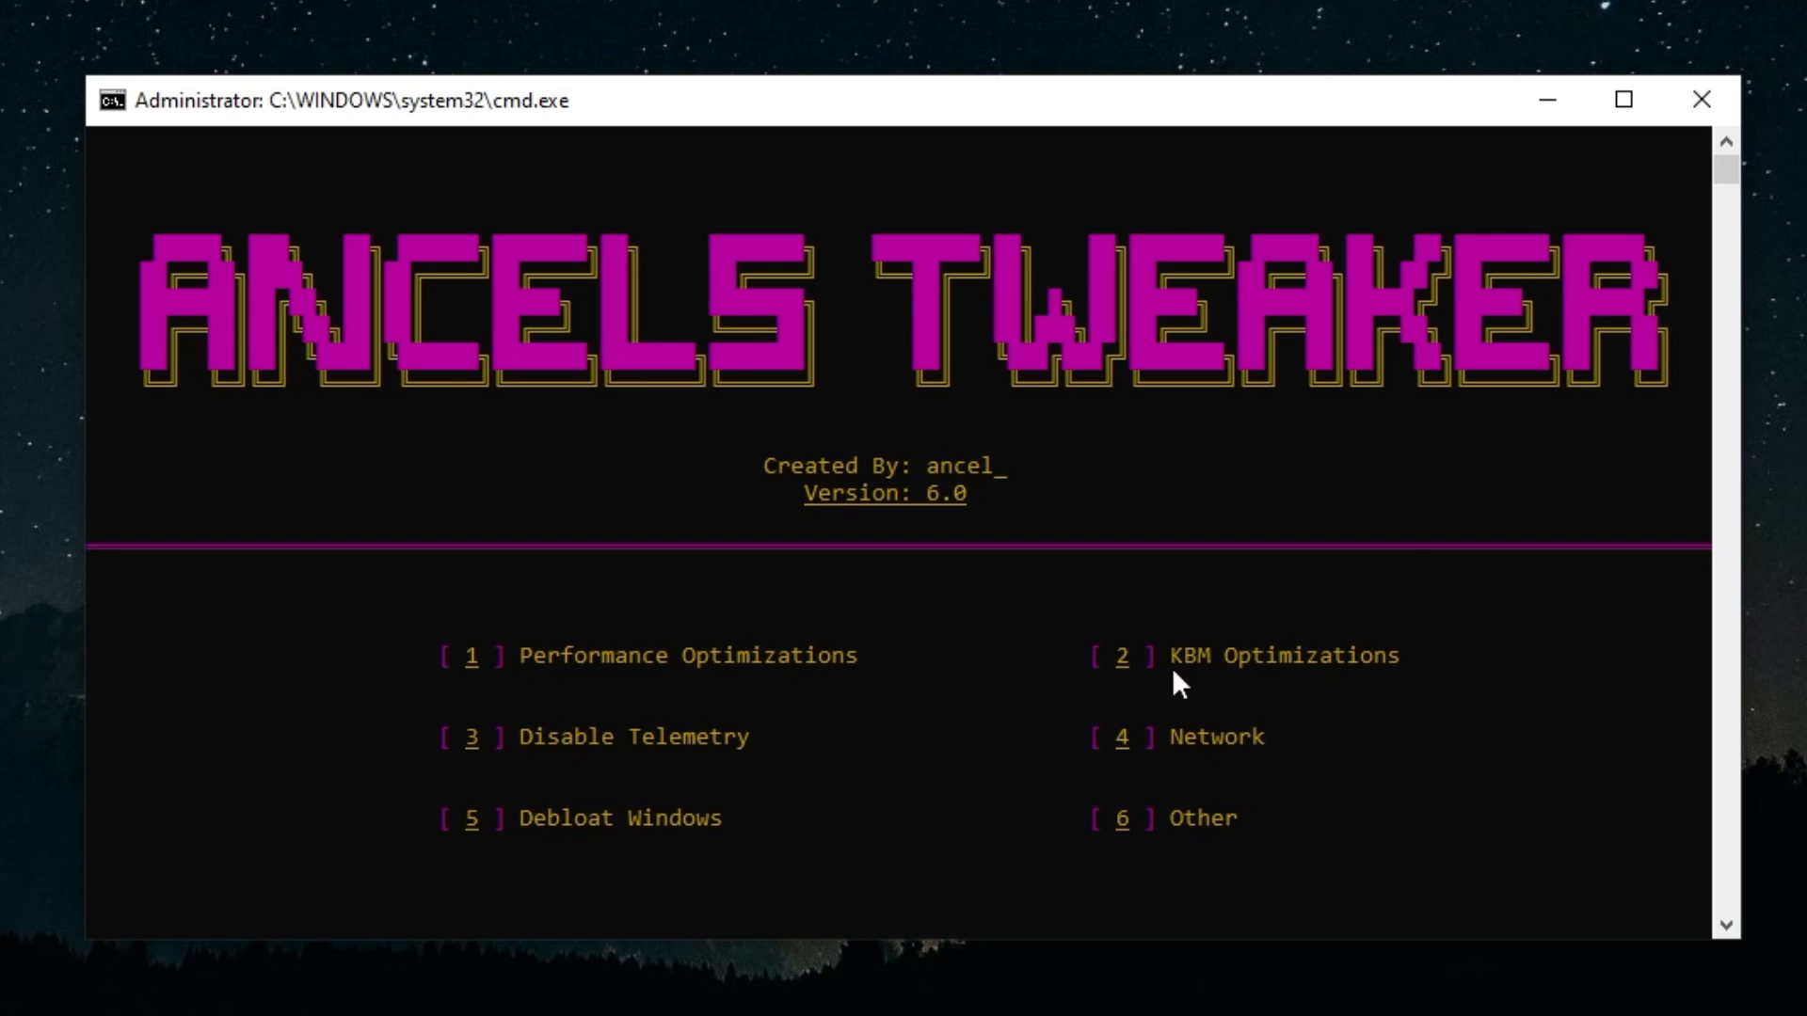
pyautogui.moveTo(517, 784)
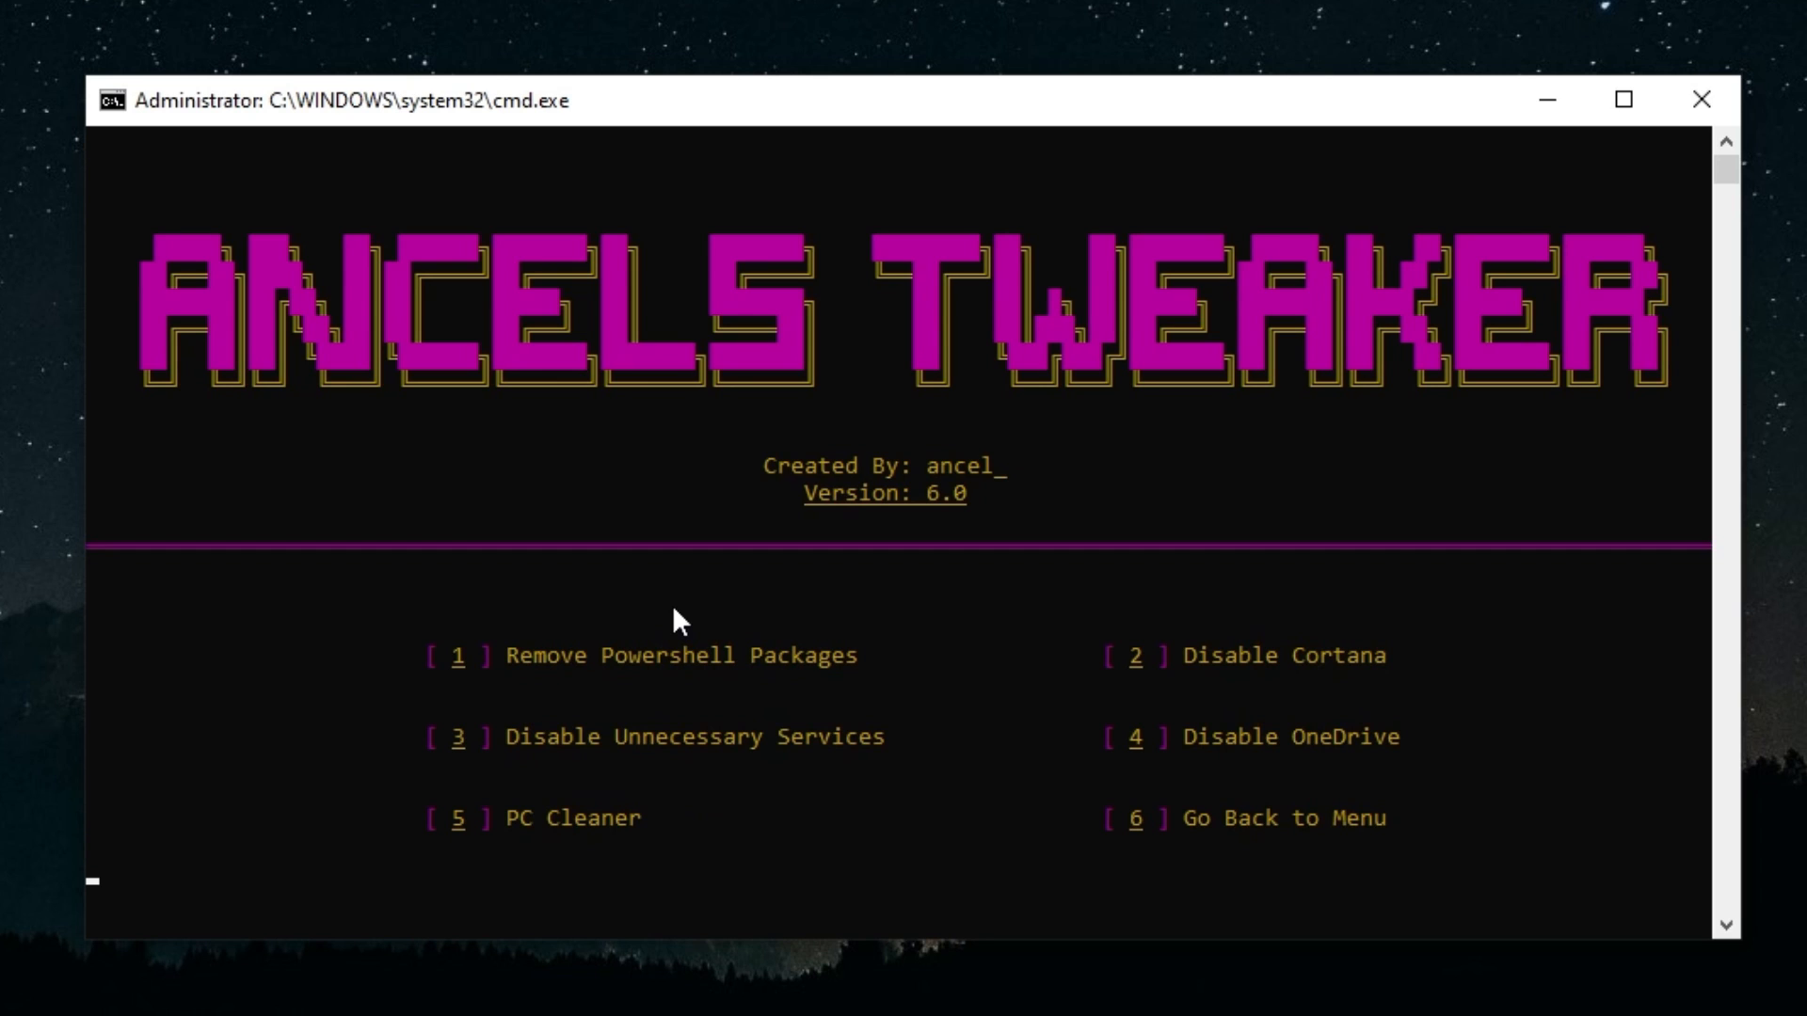
pyautogui.moveTo(876, 803)
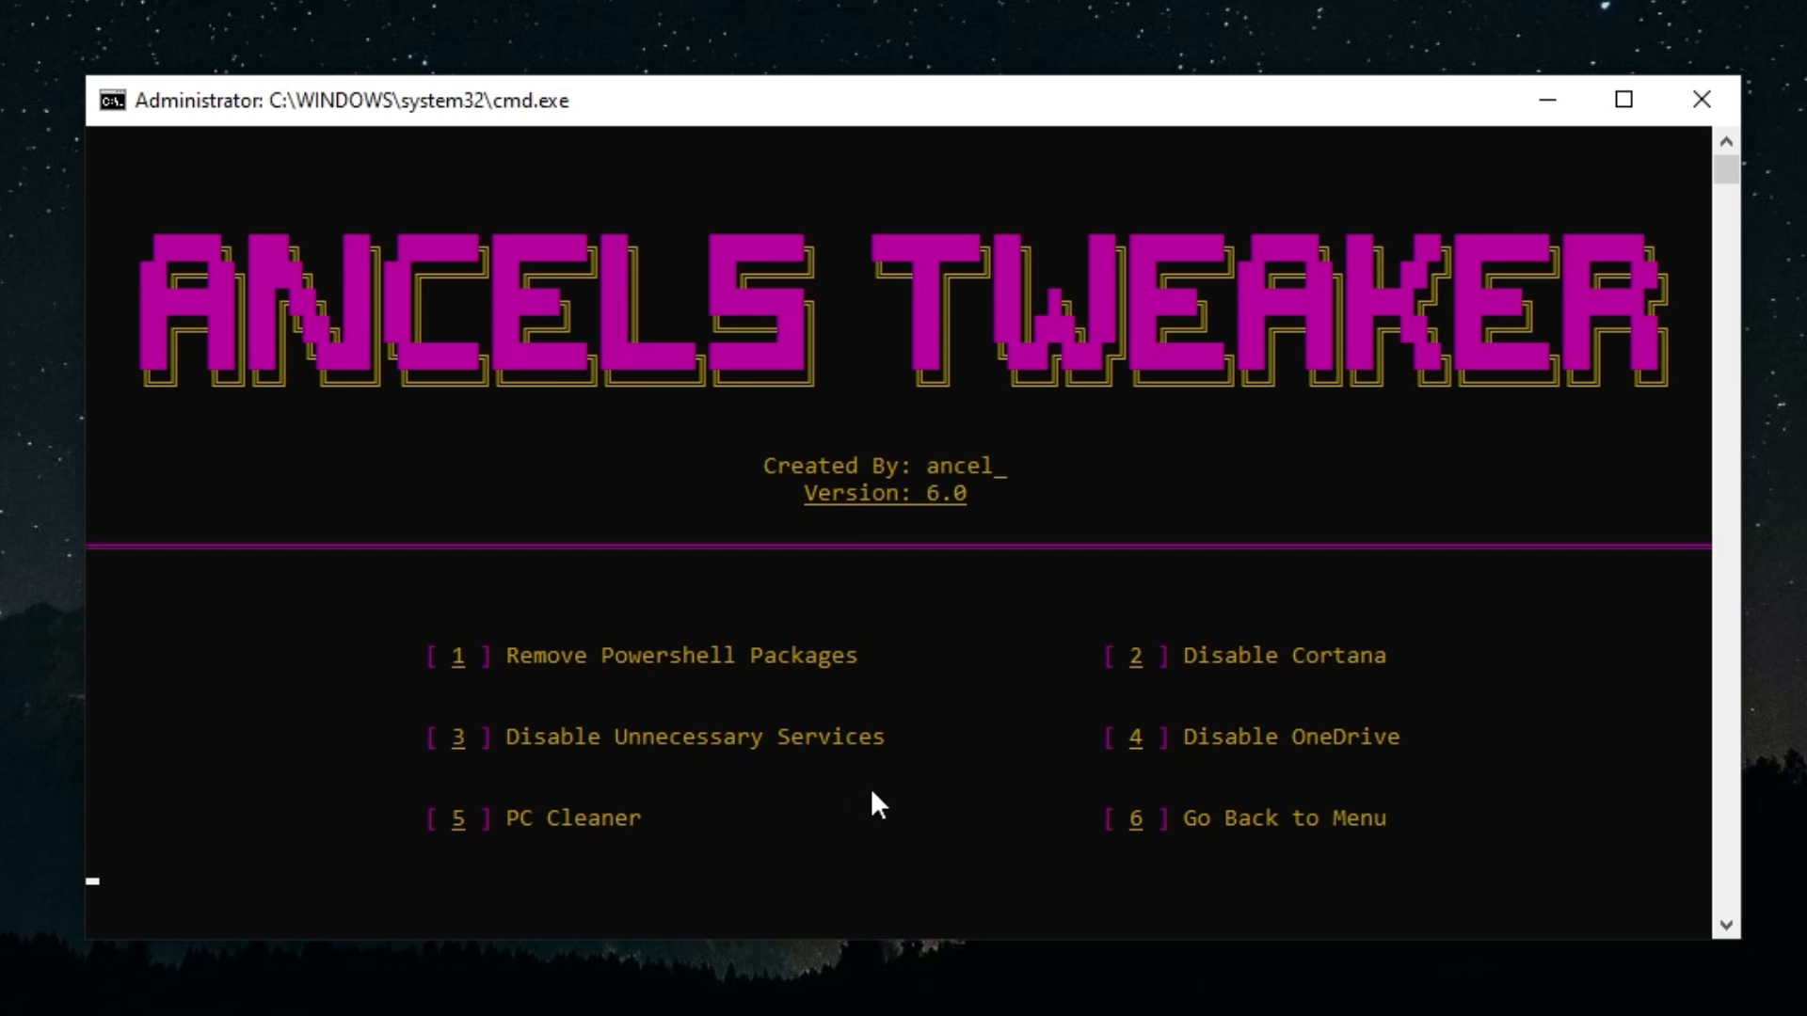
pyautogui.moveTo(808, 738)
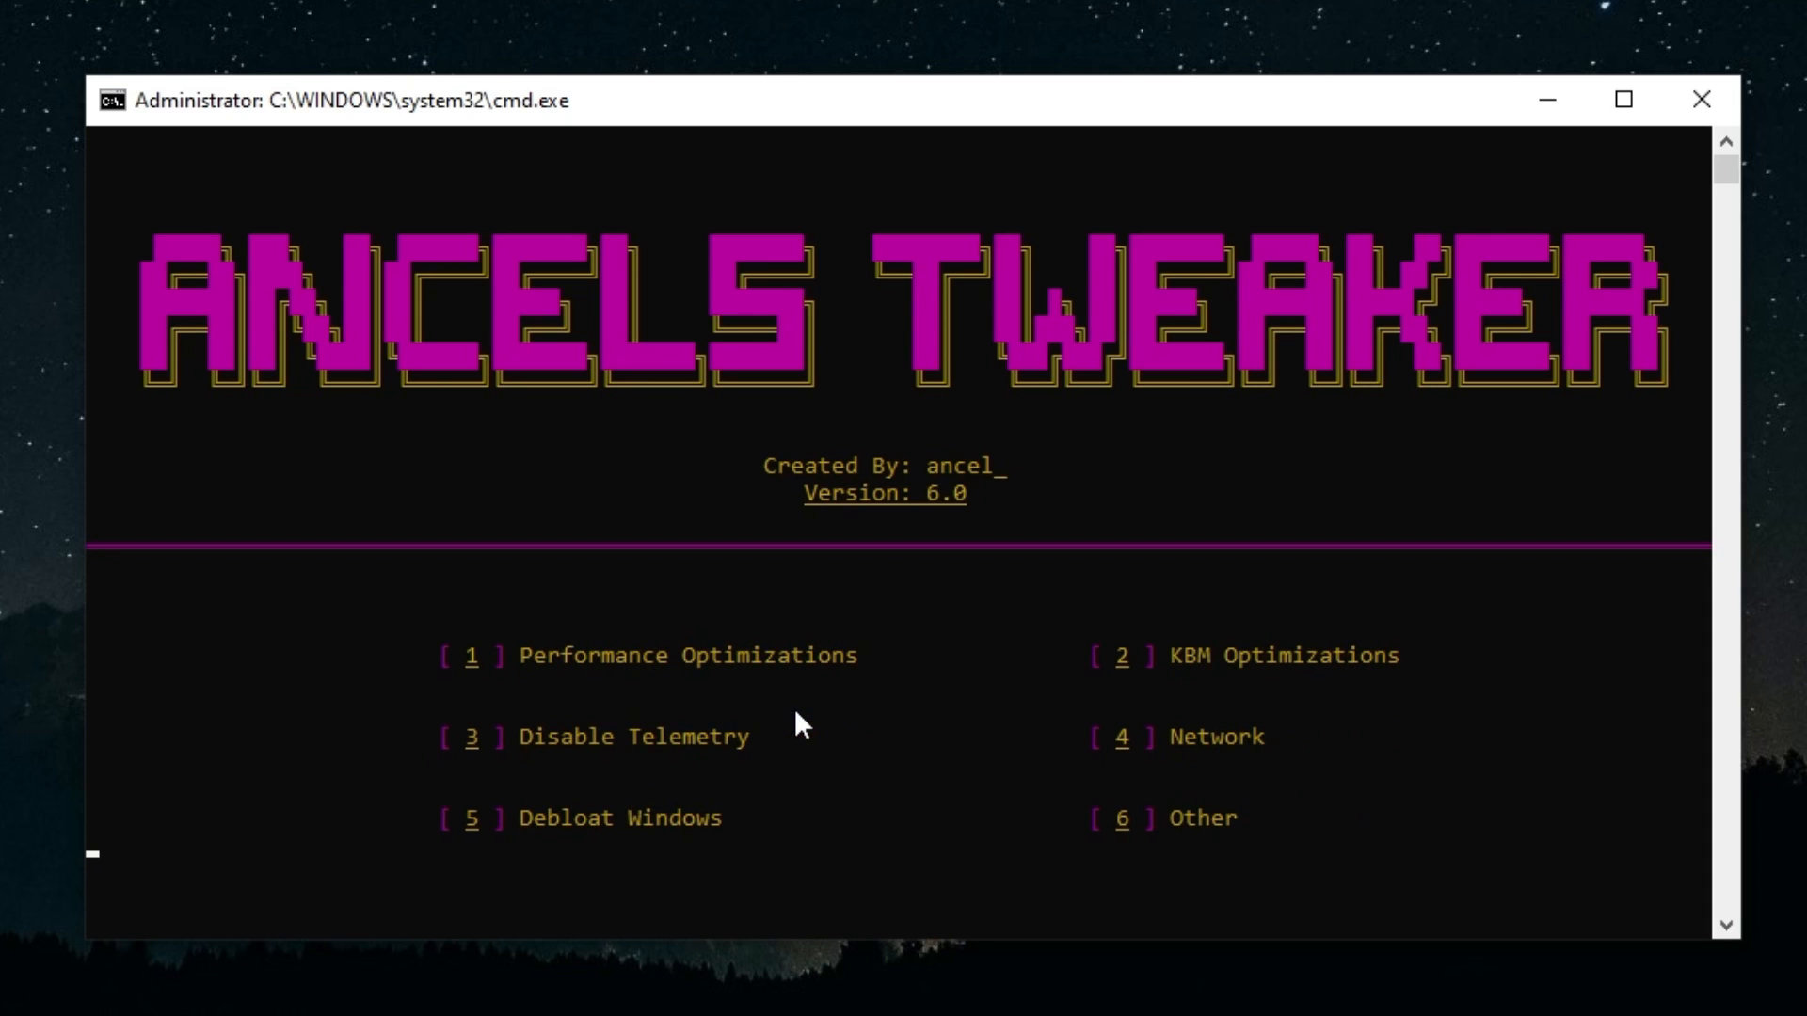
# Enter 6 at the Ancels Tweaker main menu prompt for the Other category.
pyautogui.write('6')
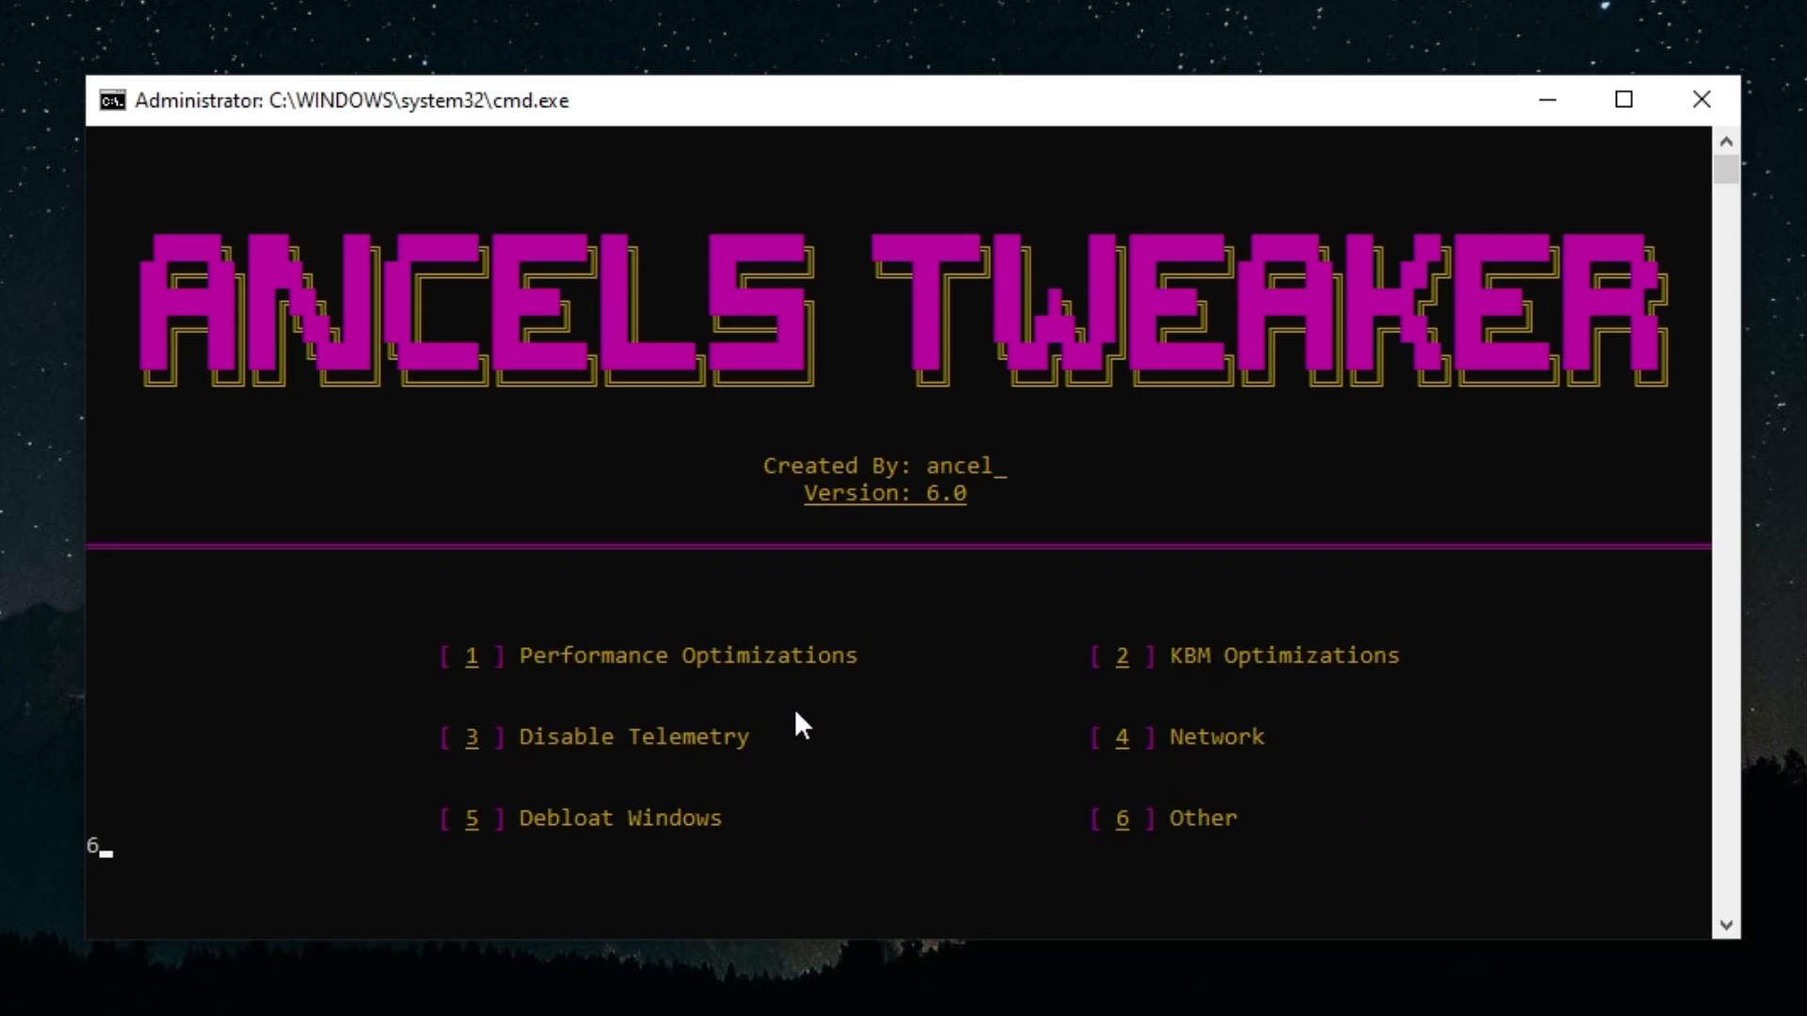
# Confirm option 6 to show the Other submenu: Disable Drivers, Power Plan, KBoost, Disable Devices, Run OOSU.
pyautogui.press('Enter')
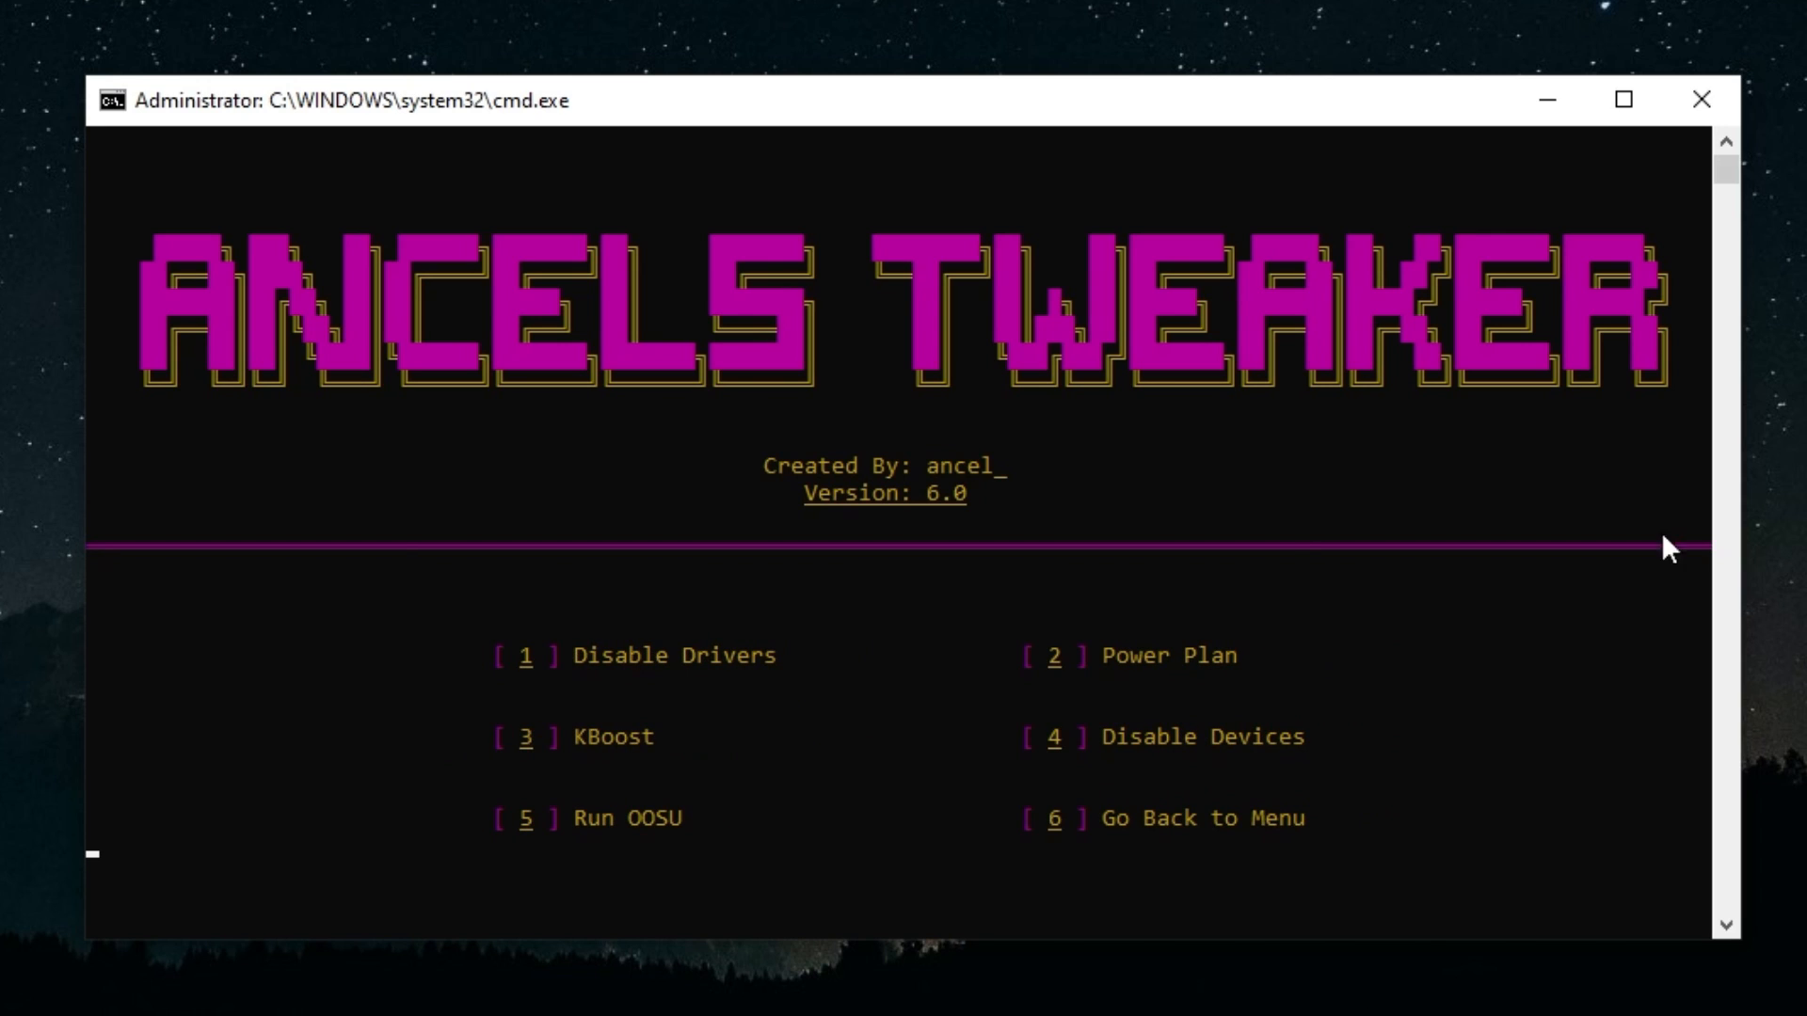
pyautogui.moveTo(1263, 507)
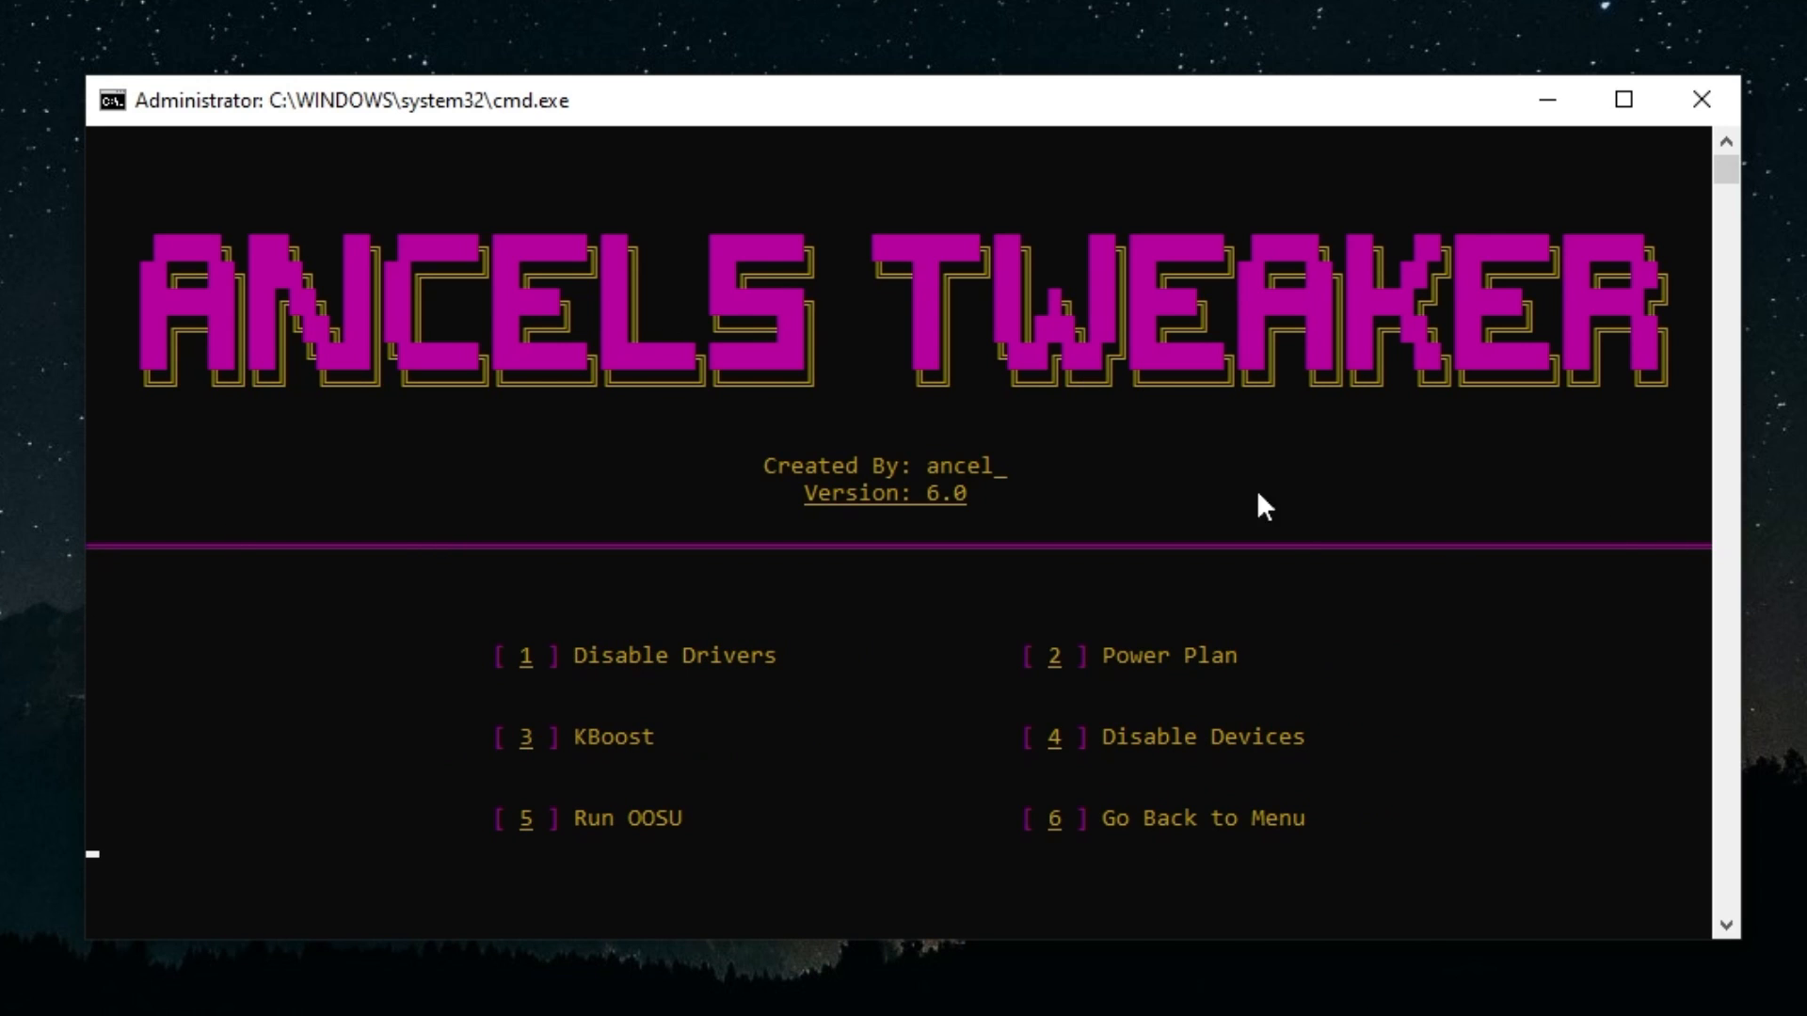
pyautogui.moveTo(638, 785)
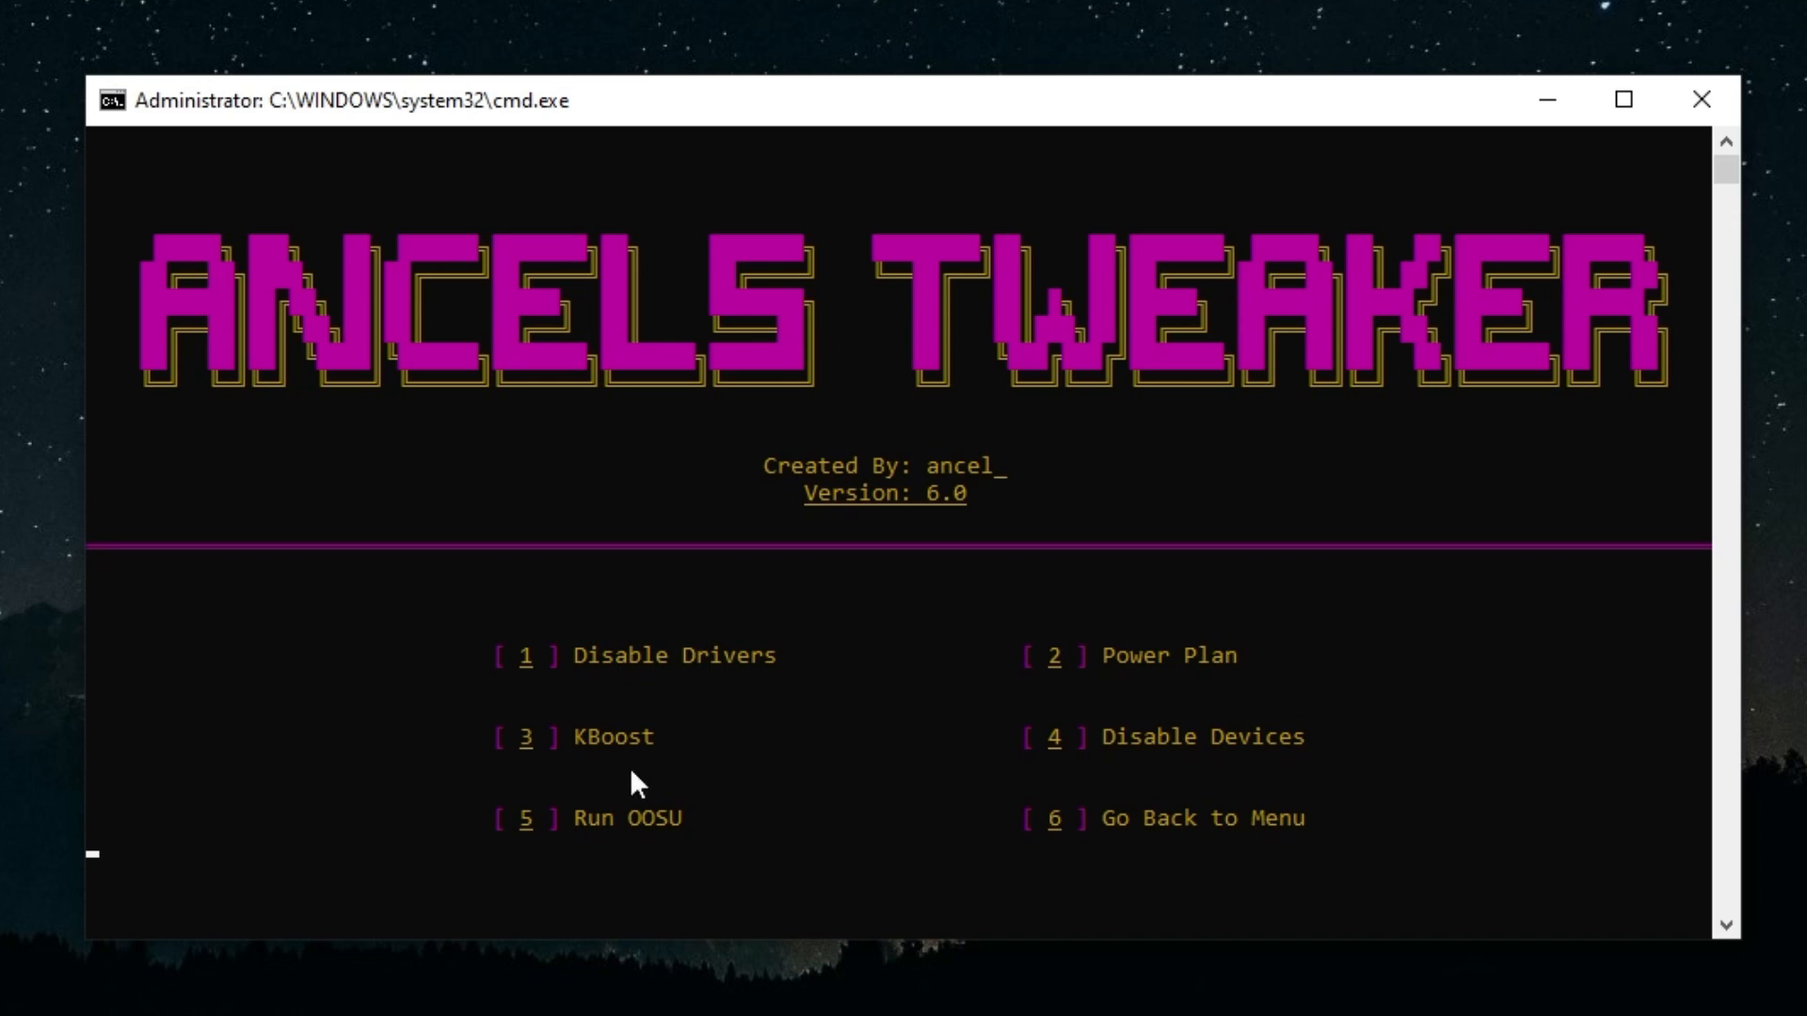
pyautogui.moveTo(583, 777)
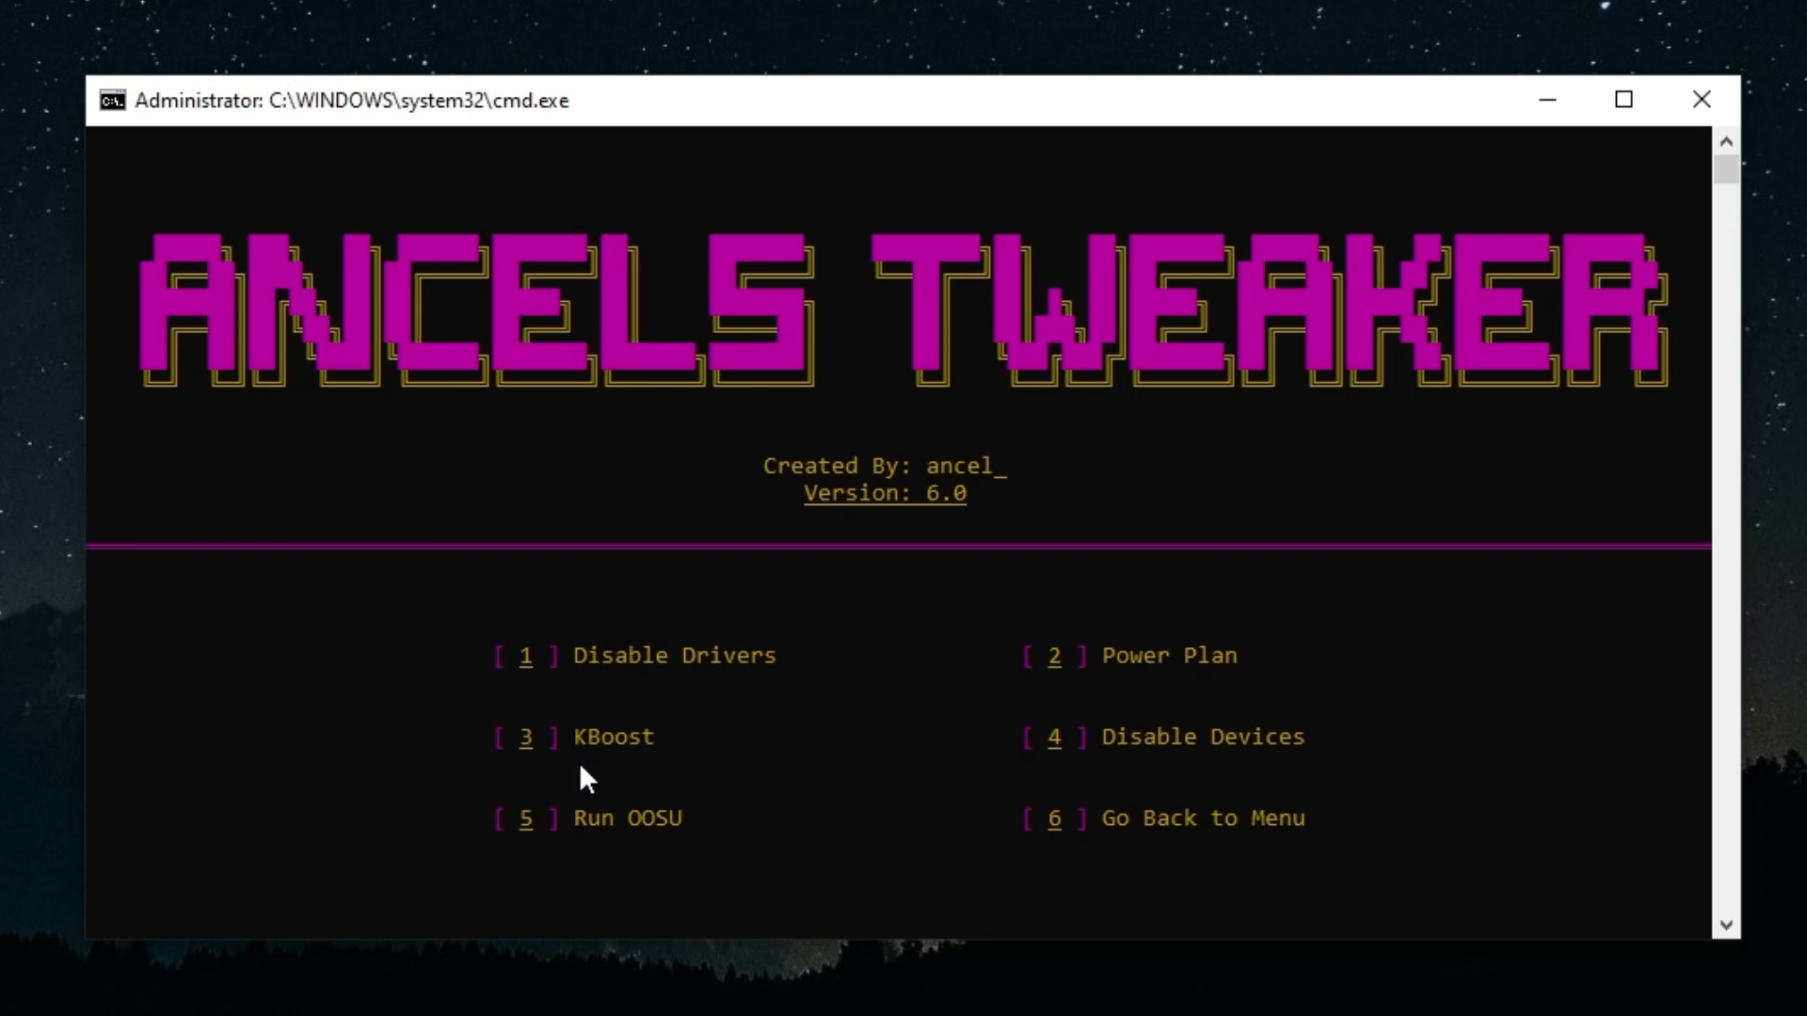
pyautogui.moveTo(672, 685)
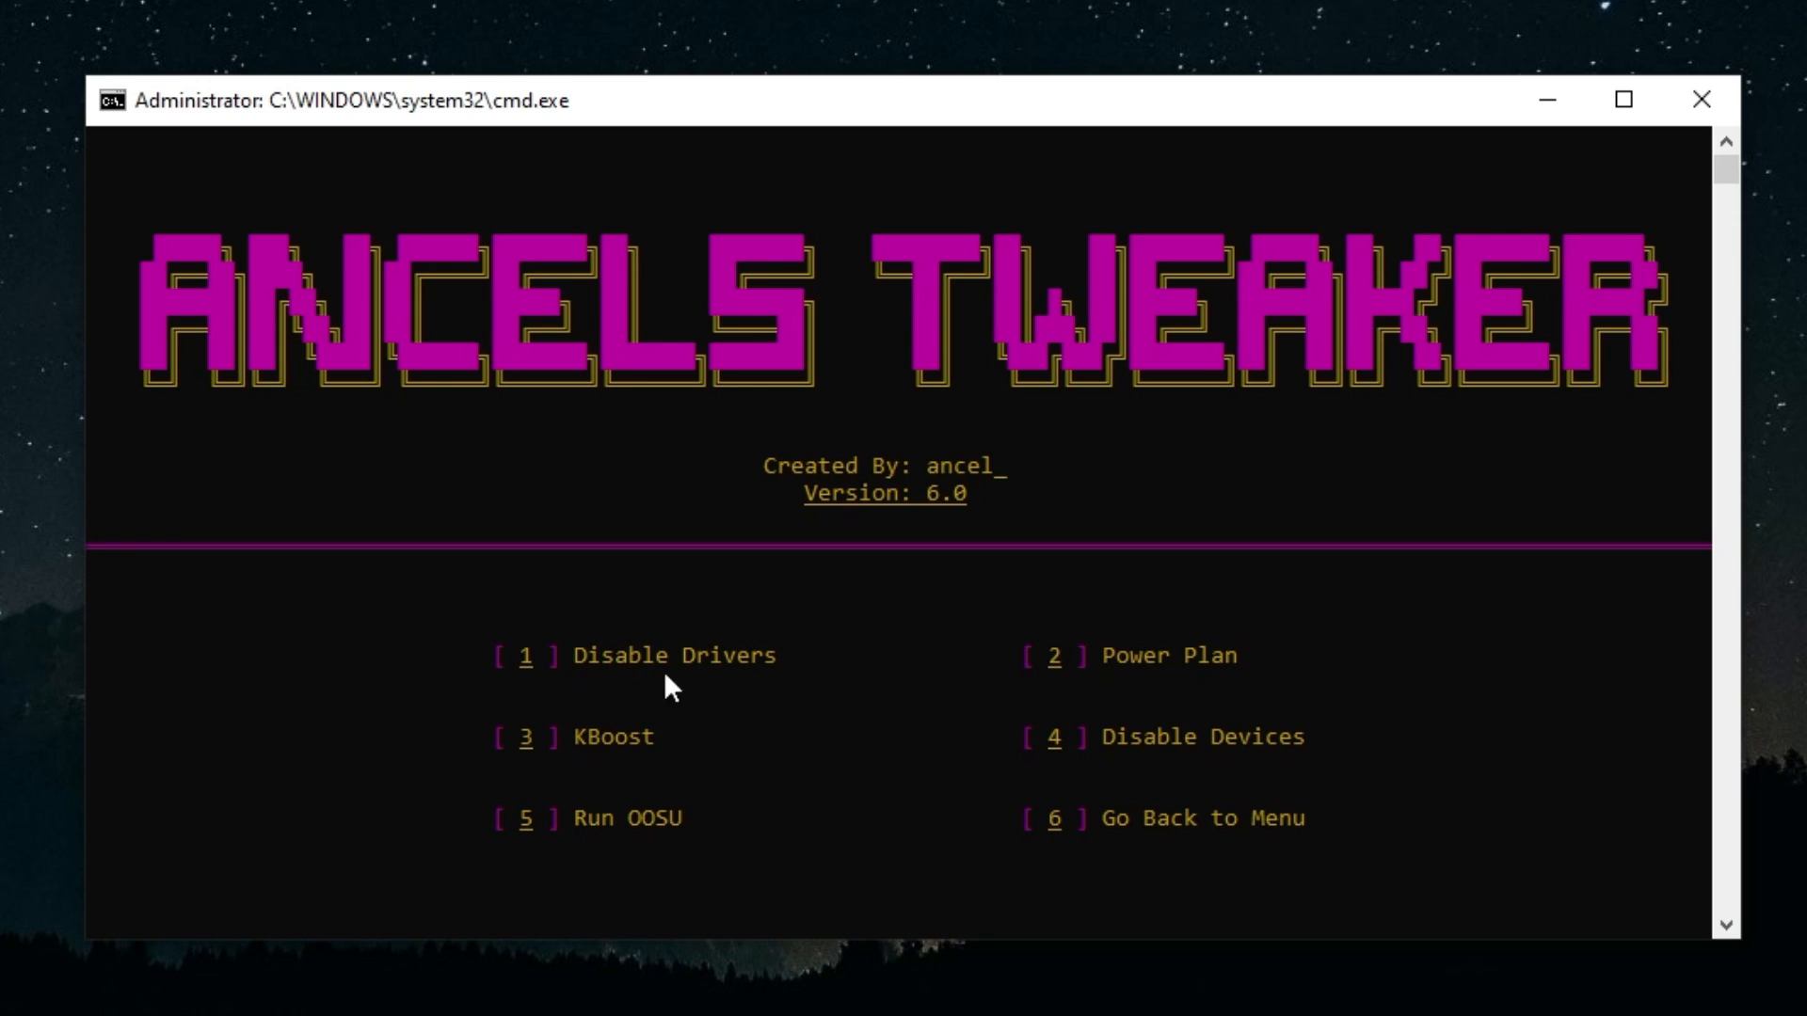
pyautogui.moveTo(1136, 689)
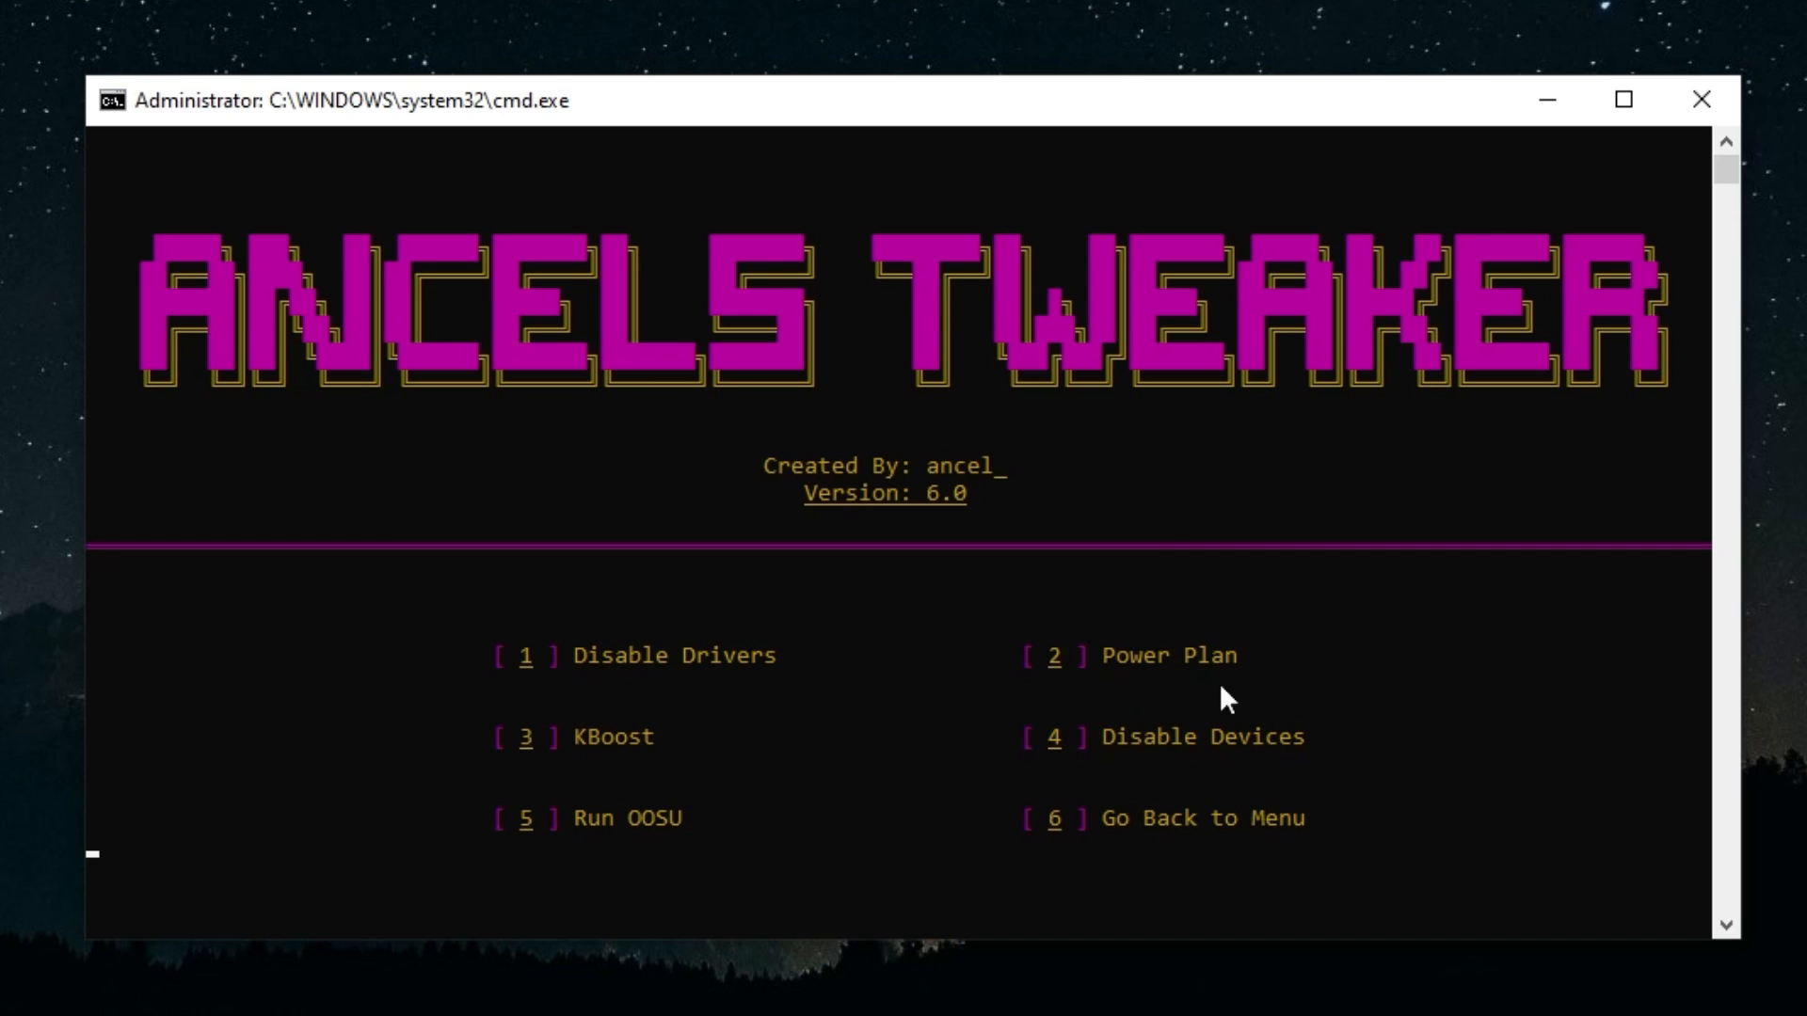
pyautogui.moveTo(1137, 700)
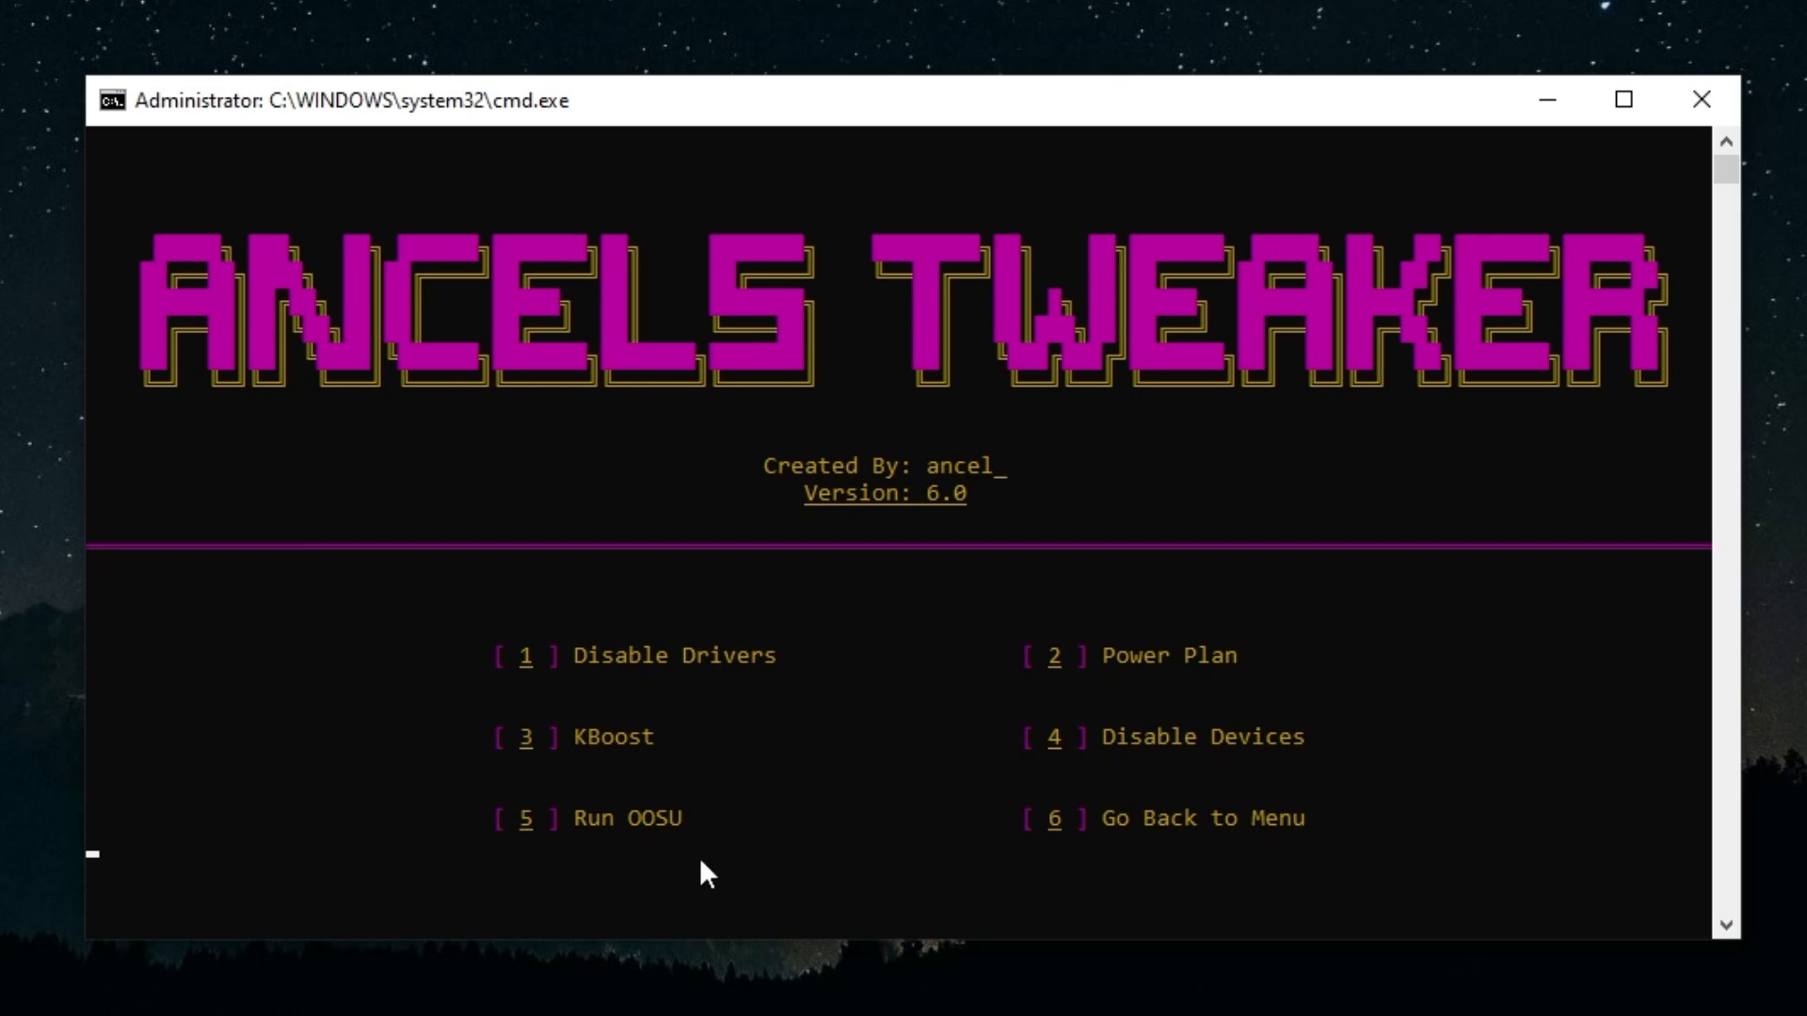
pyautogui.moveTo(602, 872)
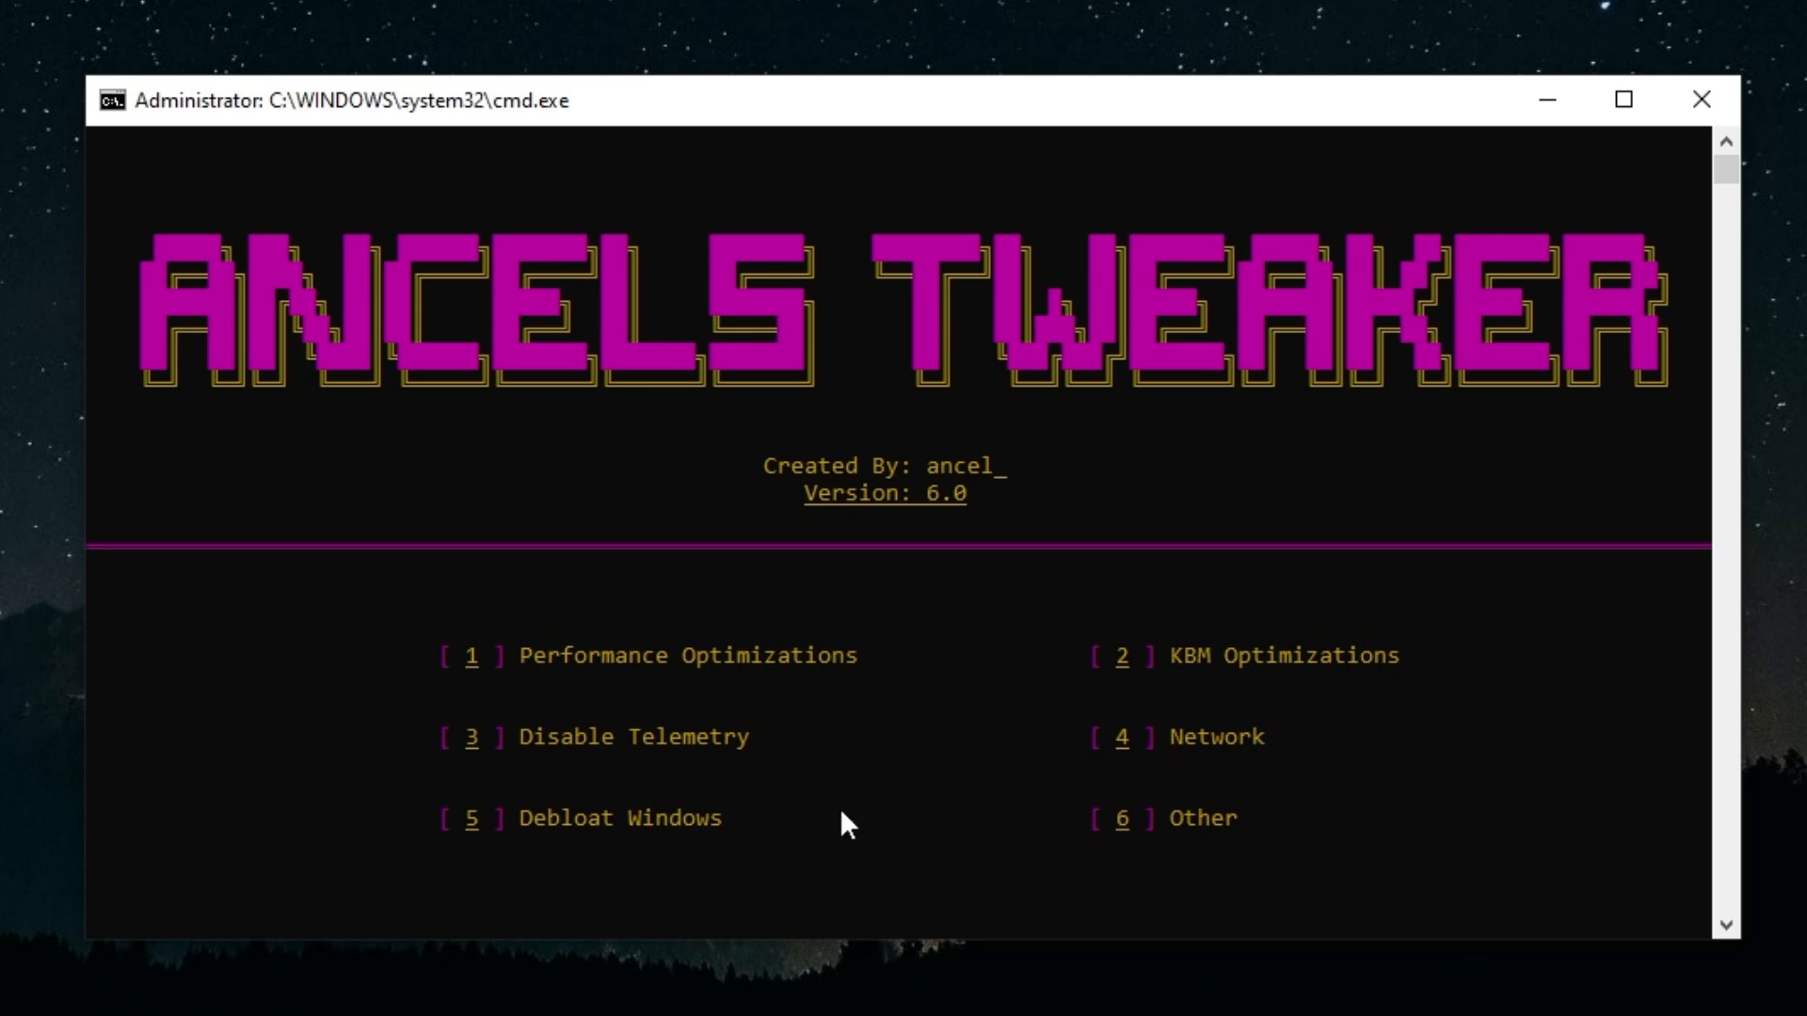
pyautogui.moveTo(476, 109)
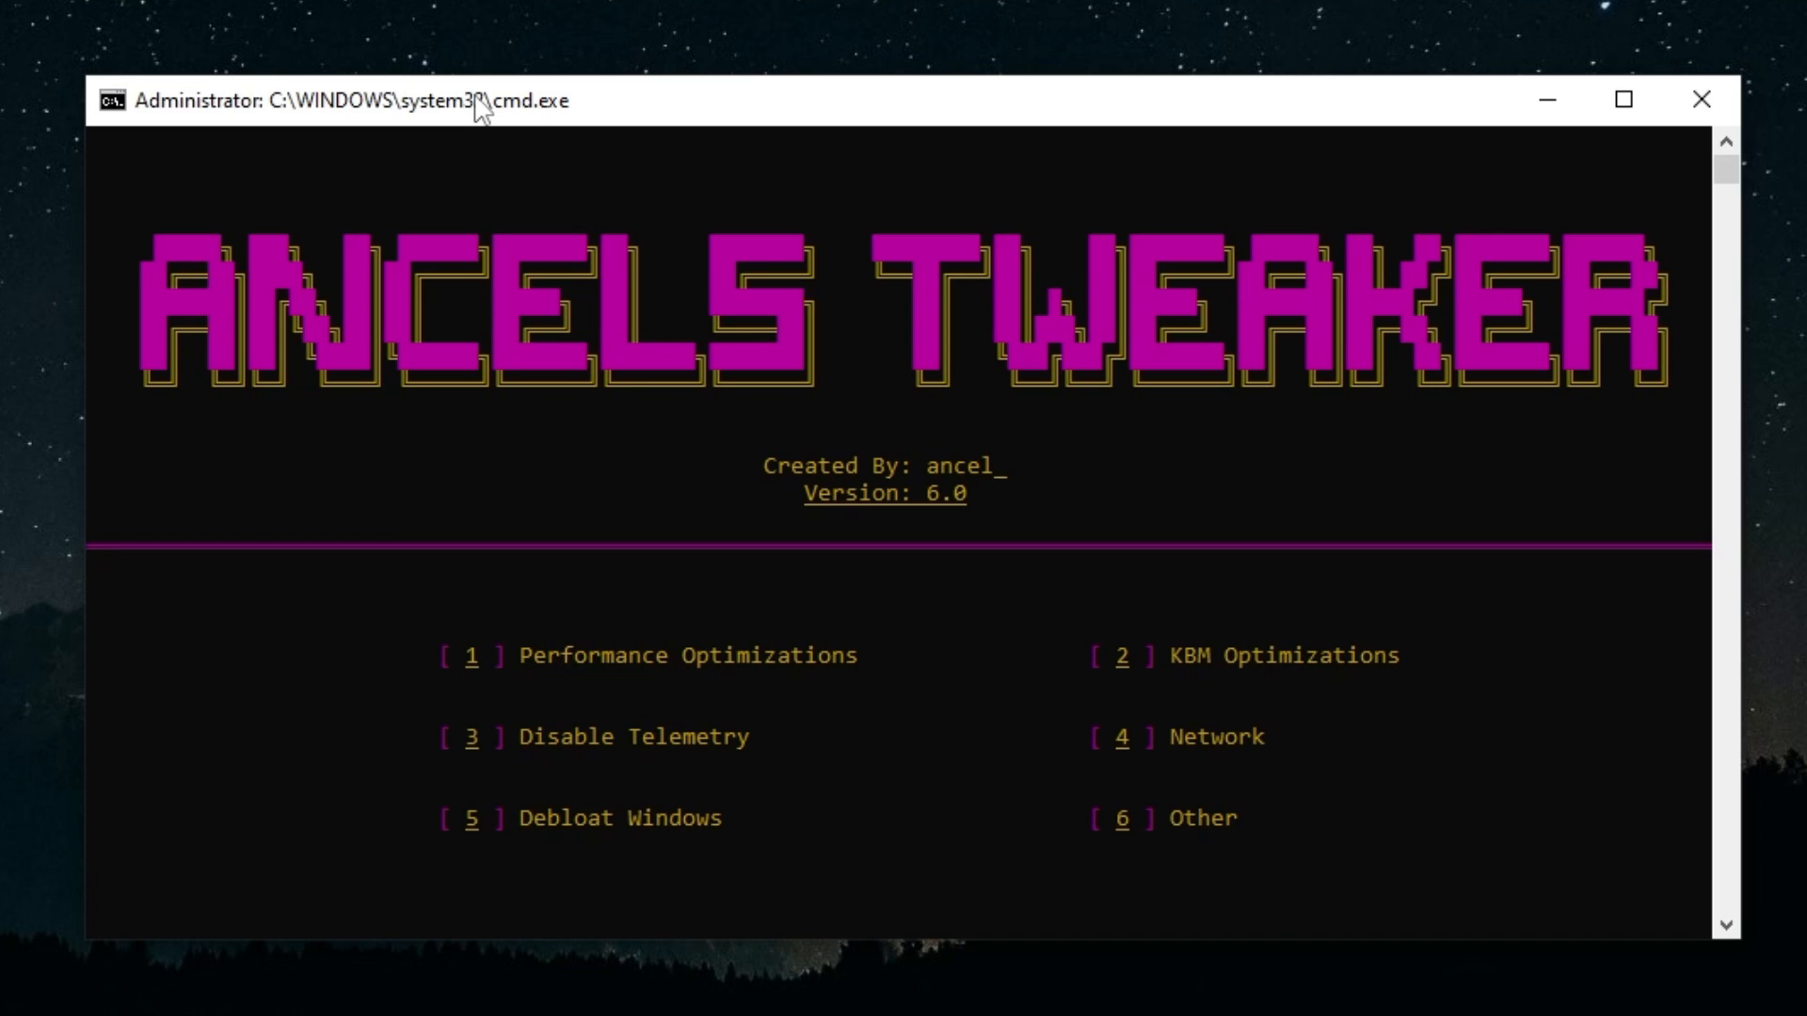
pyautogui.moveTo(815, 124)
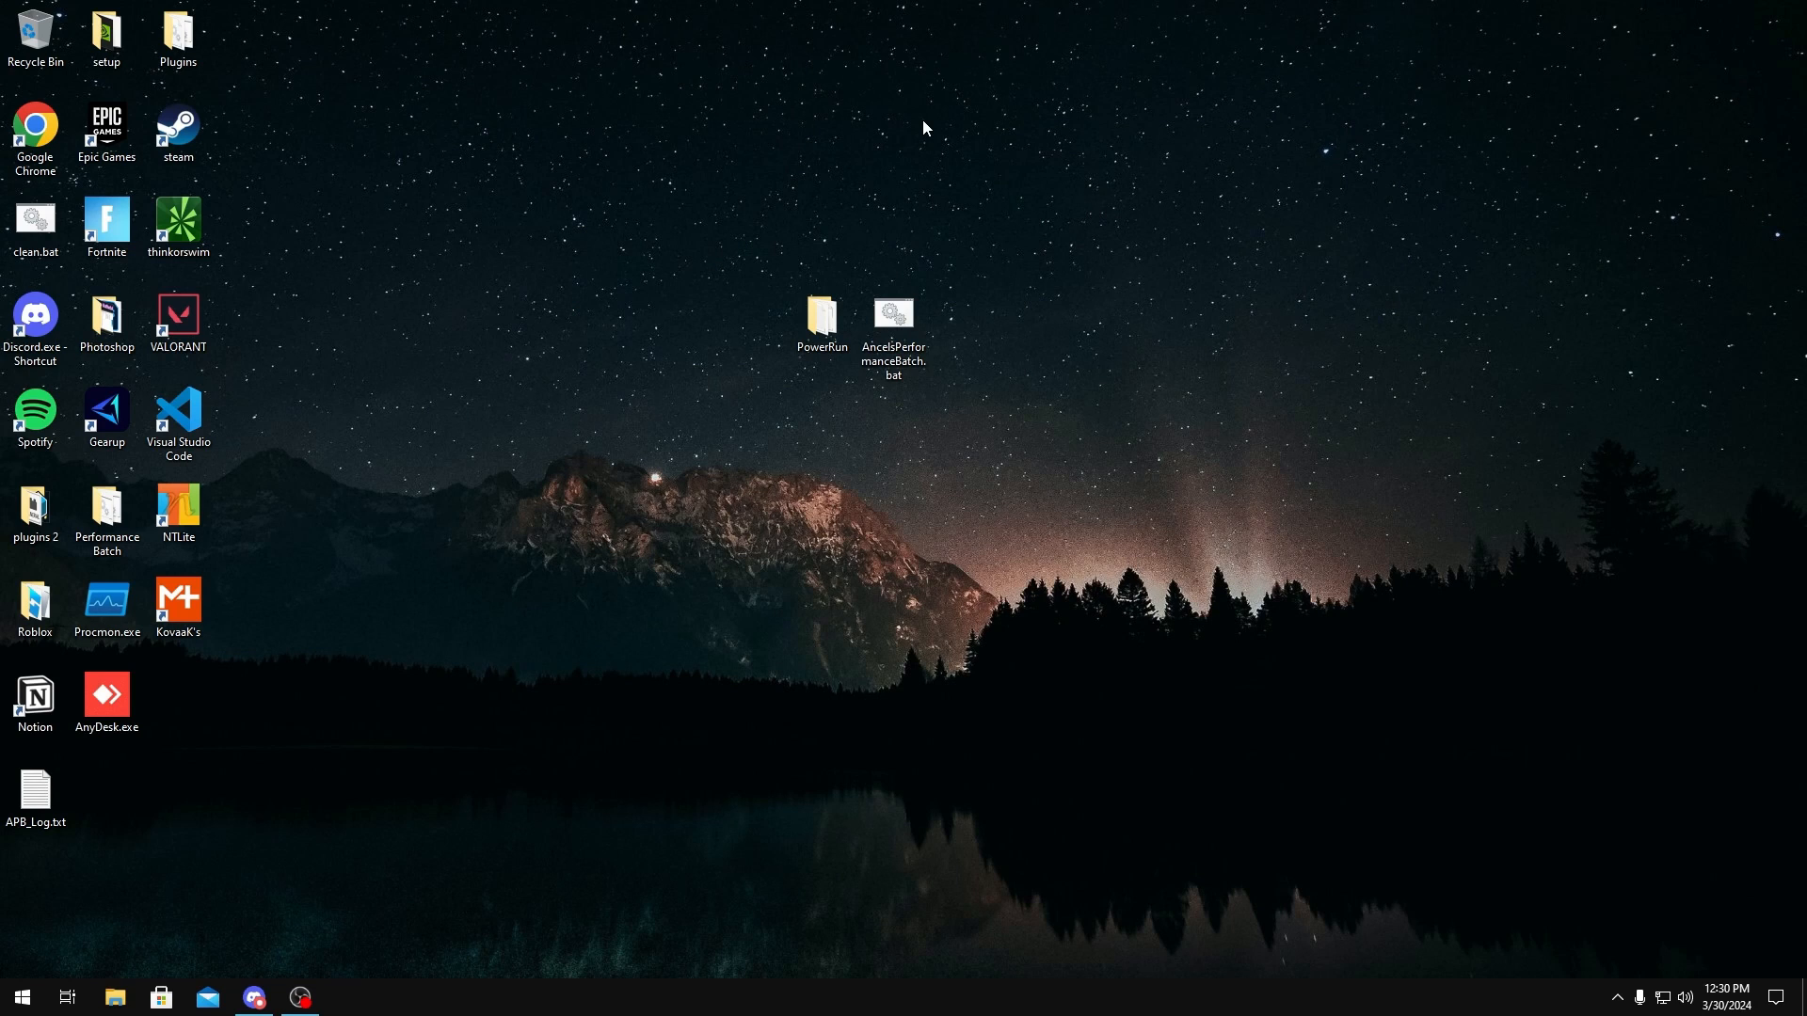
pyautogui.click(252, 997)
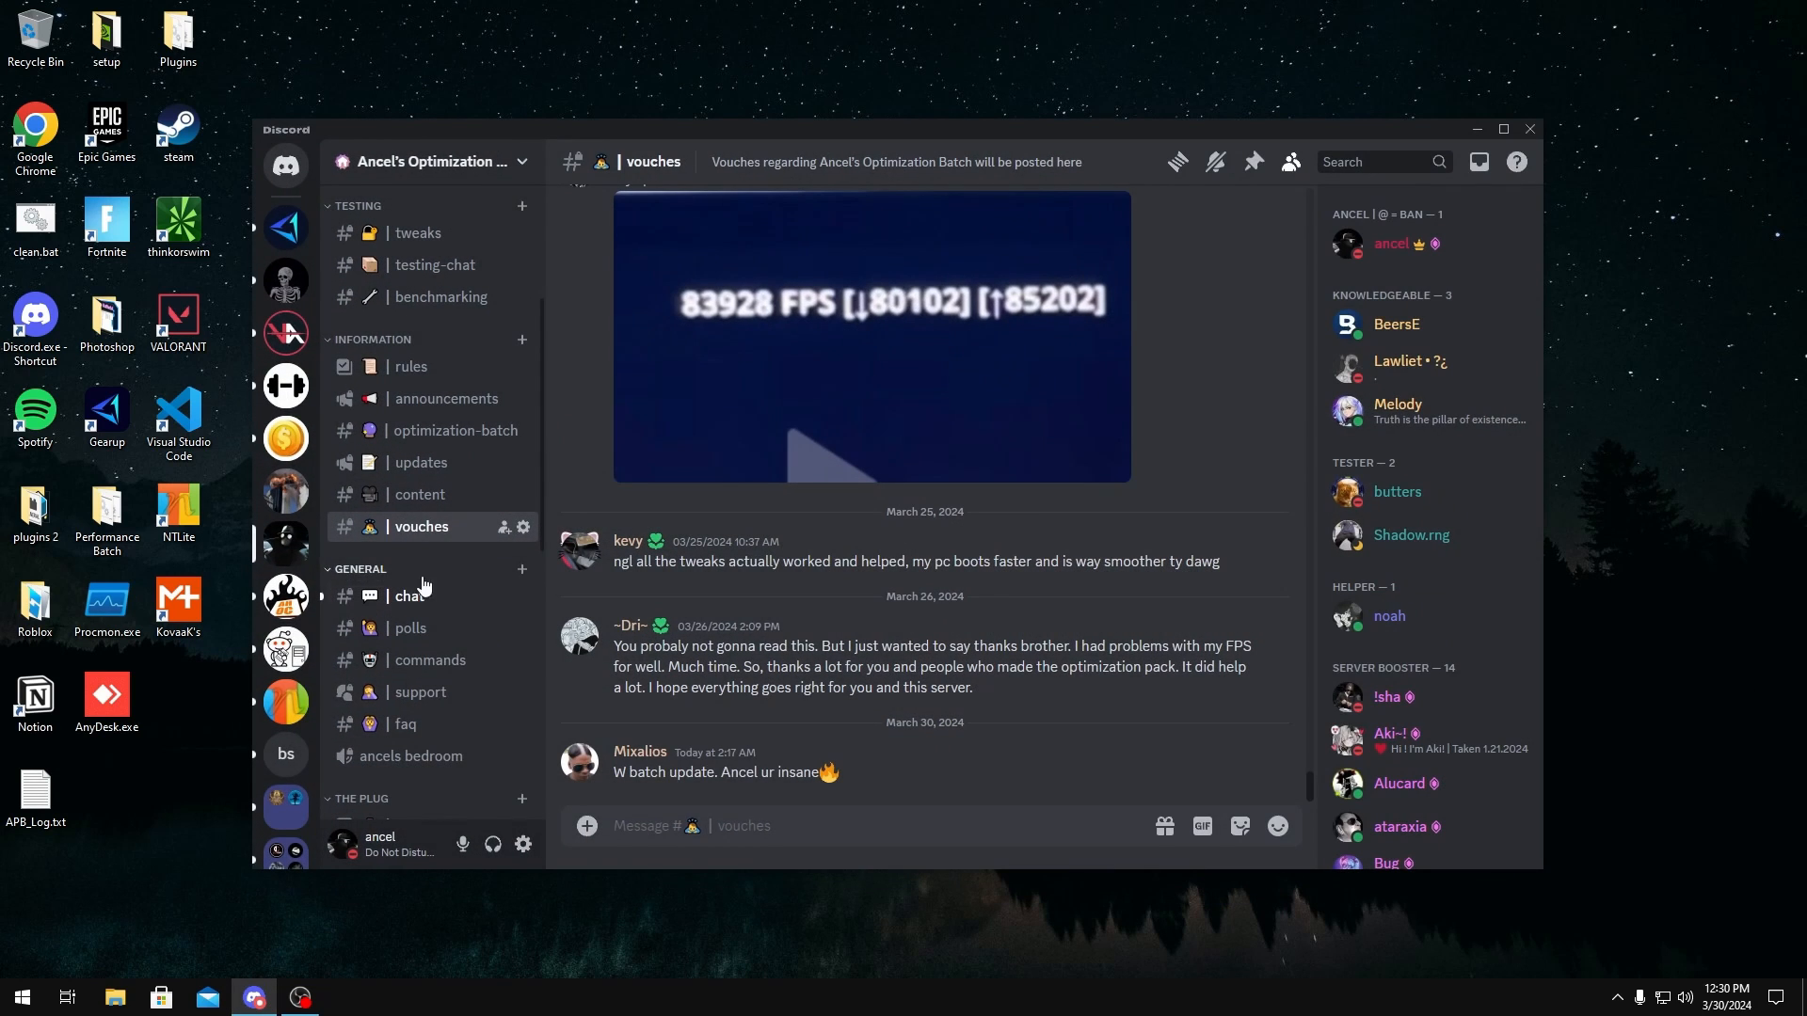
pyautogui.moveTo(678, 567)
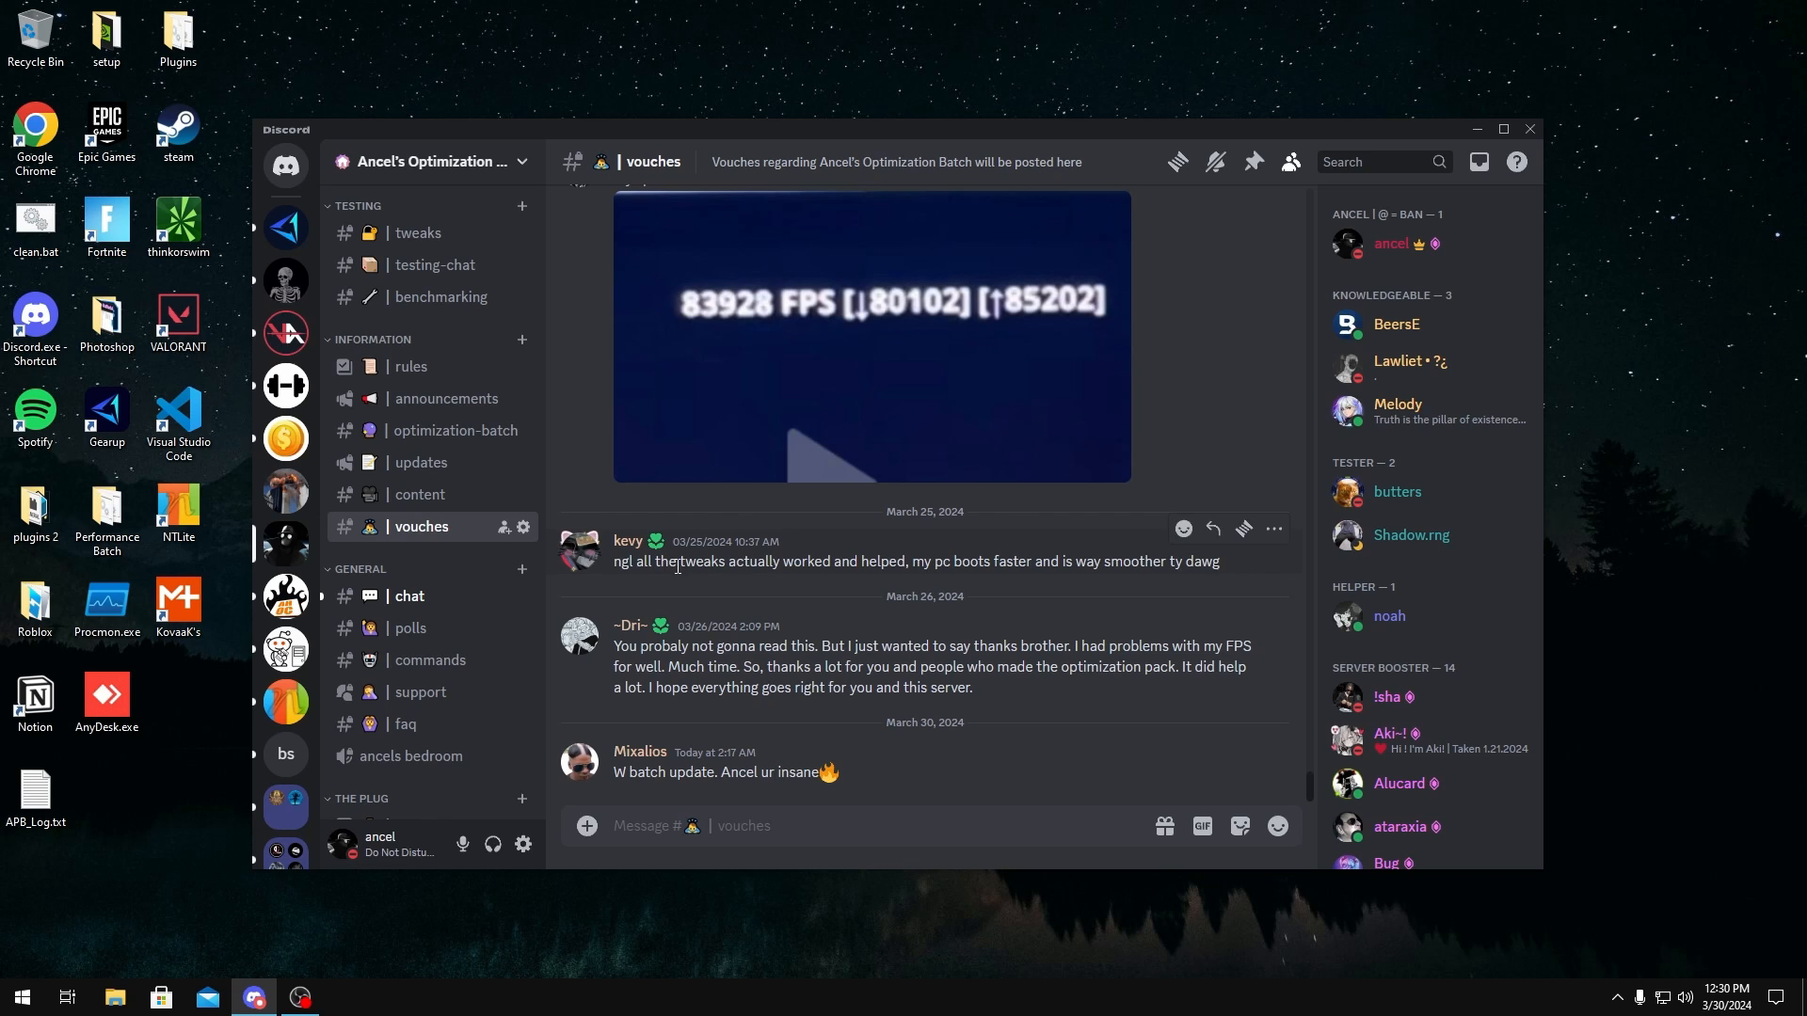
pyautogui.moveTo(1459, 136)
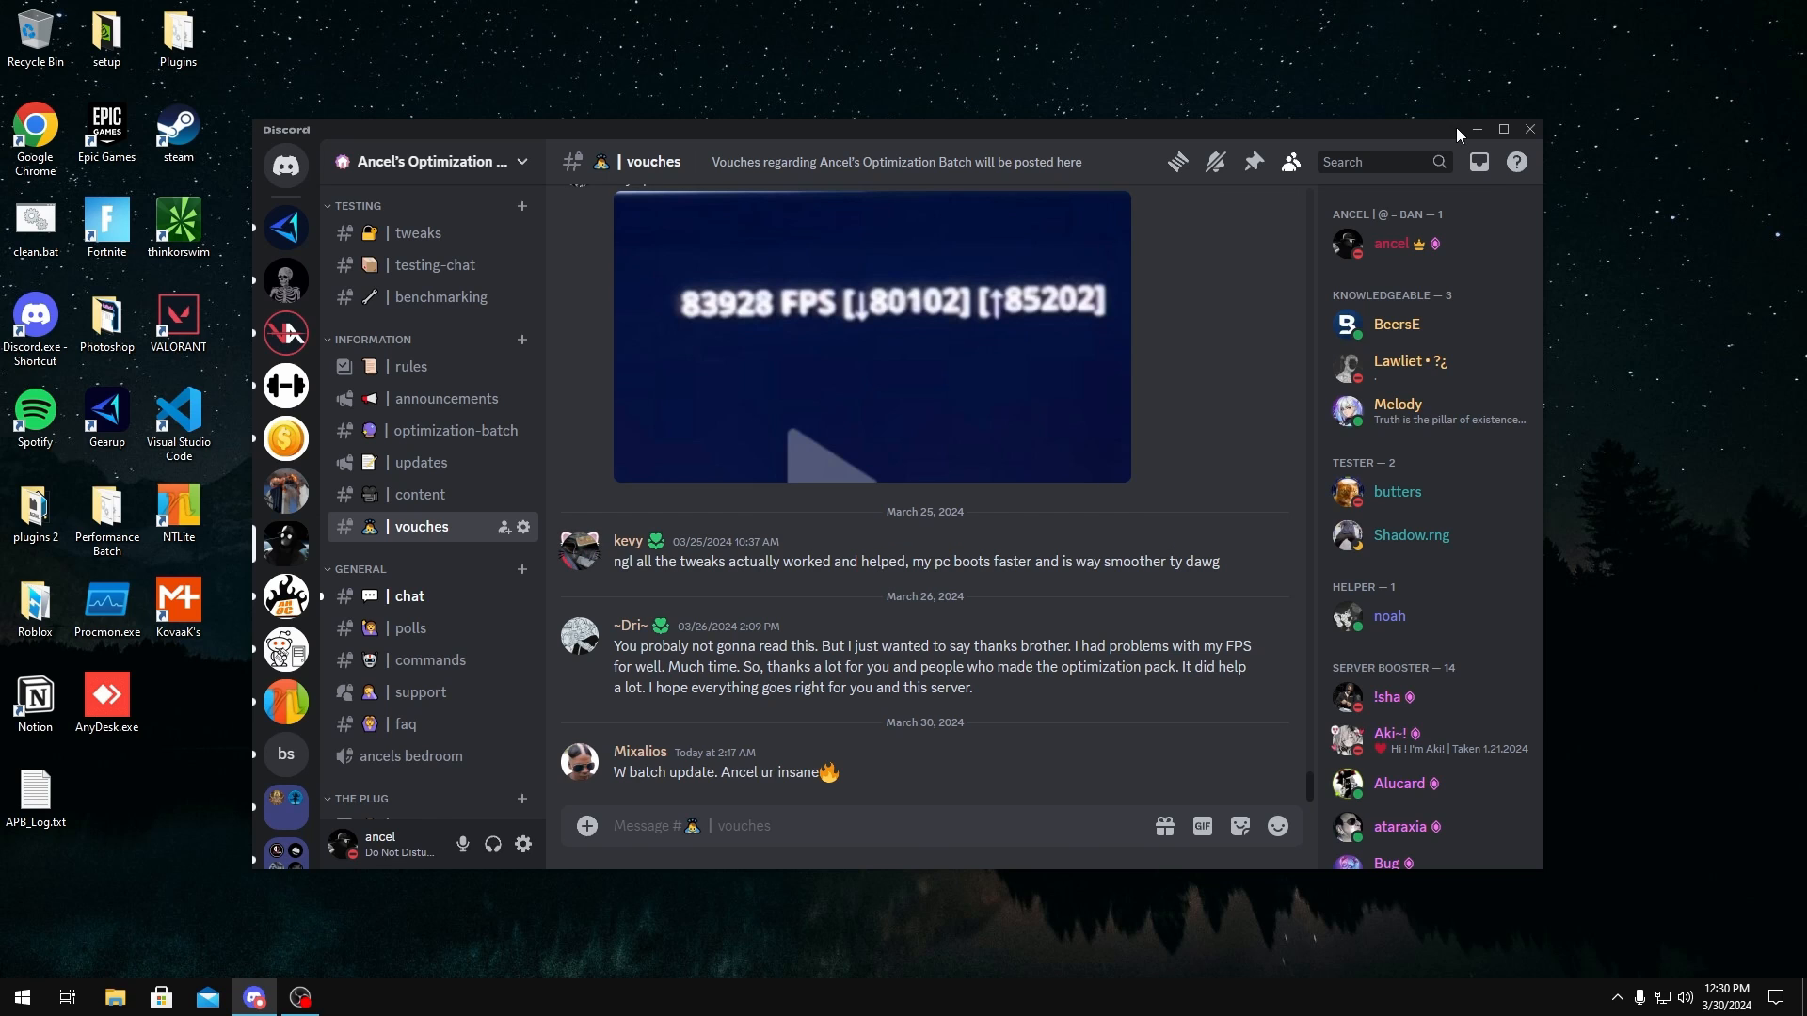
pyautogui.click(1475, 130)
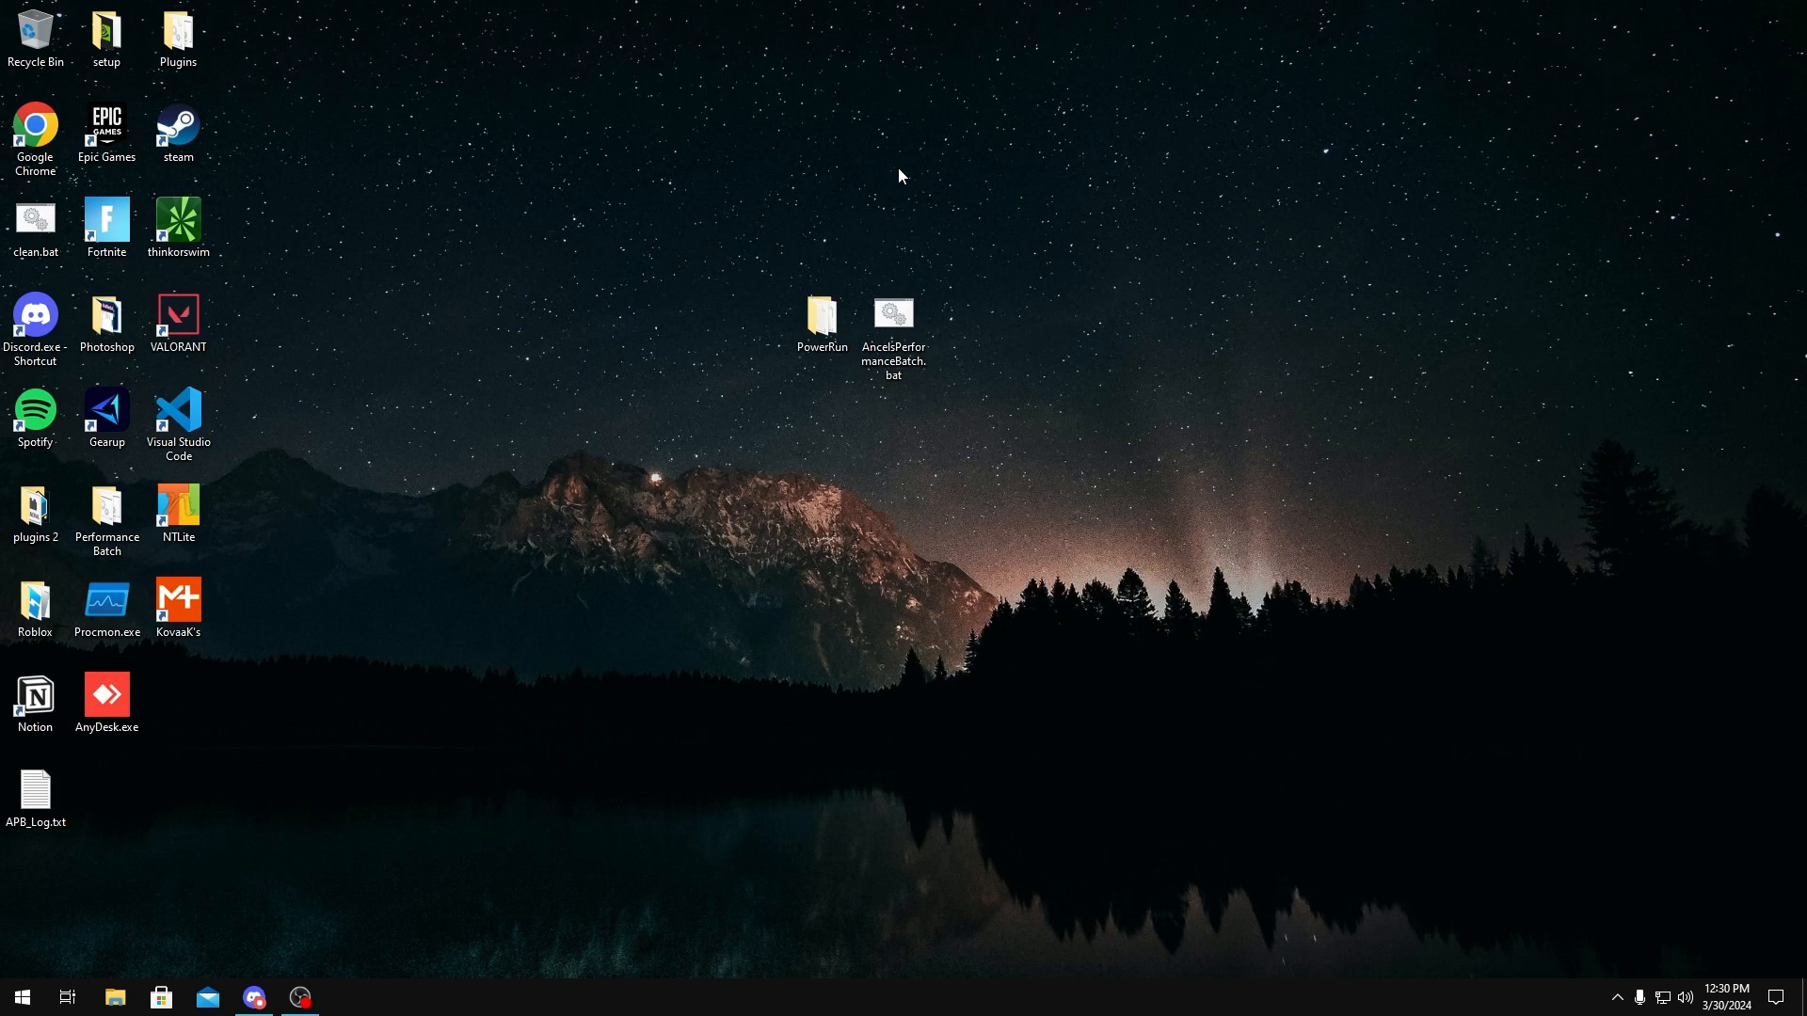
pyautogui.moveTo(890, 175)
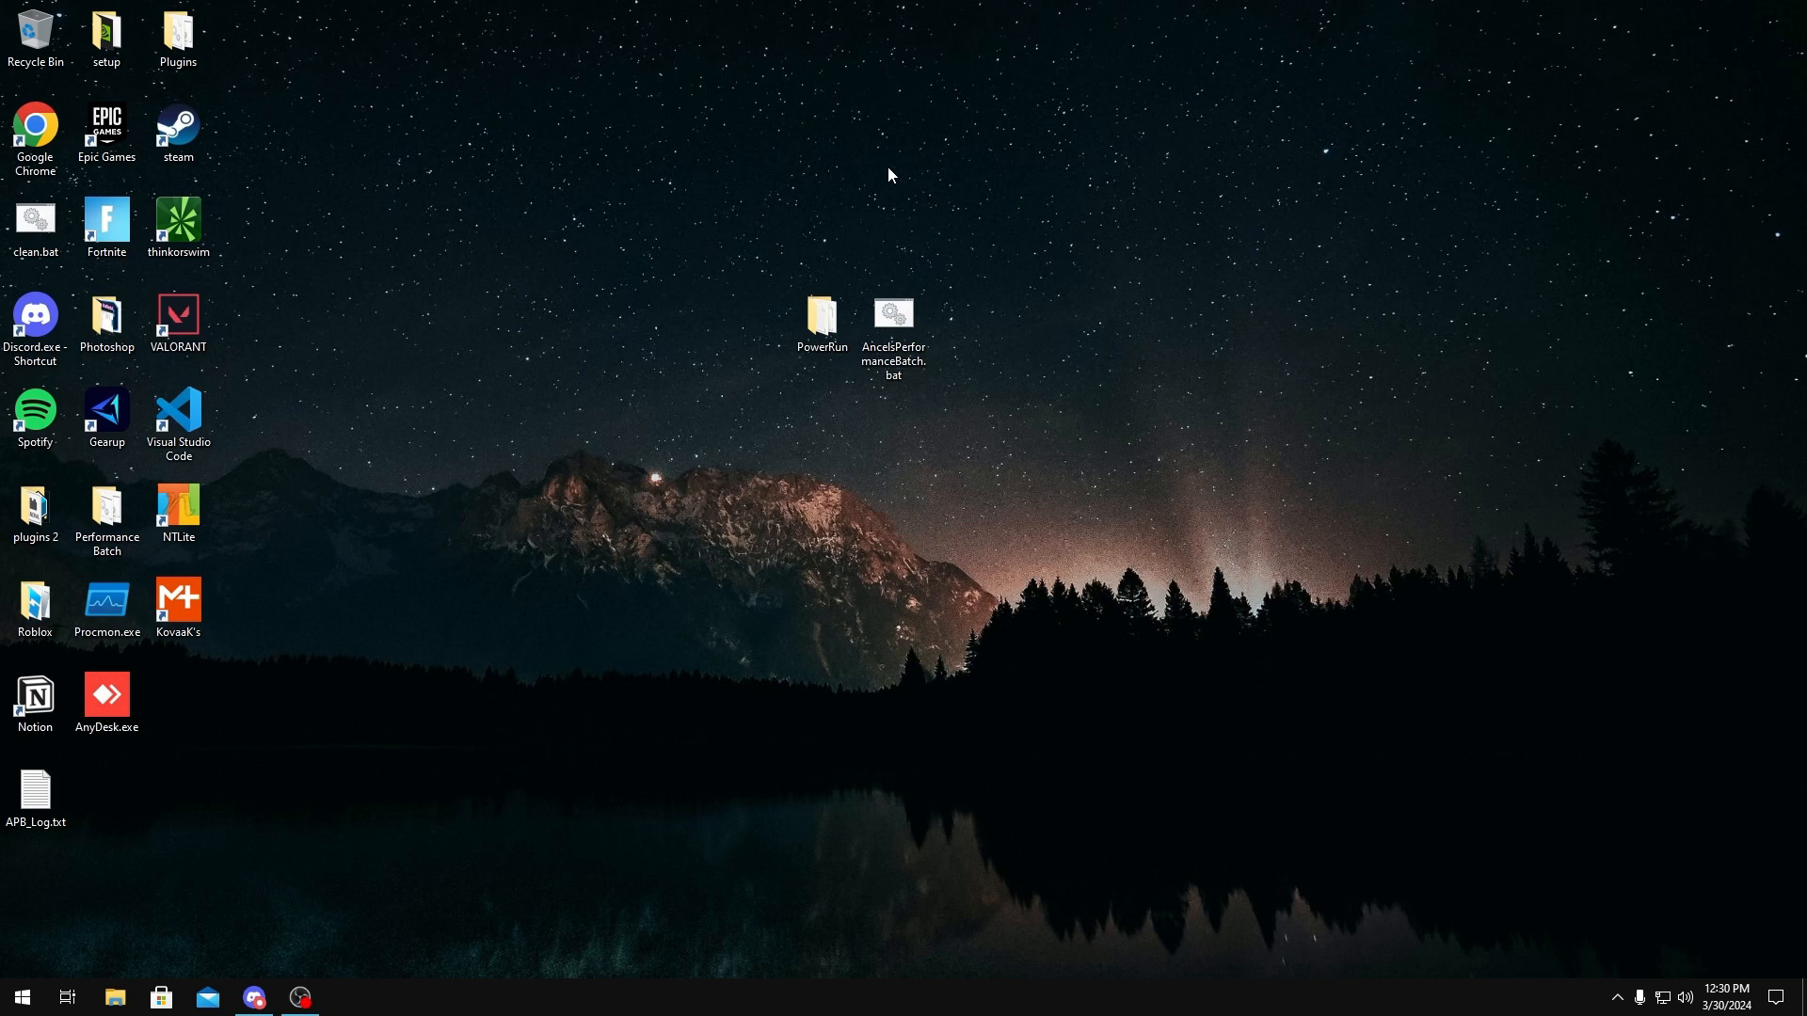